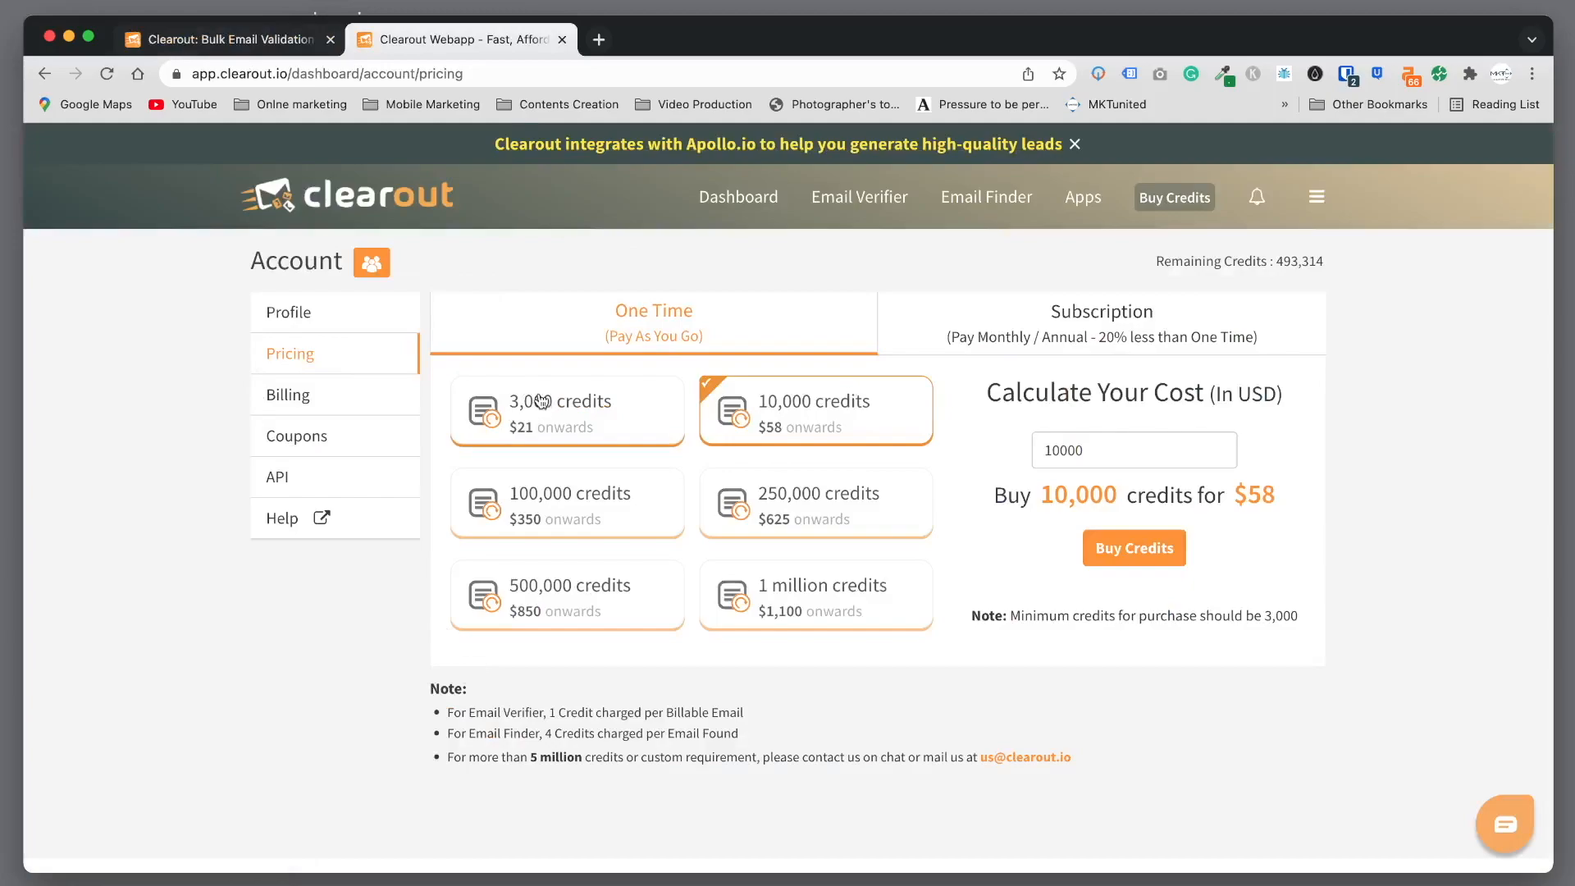
mouse_move(658, 450)
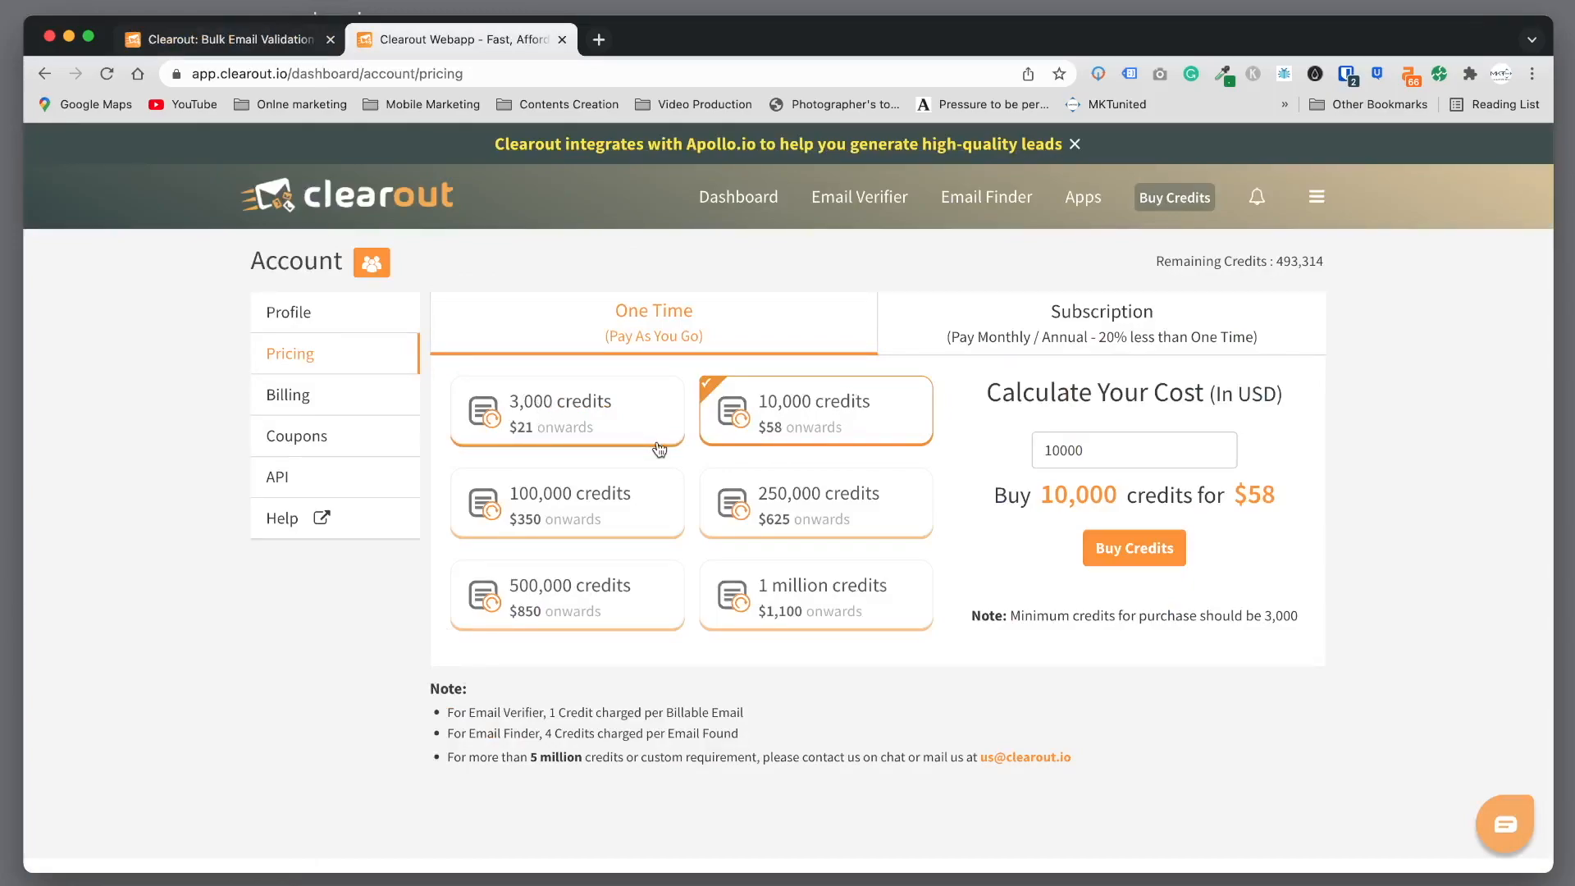
Show the Subscription plans with monthly credit packages on the Pricing page.
click(1094, 321)
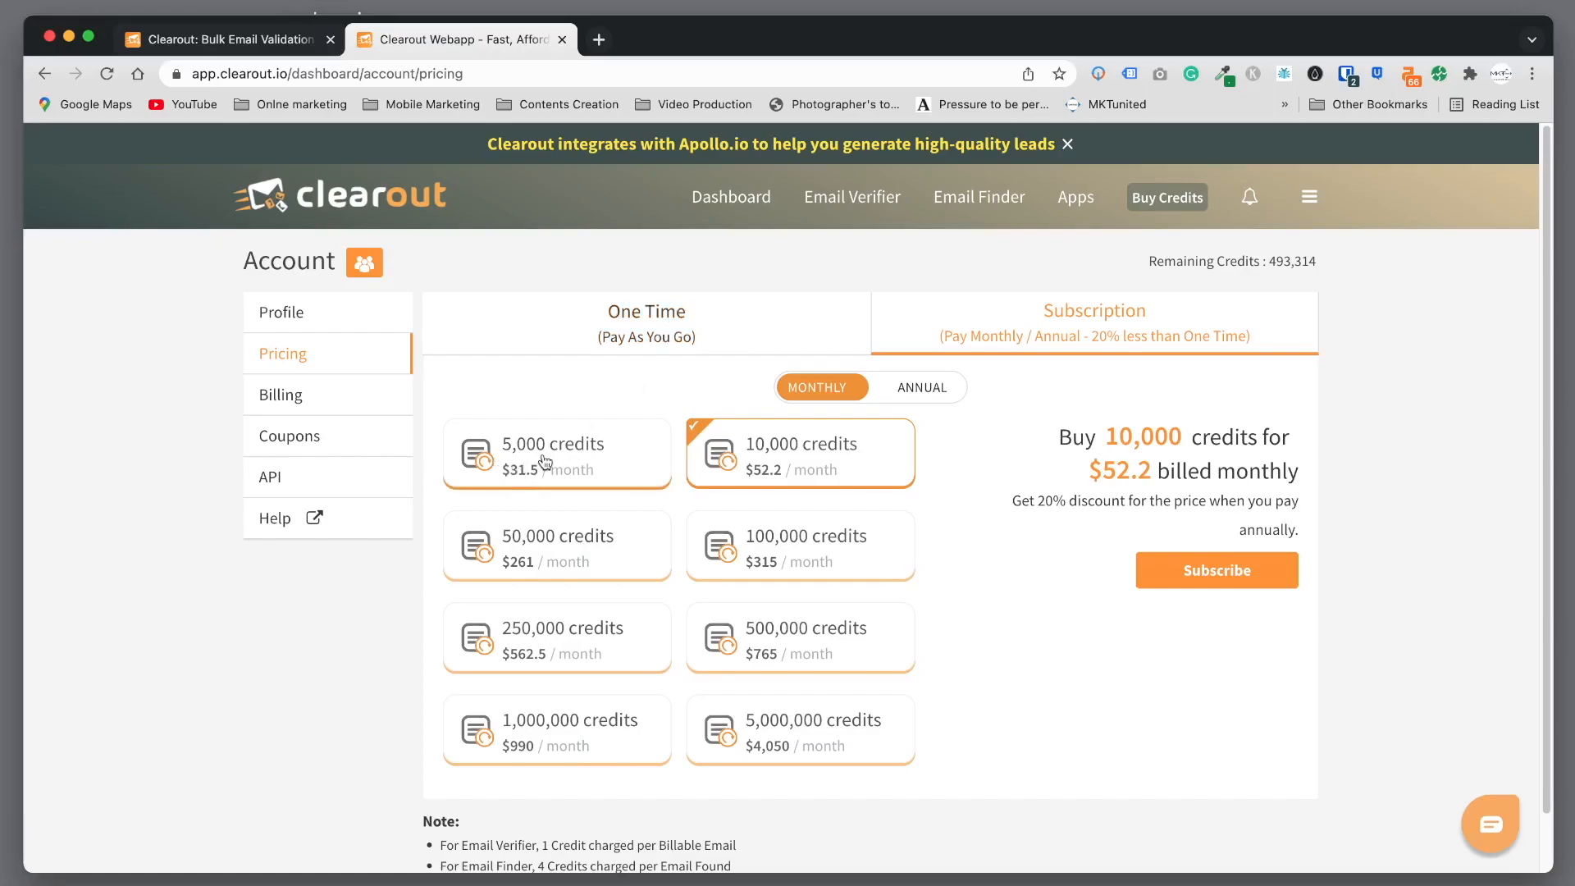
mouse_move(882, 409)
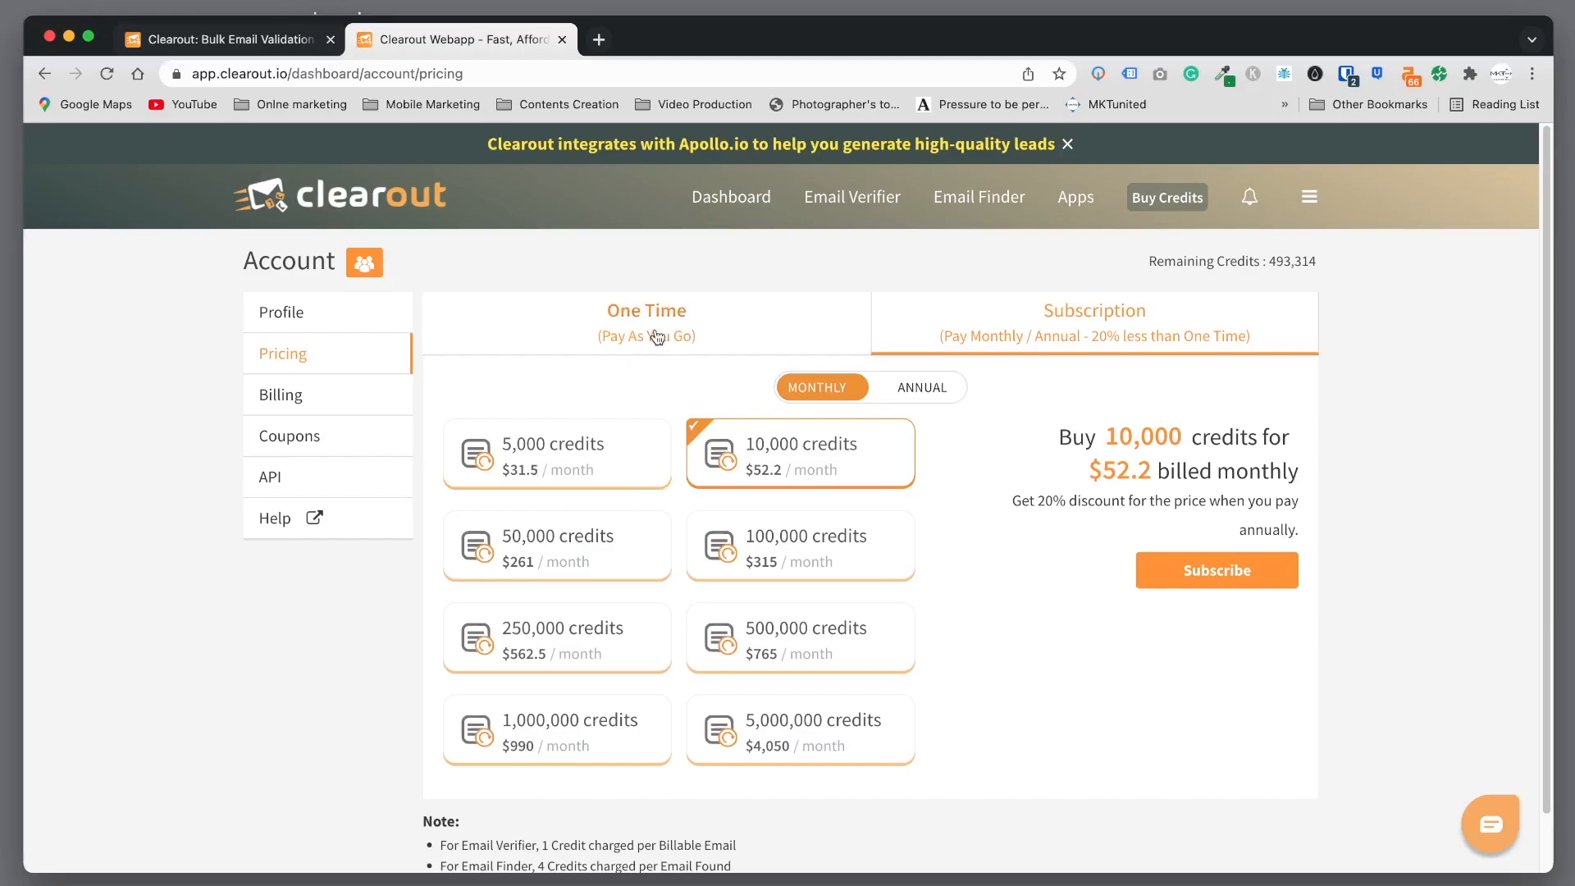
mouse_move(654, 334)
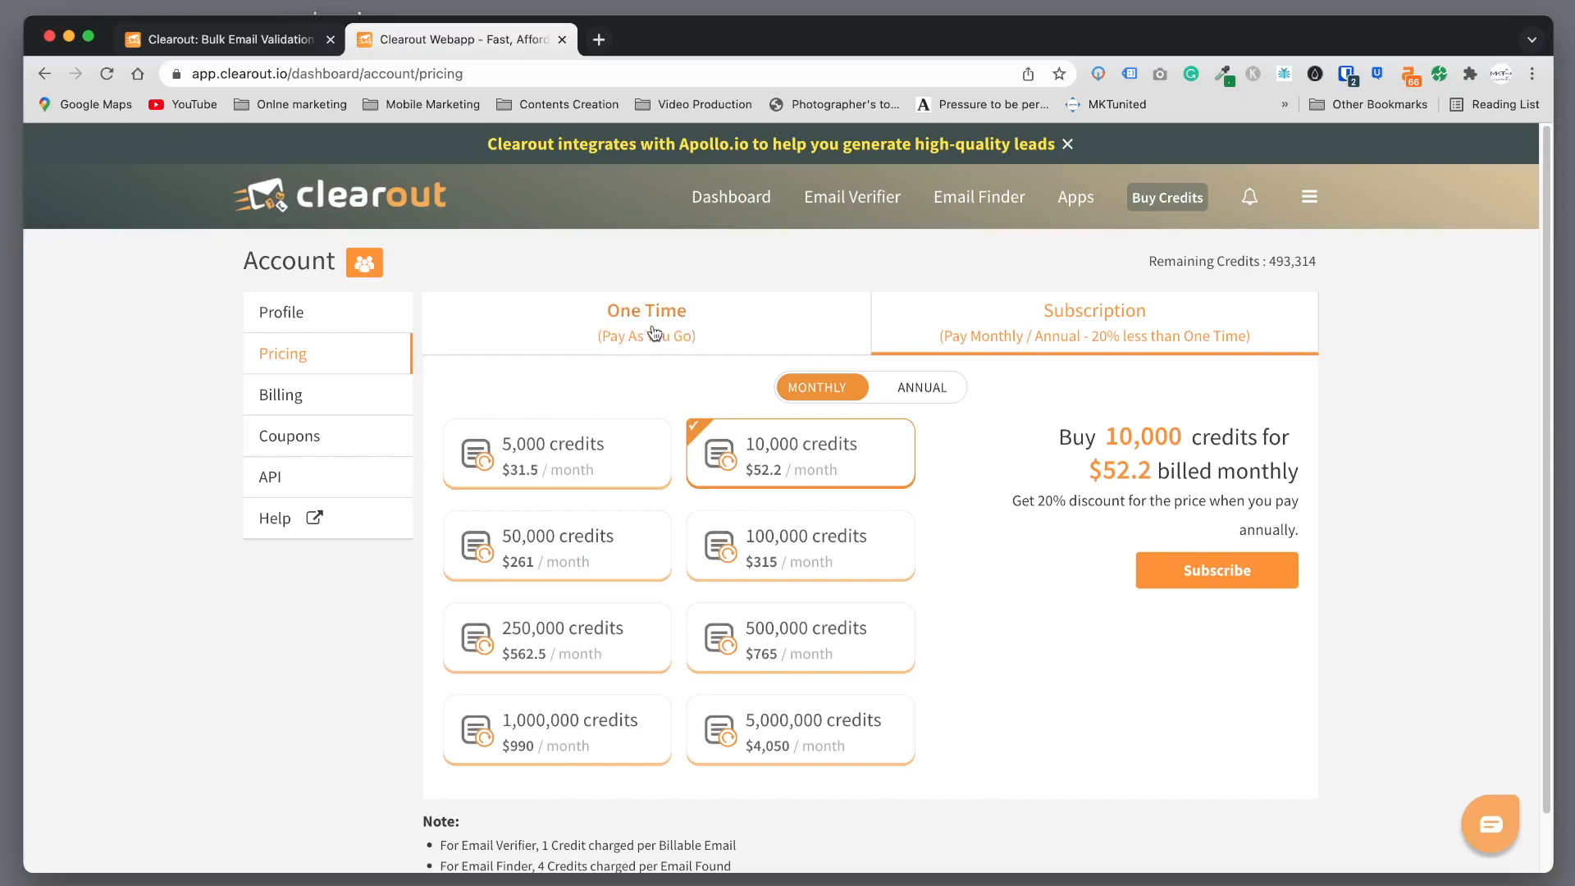
Switch to One Time pricing and select the 3,000-credit package at $21.
click(651, 322)
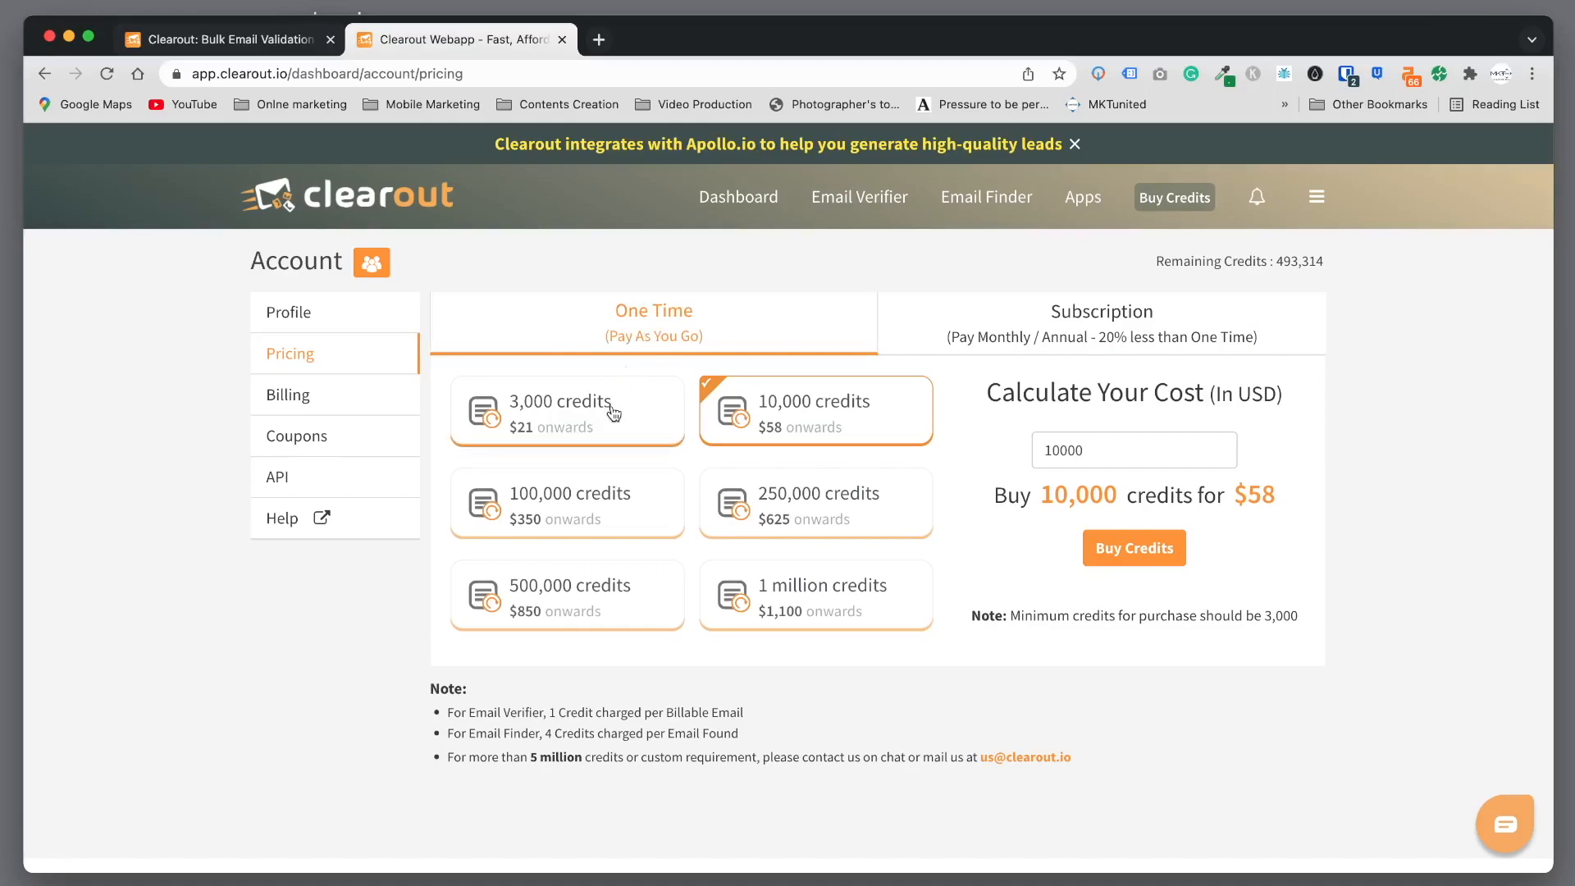
mouse_move(657, 389)
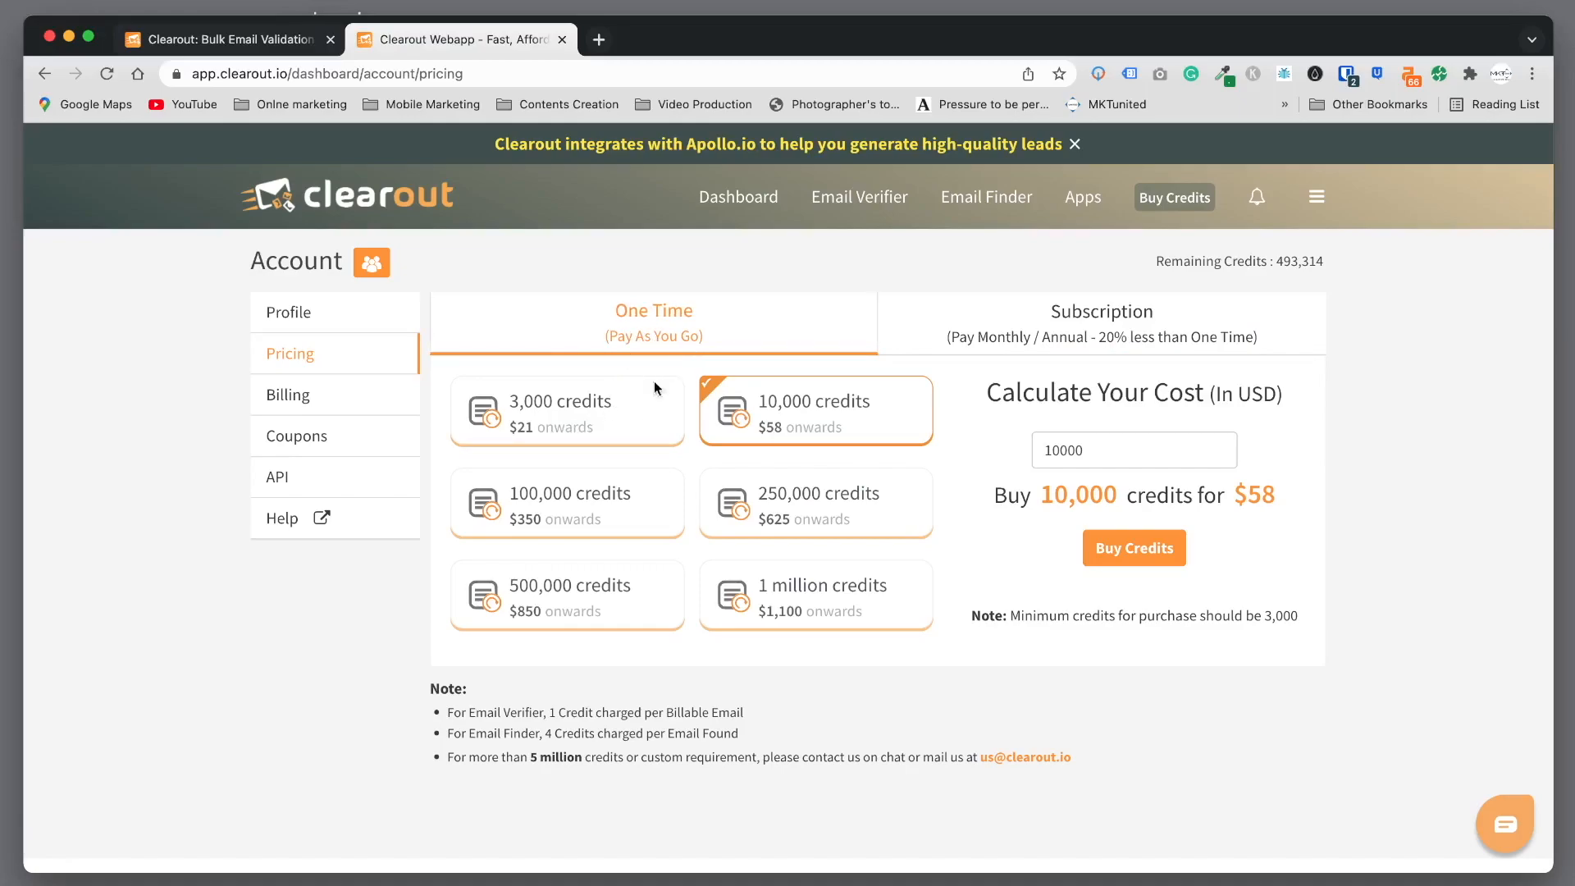
mouse_move(615, 427)
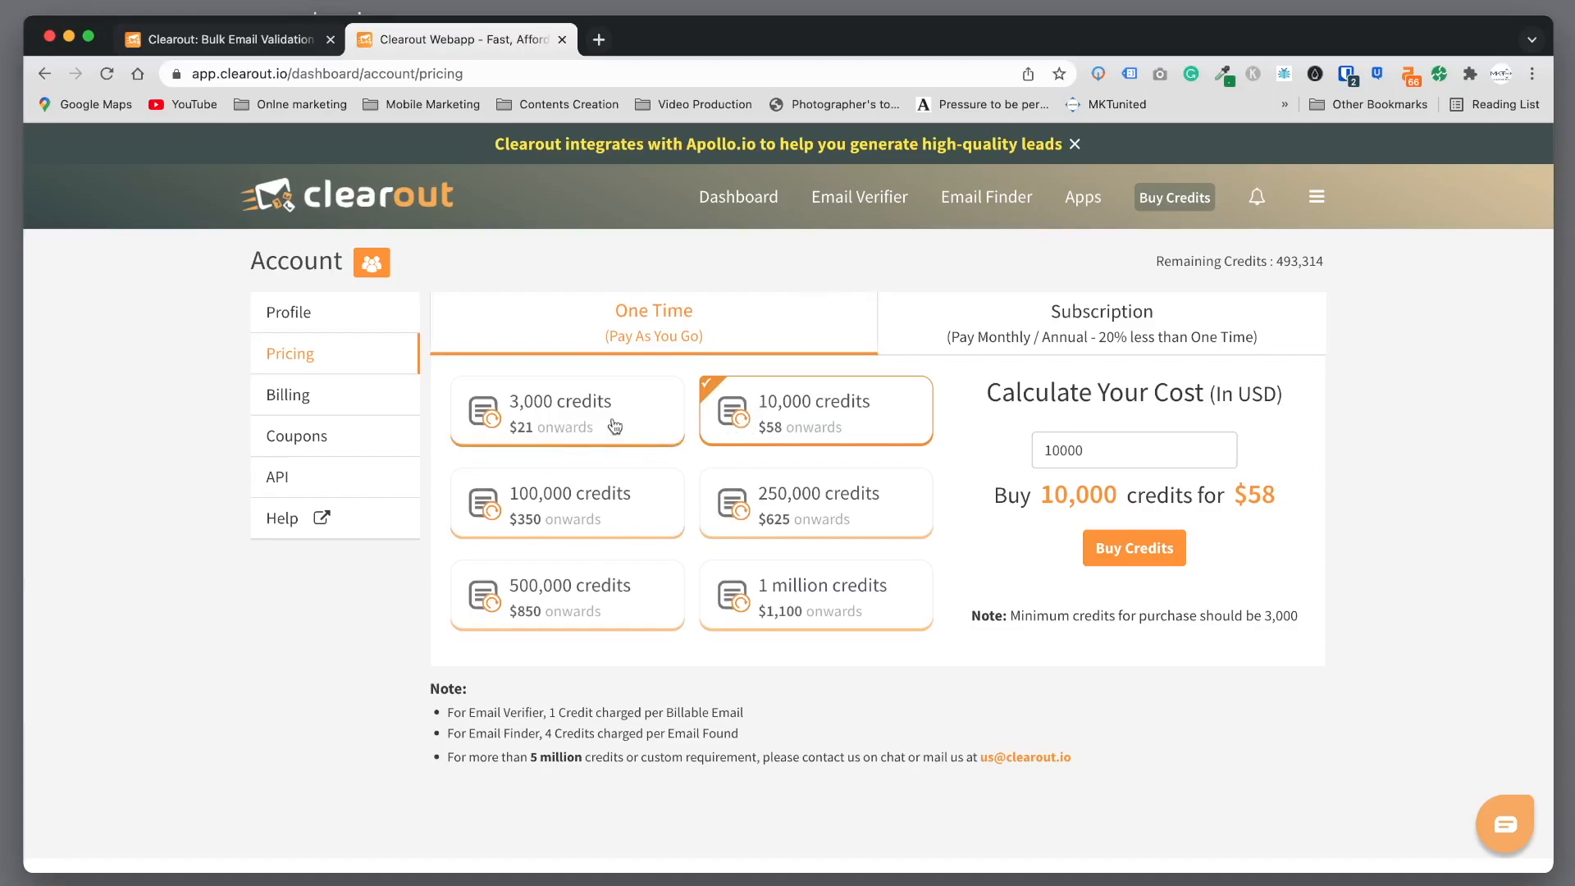
mouse_move(545, 420)
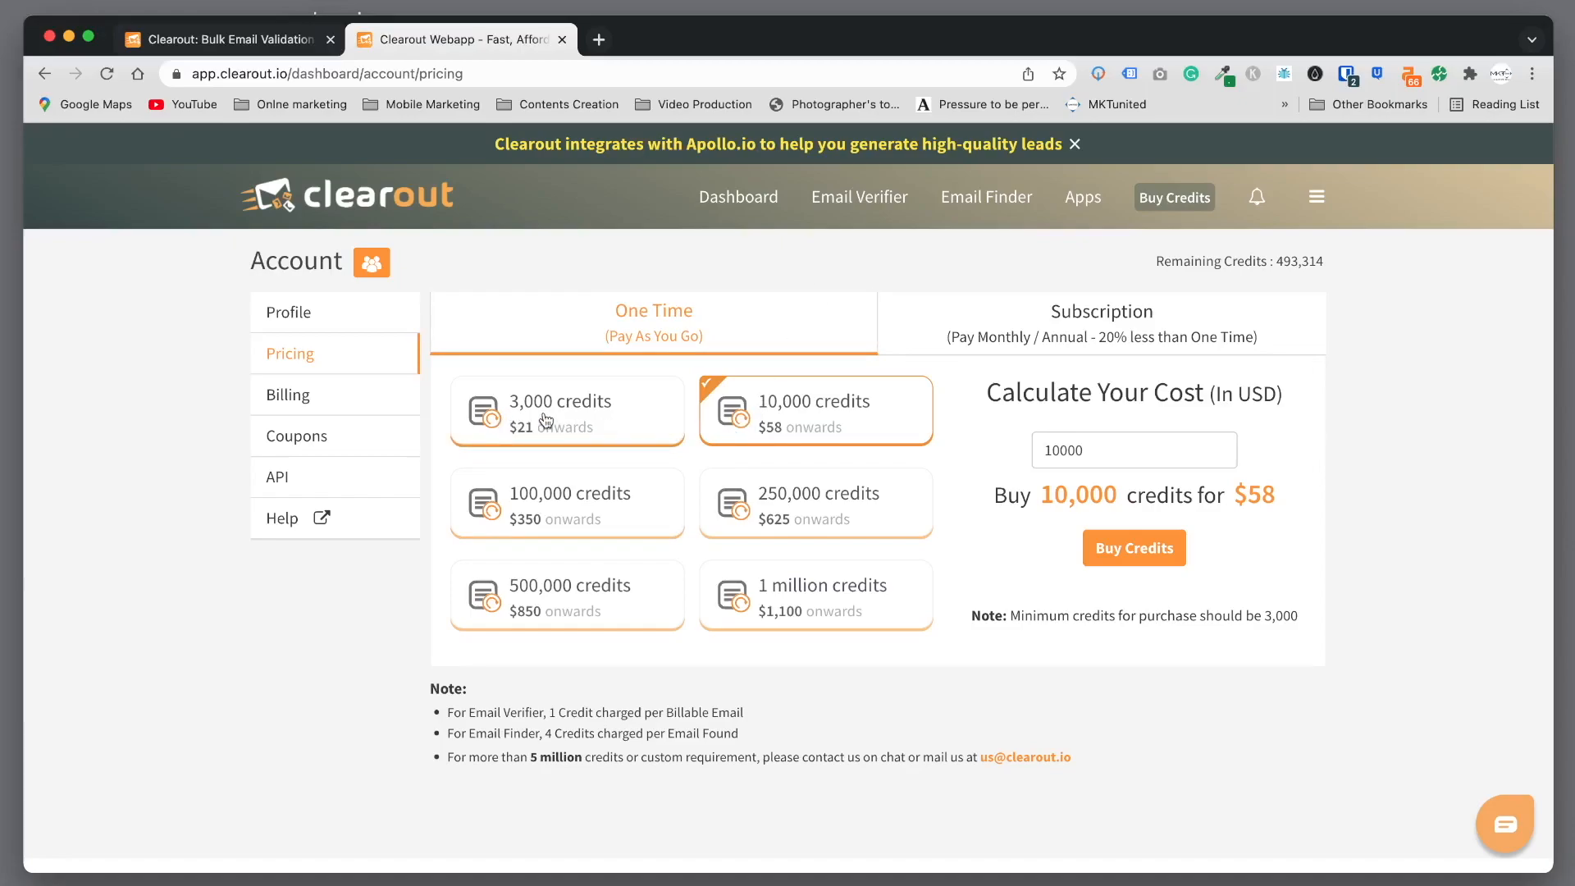
mouse_move(602, 441)
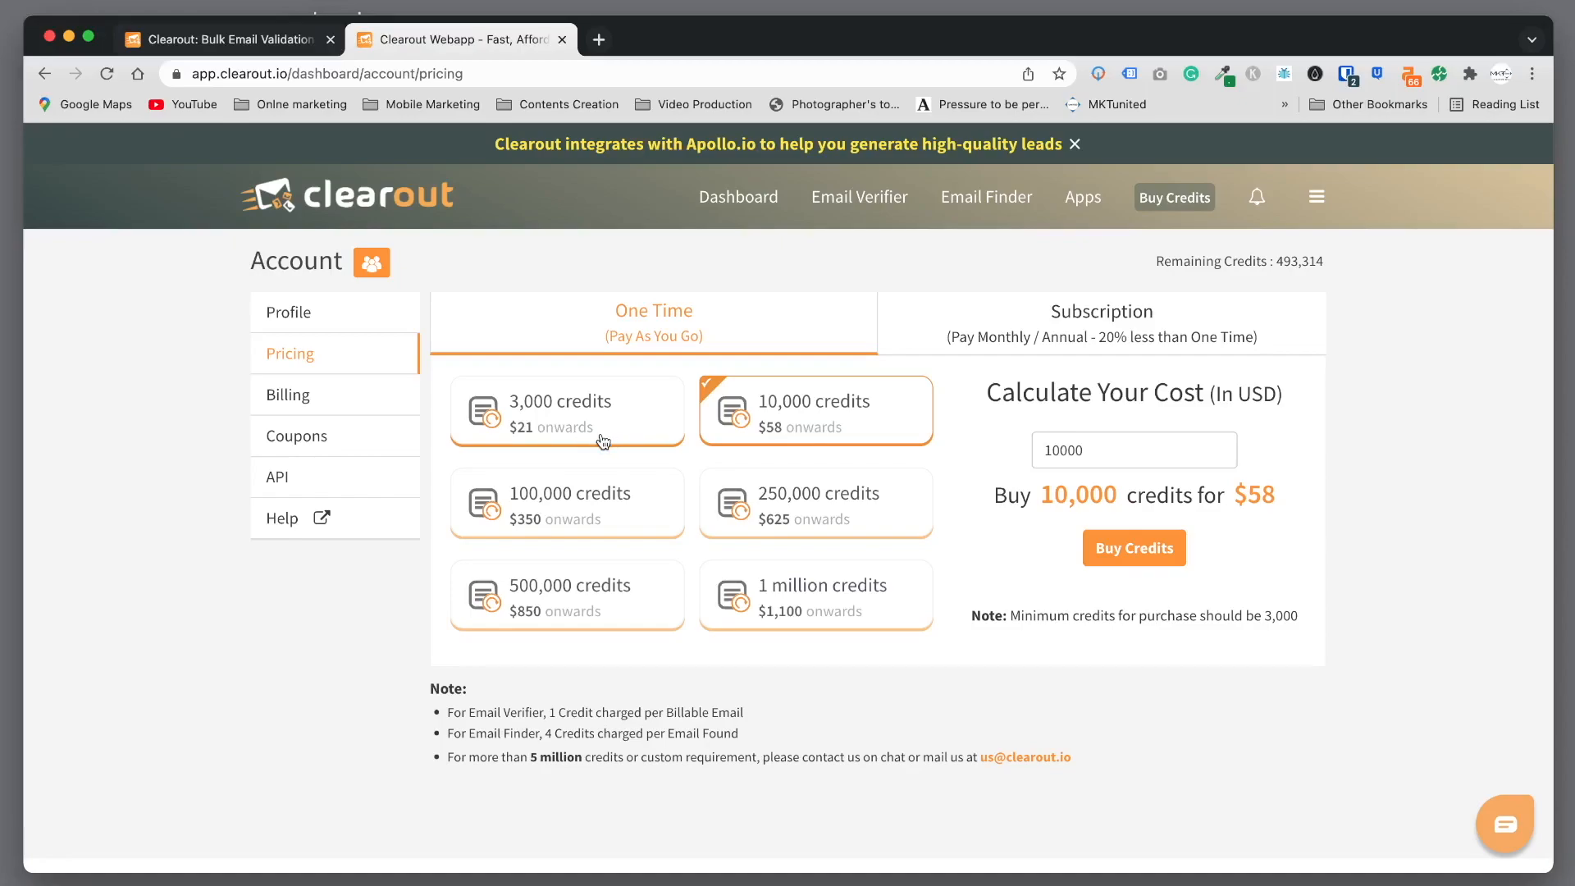
mouse_move(596, 416)
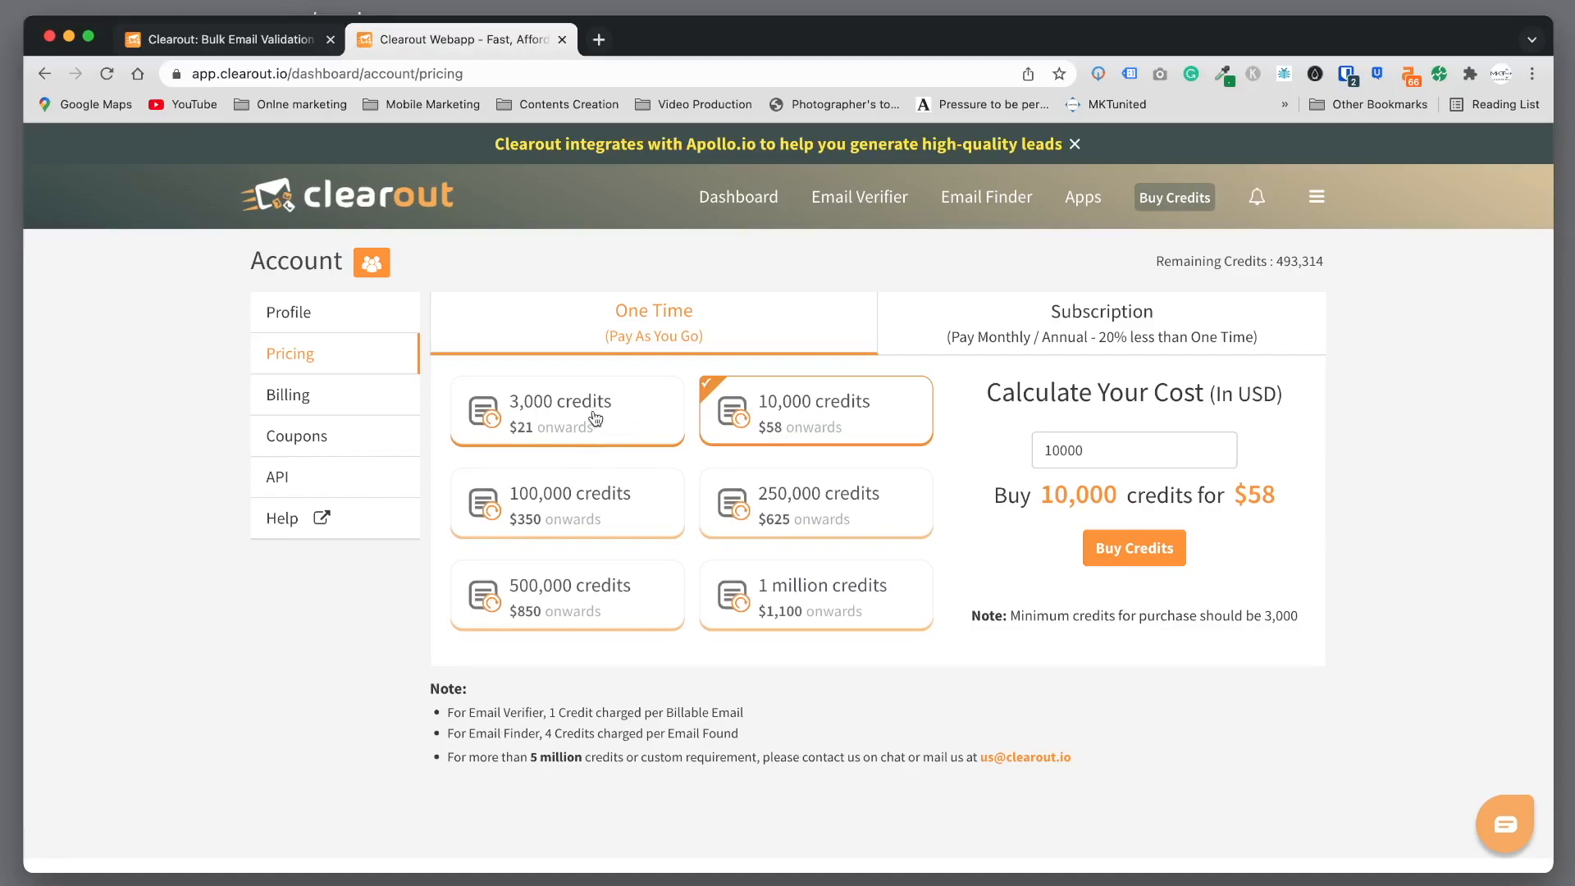
click(566, 410)
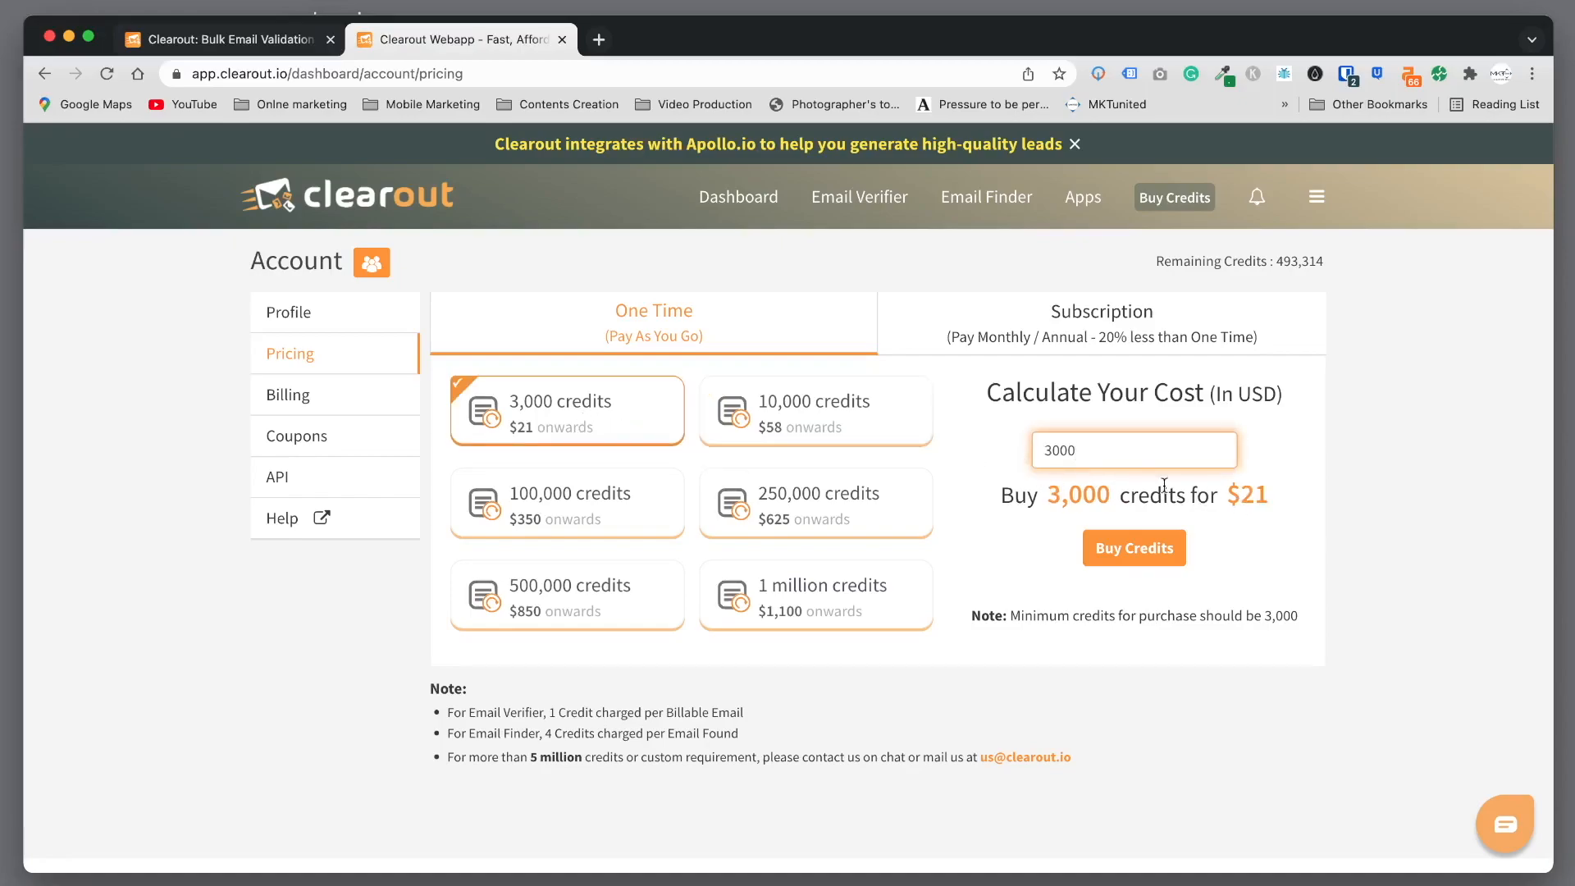
mouse_move(1072, 545)
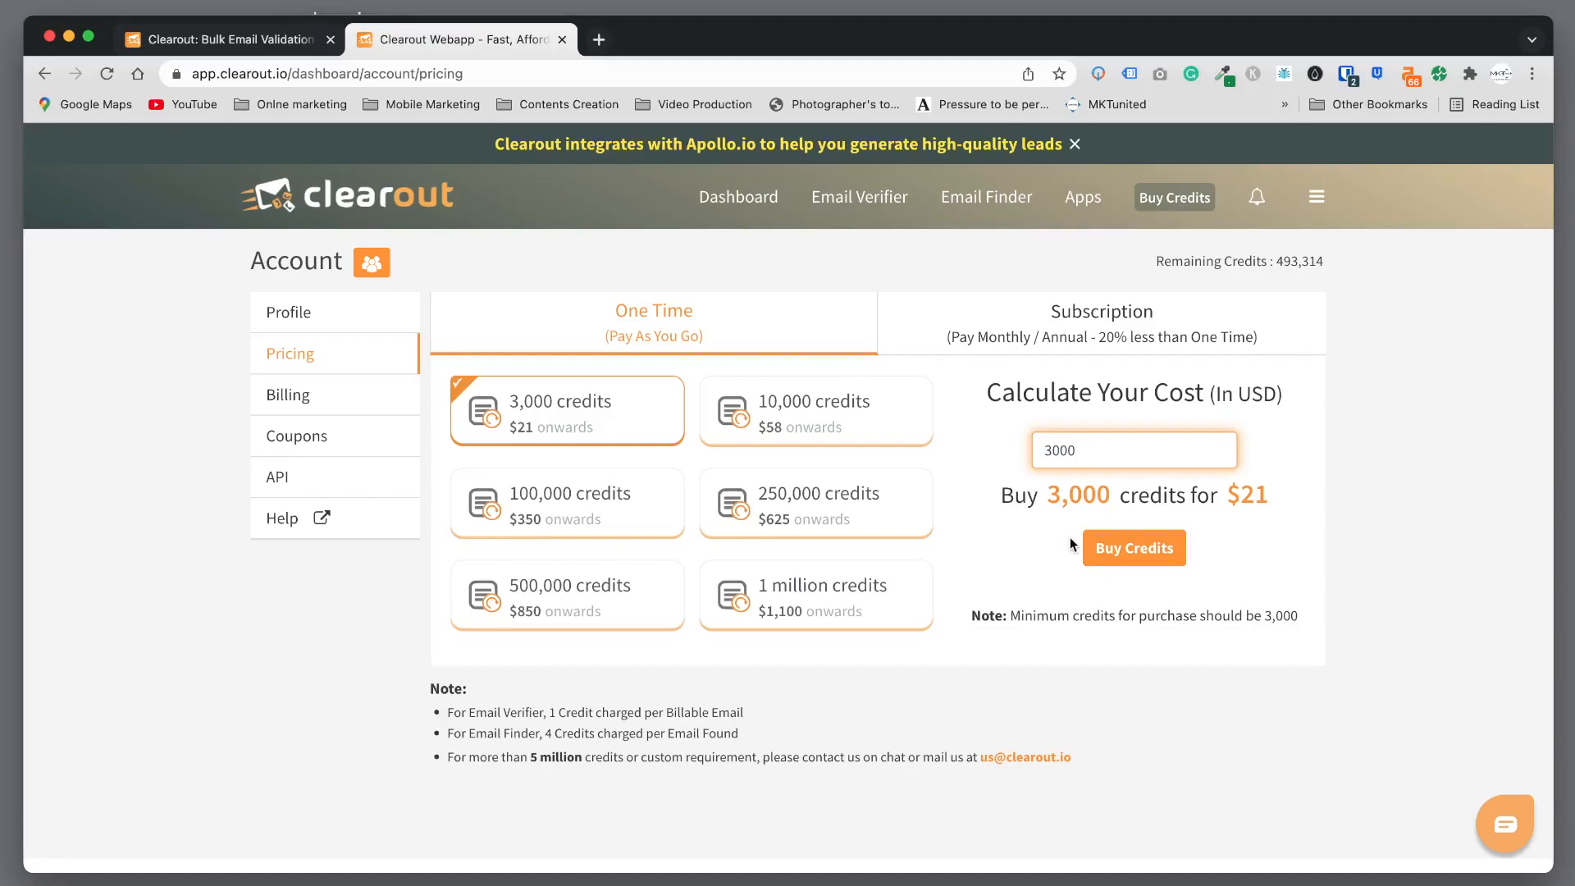
mouse_move(1403, 535)
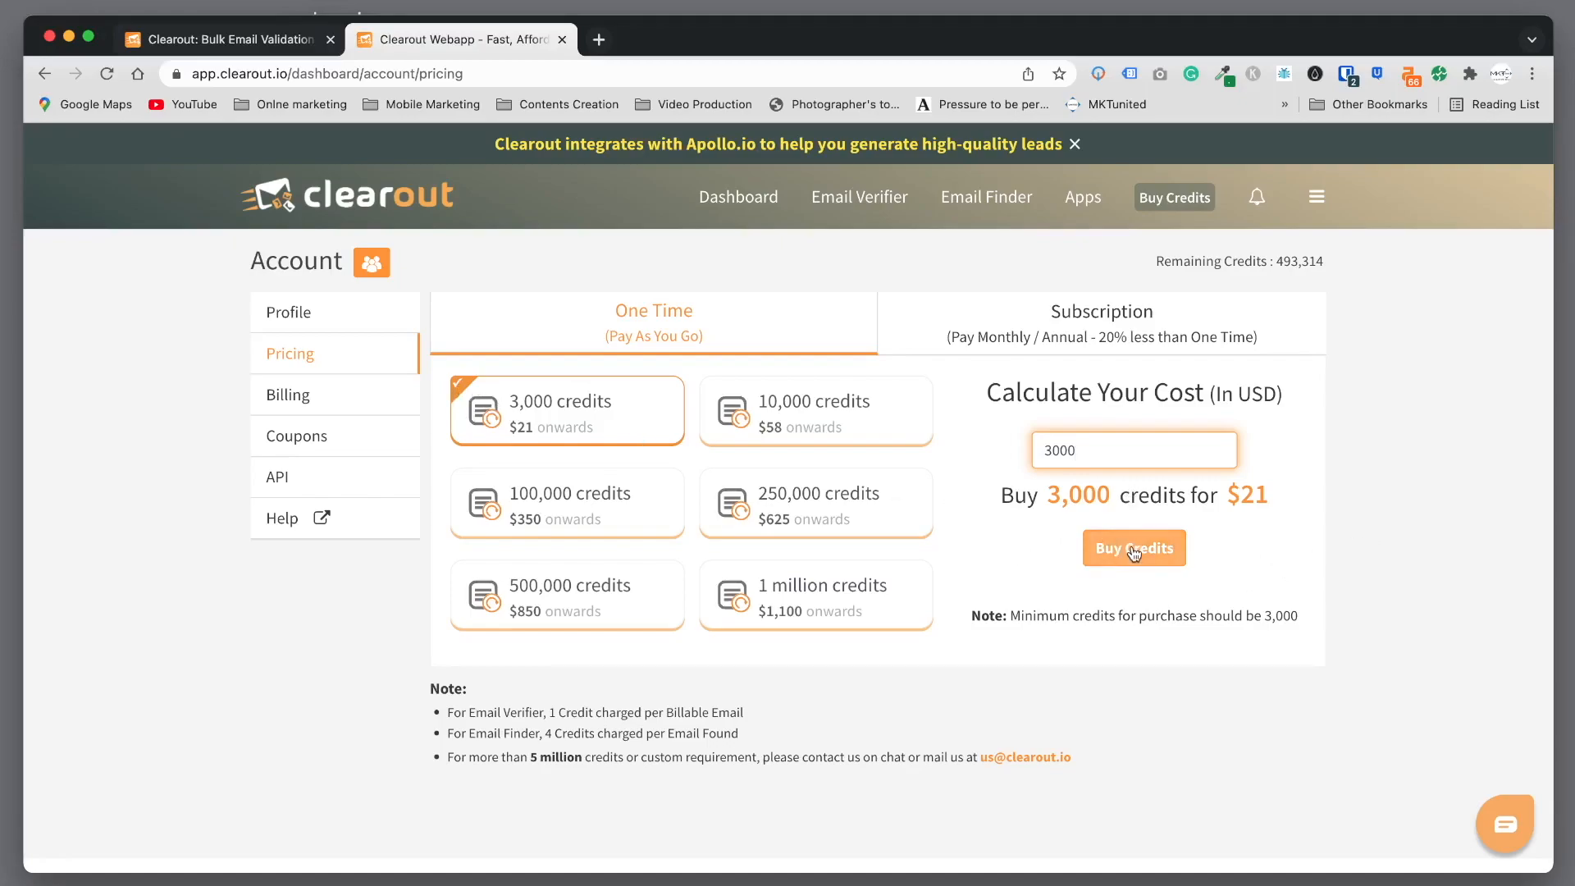
click(1134, 548)
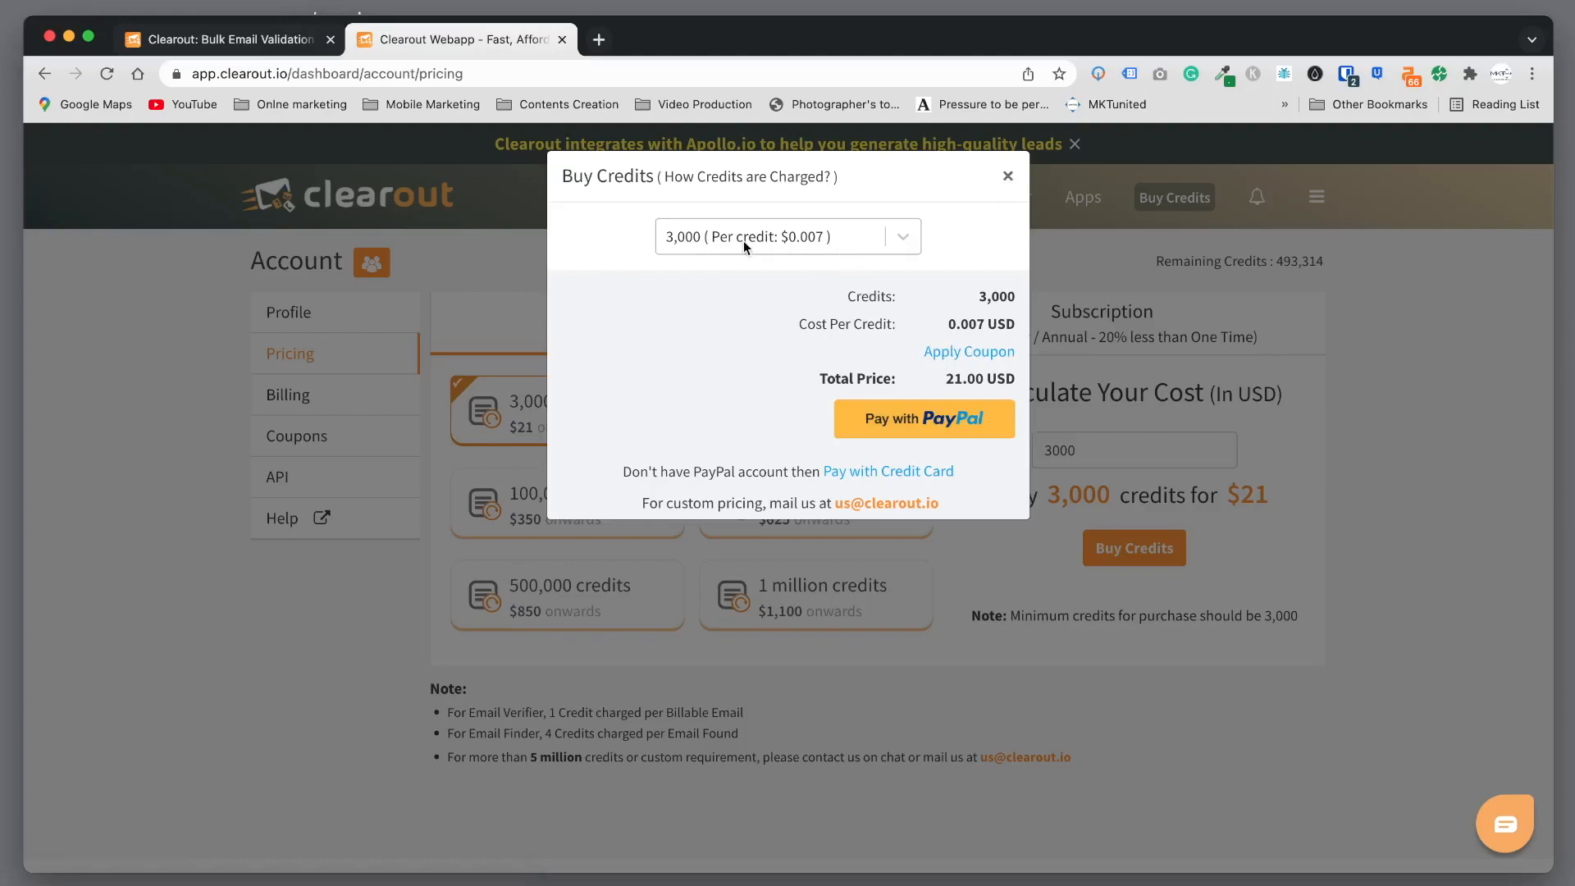
mouse_move(804, 245)
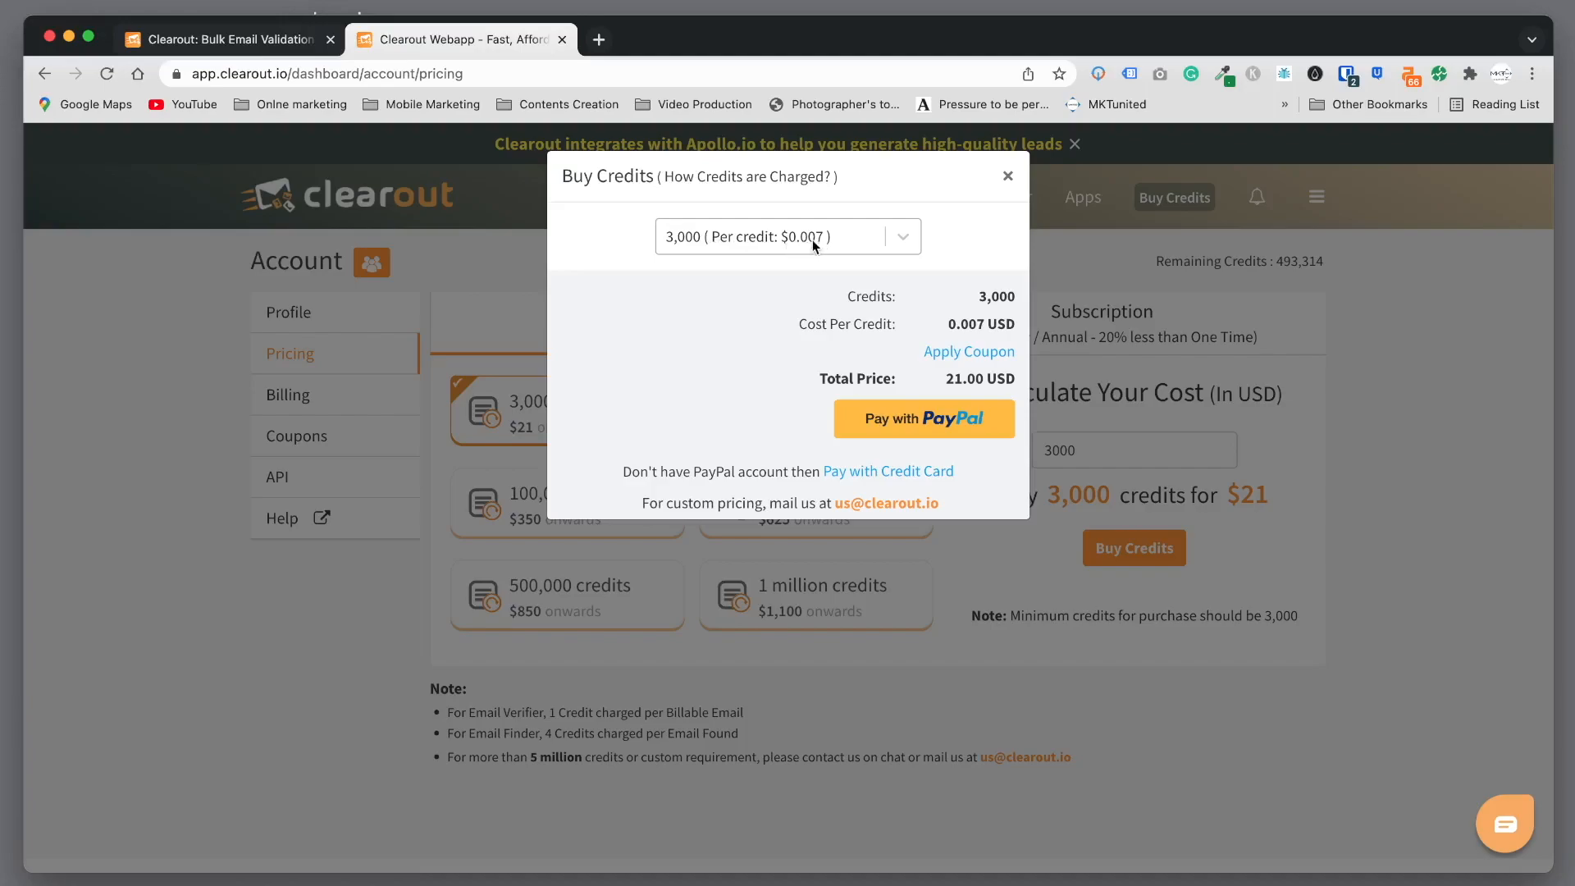
click(1006, 178)
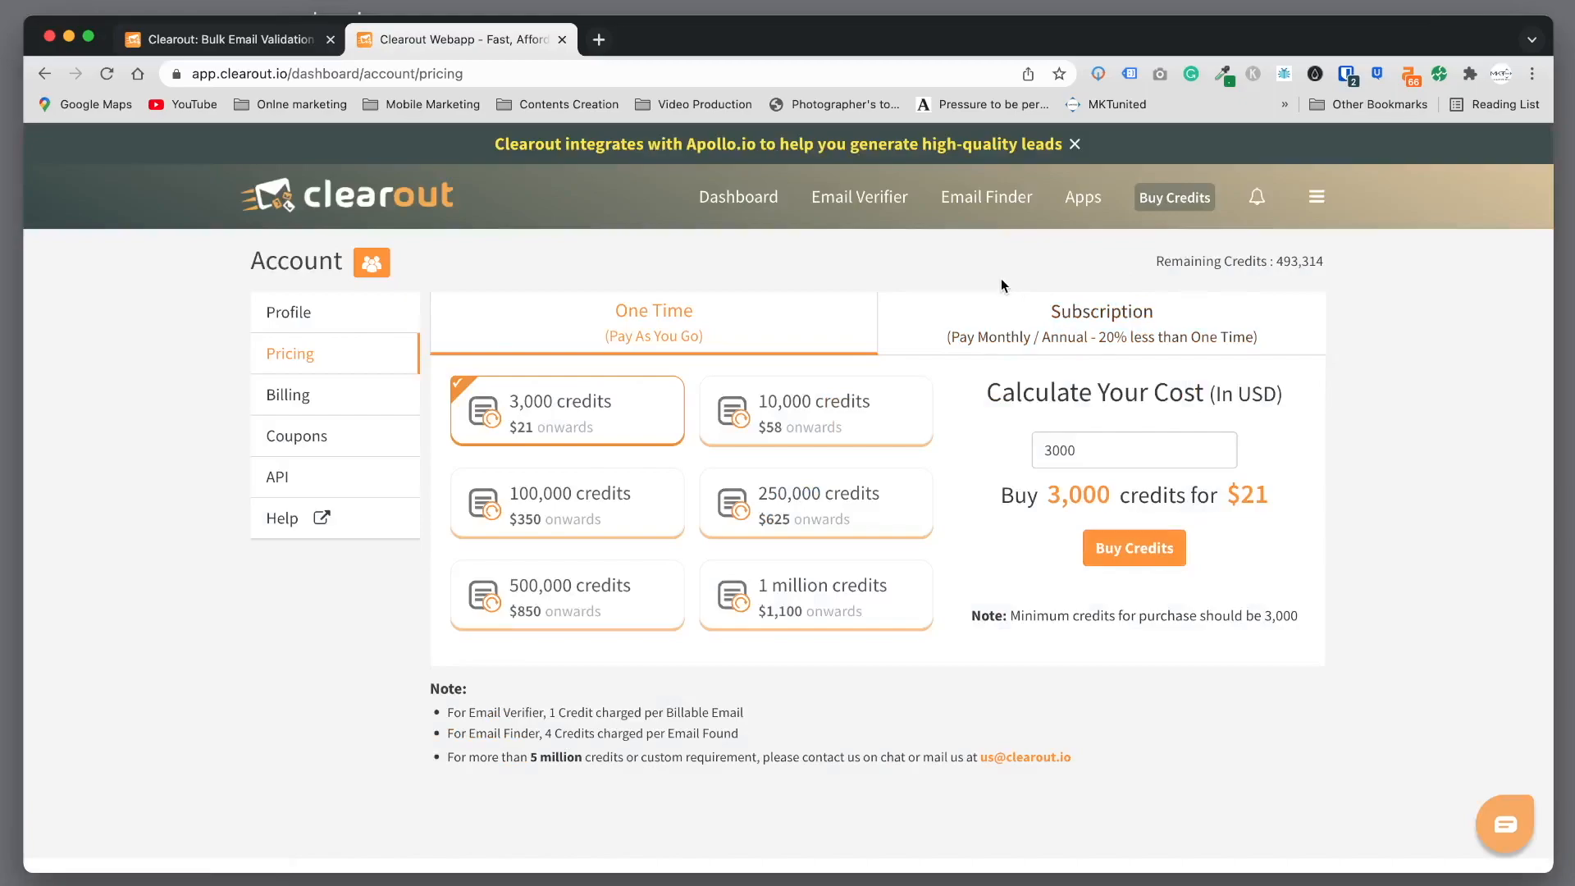
mouse_move(896, 279)
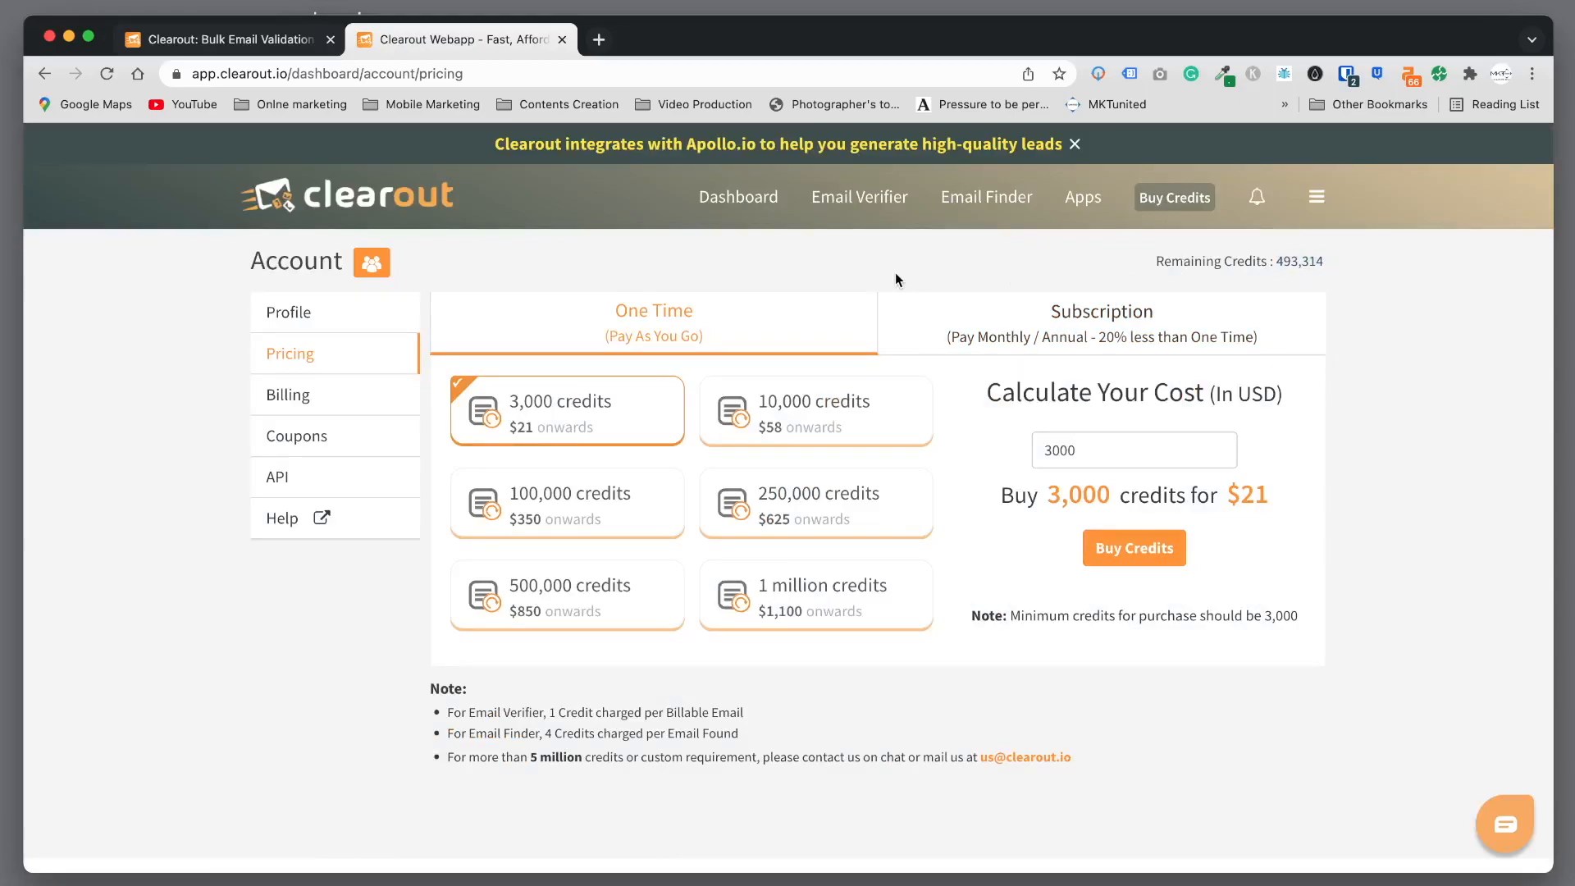
mouse_move(858, 195)
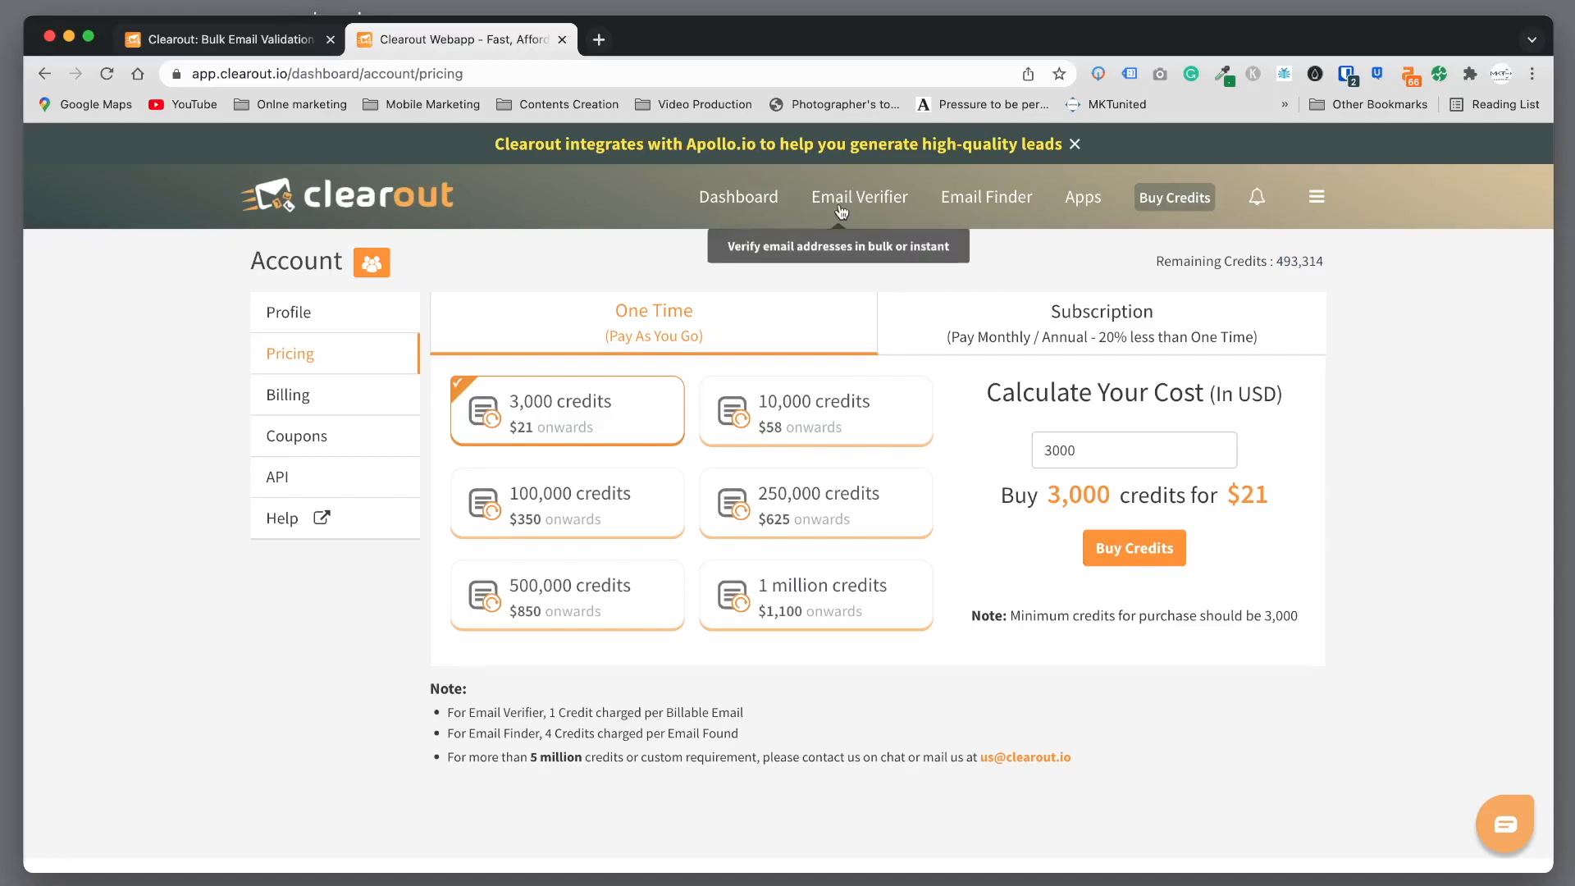
Go to the Email Verifier page listing previously verified lists.
click(858, 196)
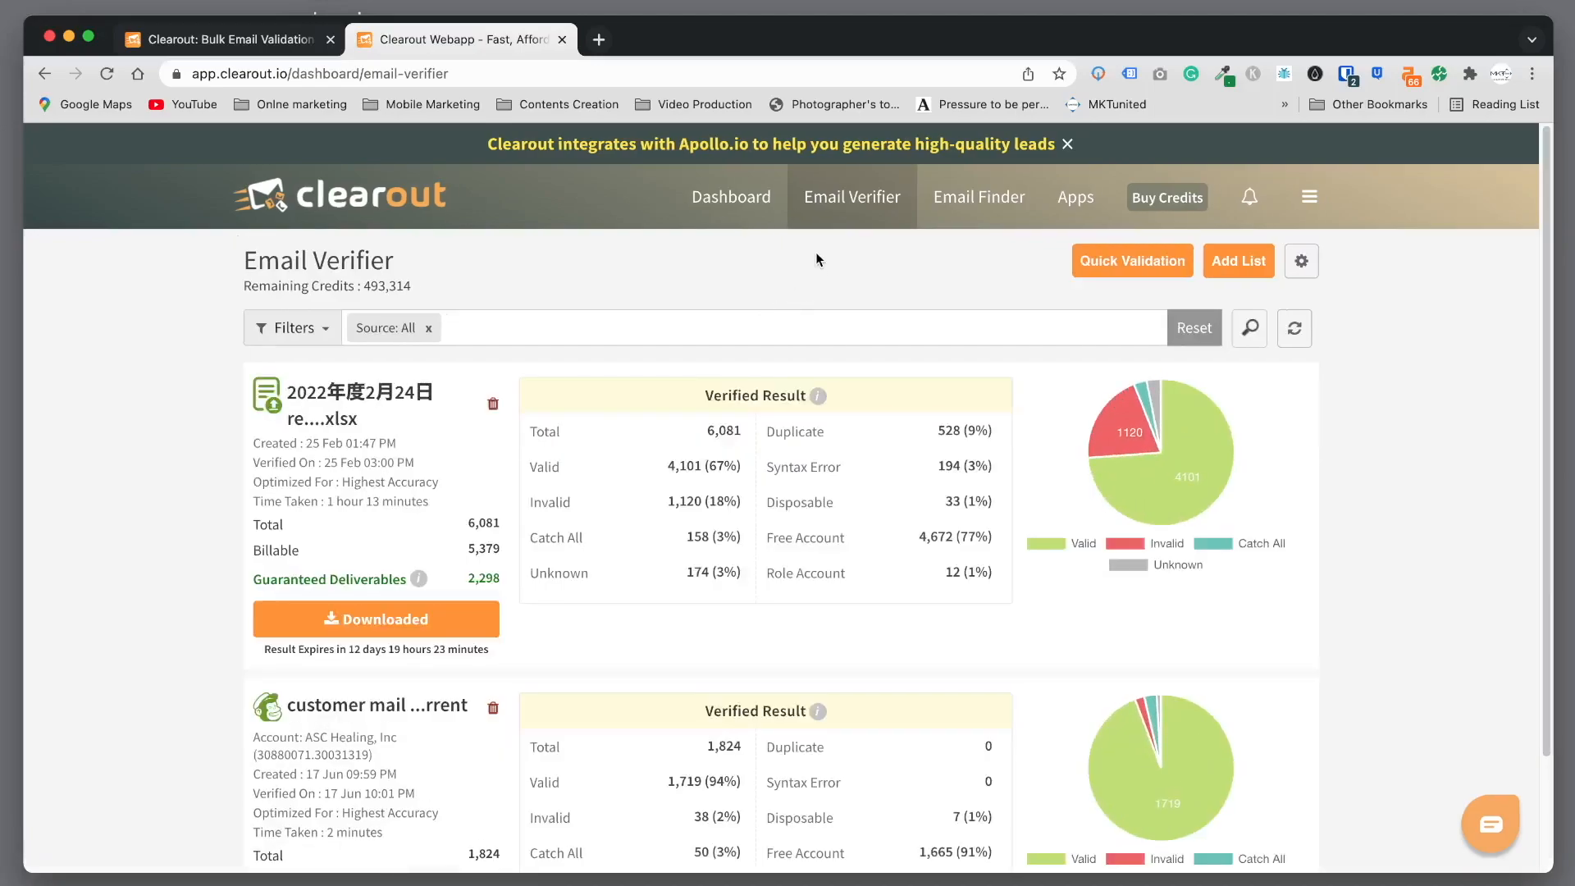
mouse_move(851, 195)
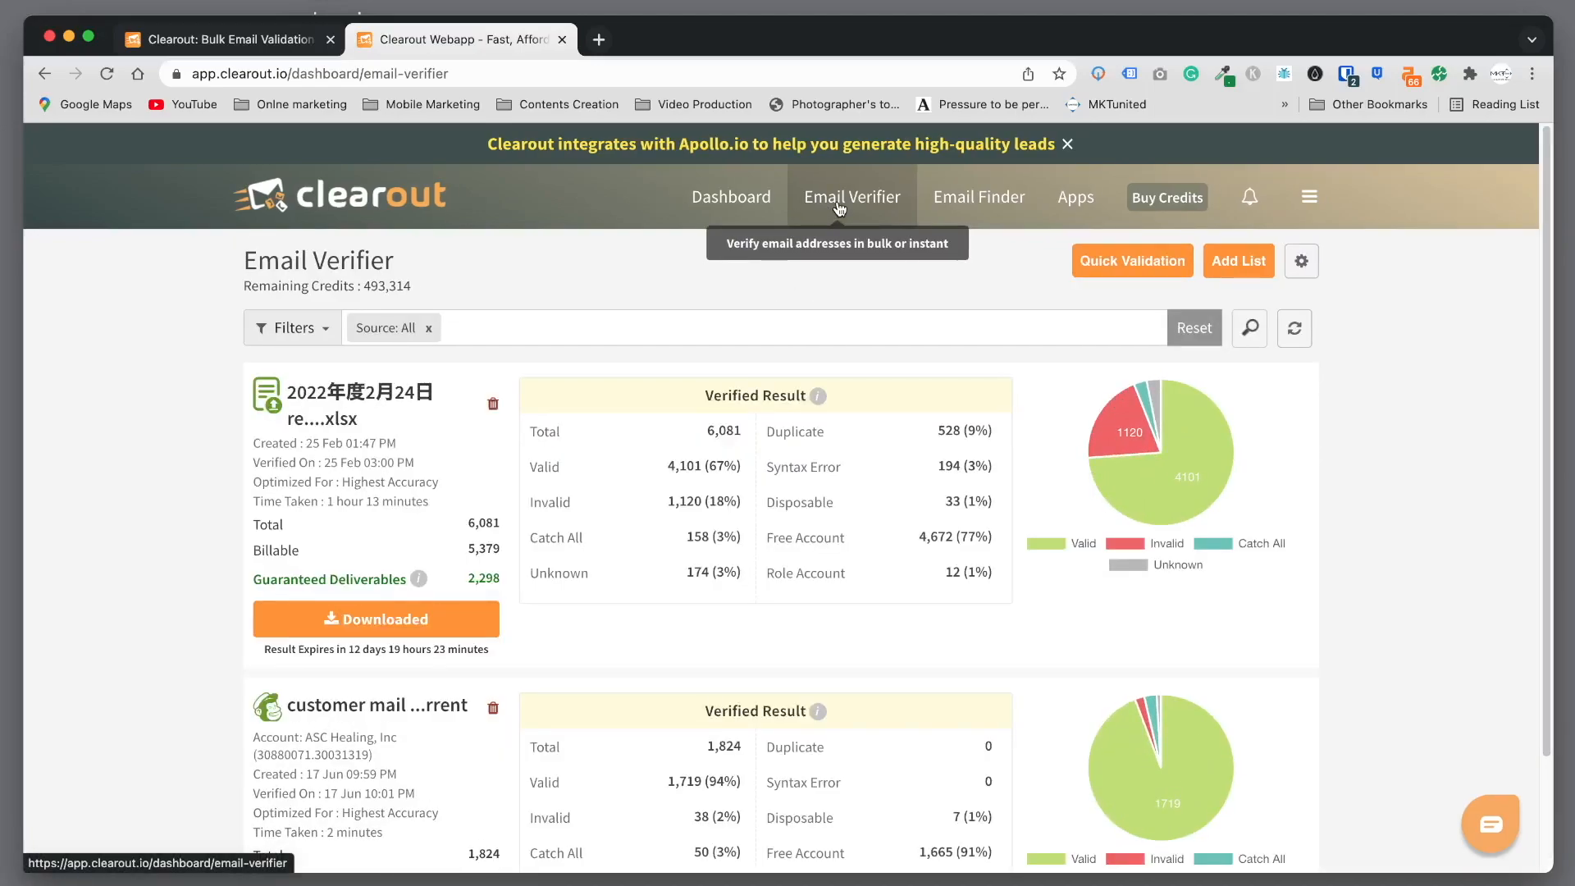
mouse_move(1019, 279)
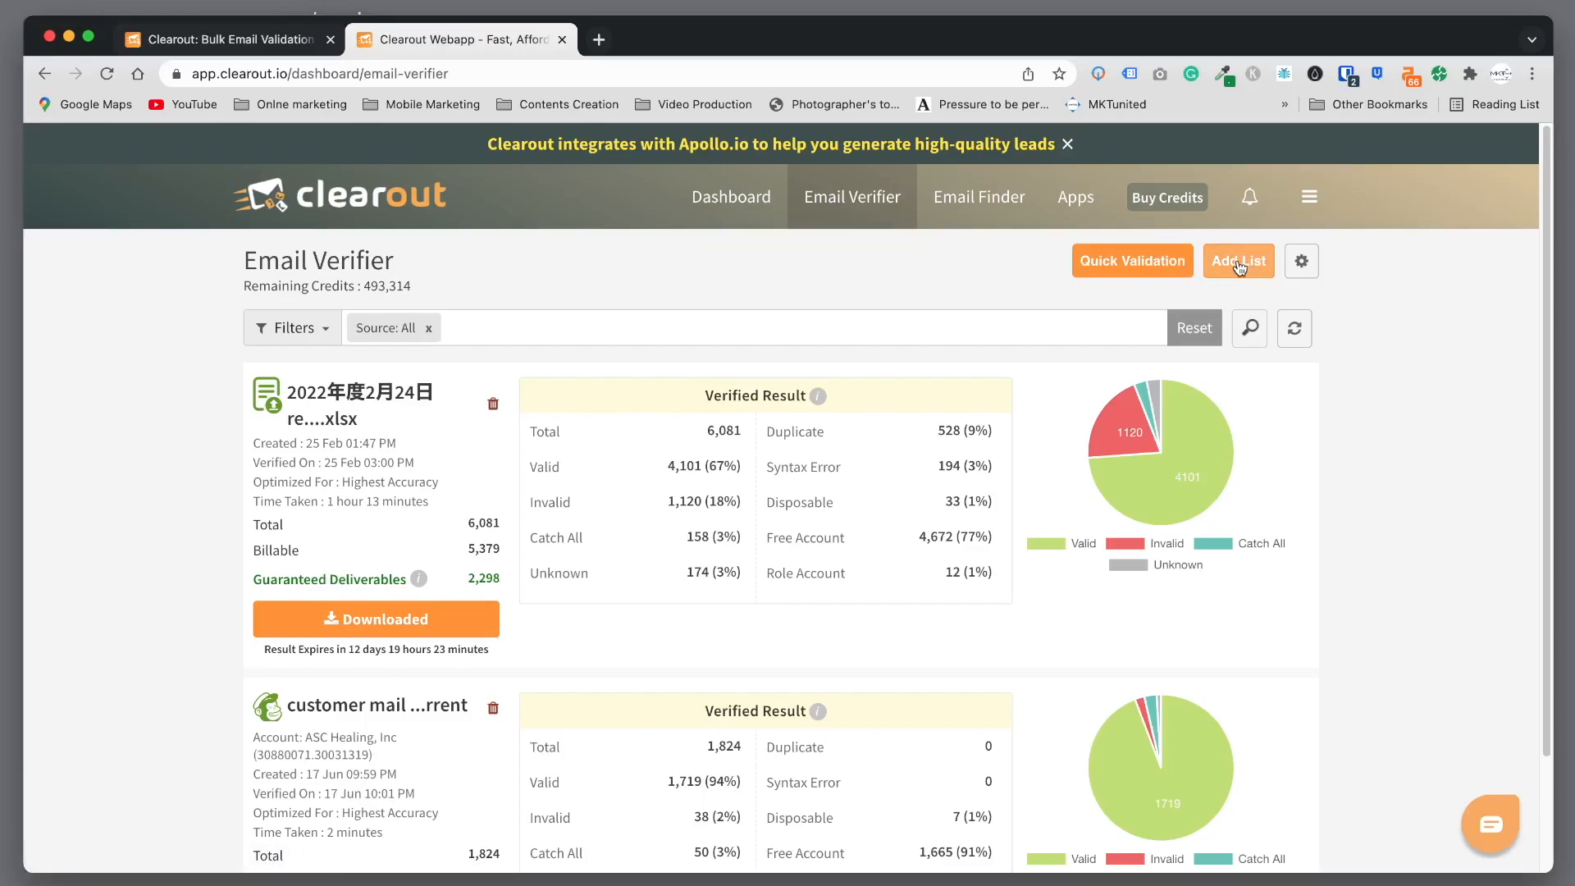
Start adding a new list, glance at the Mailchimp import, then return to file upload.
click(1239, 261)
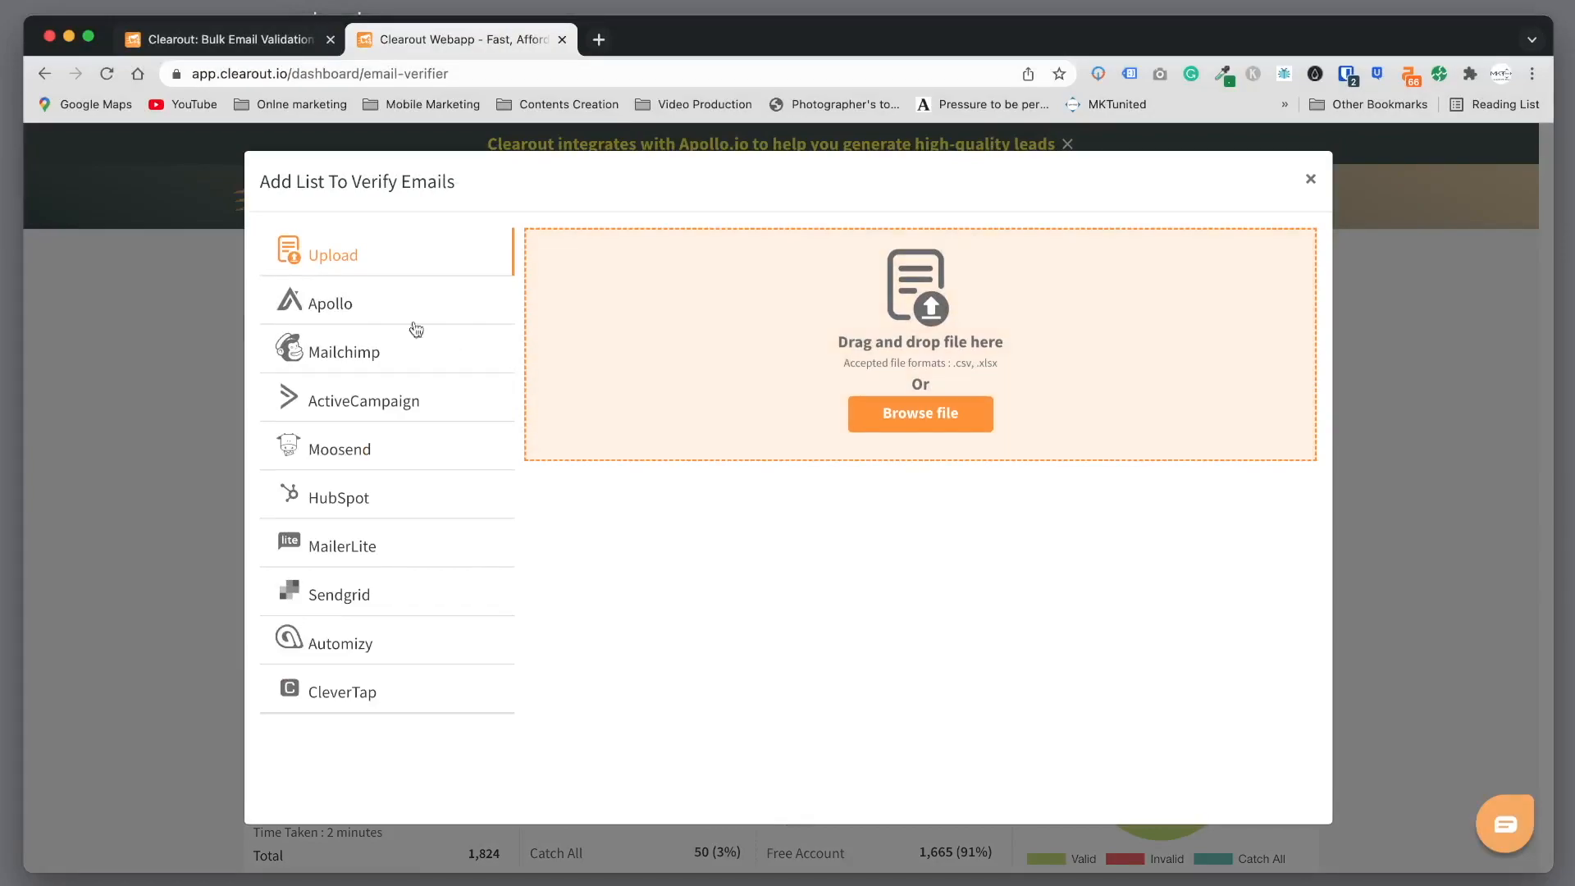
click(341, 351)
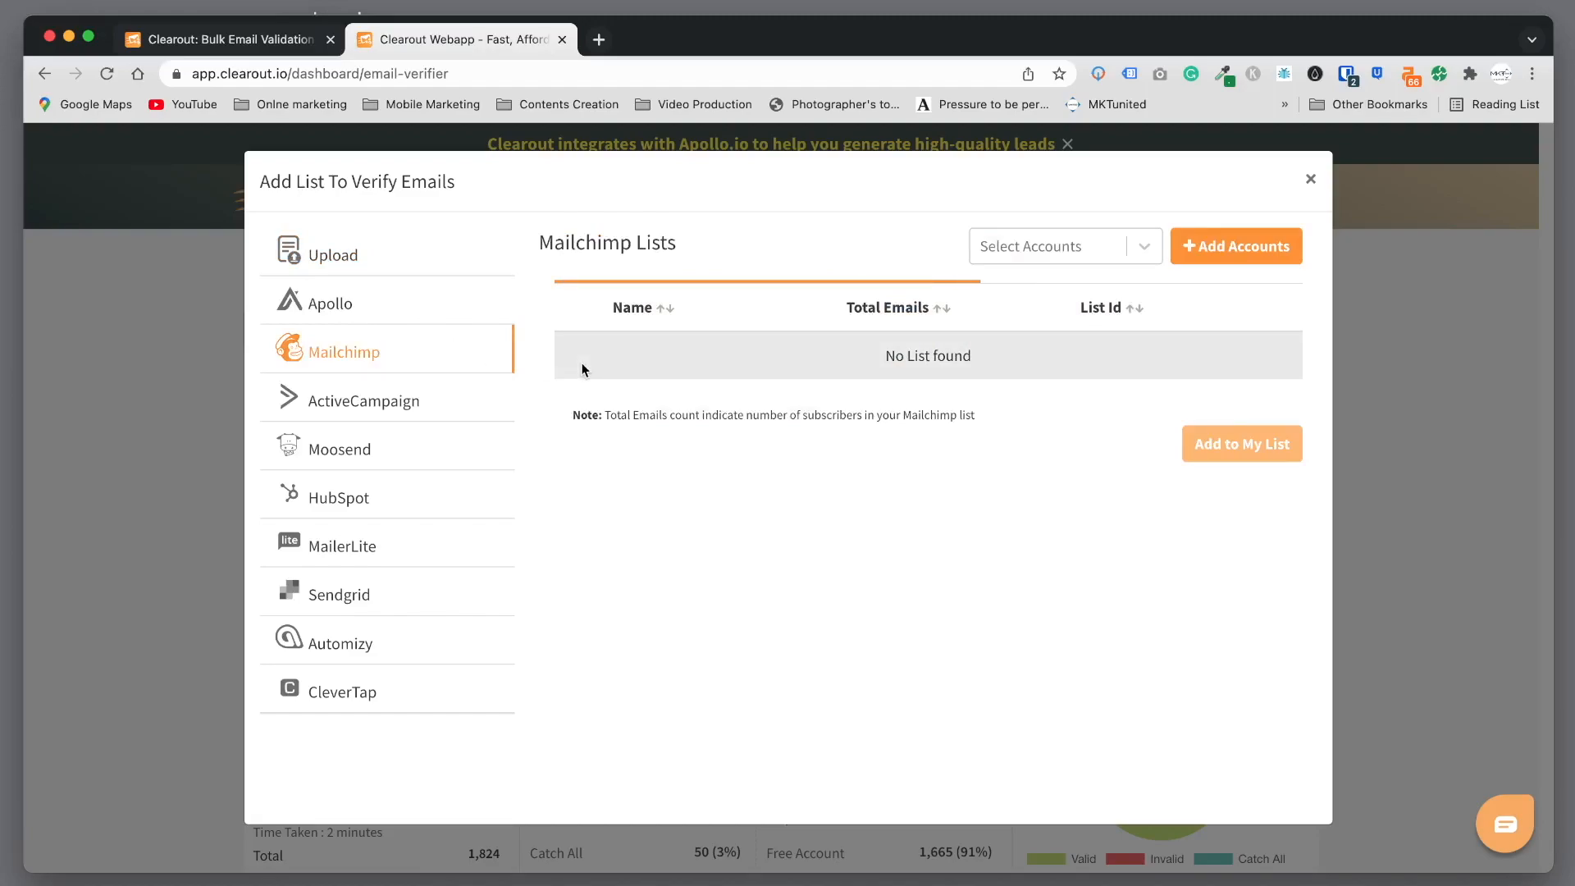
click(1063, 246)
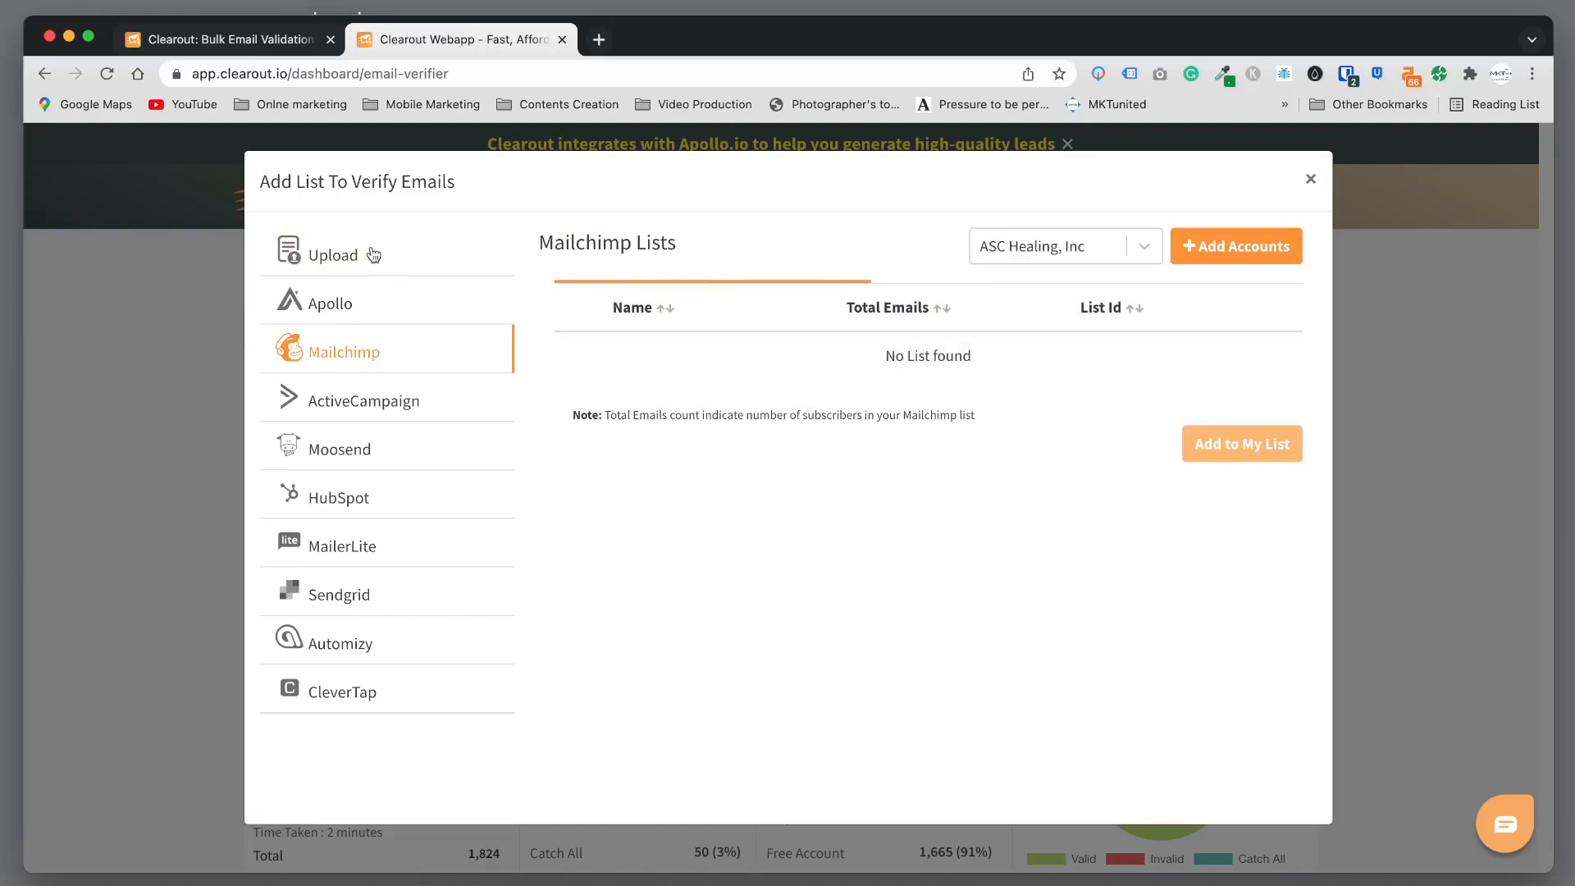
click(333, 255)
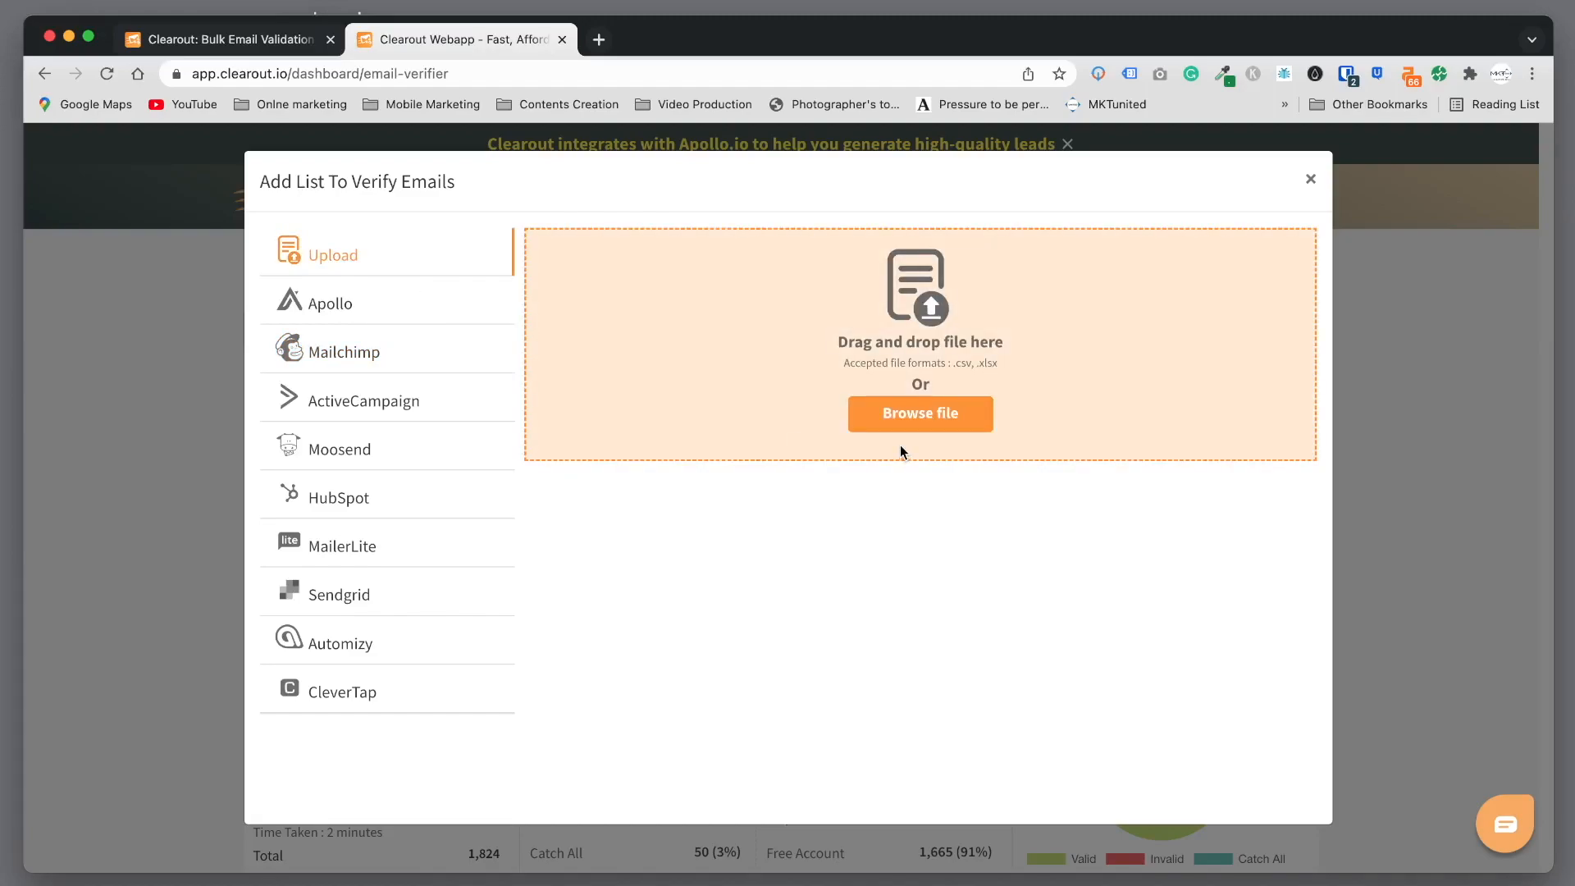
mouse_move(919, 413)
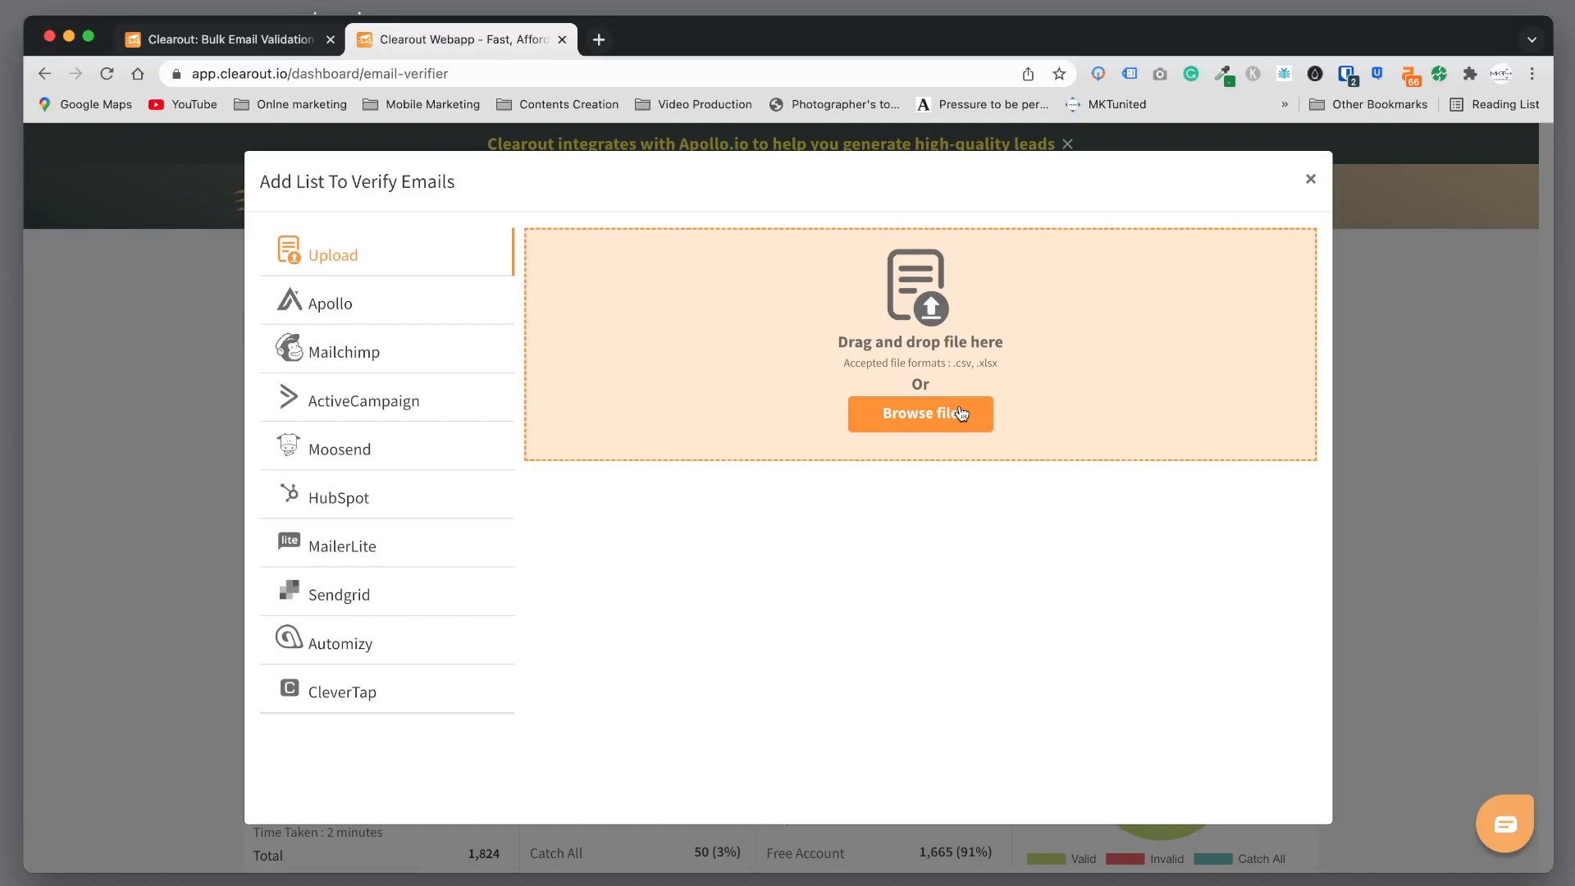
mouse_move(953, 413)
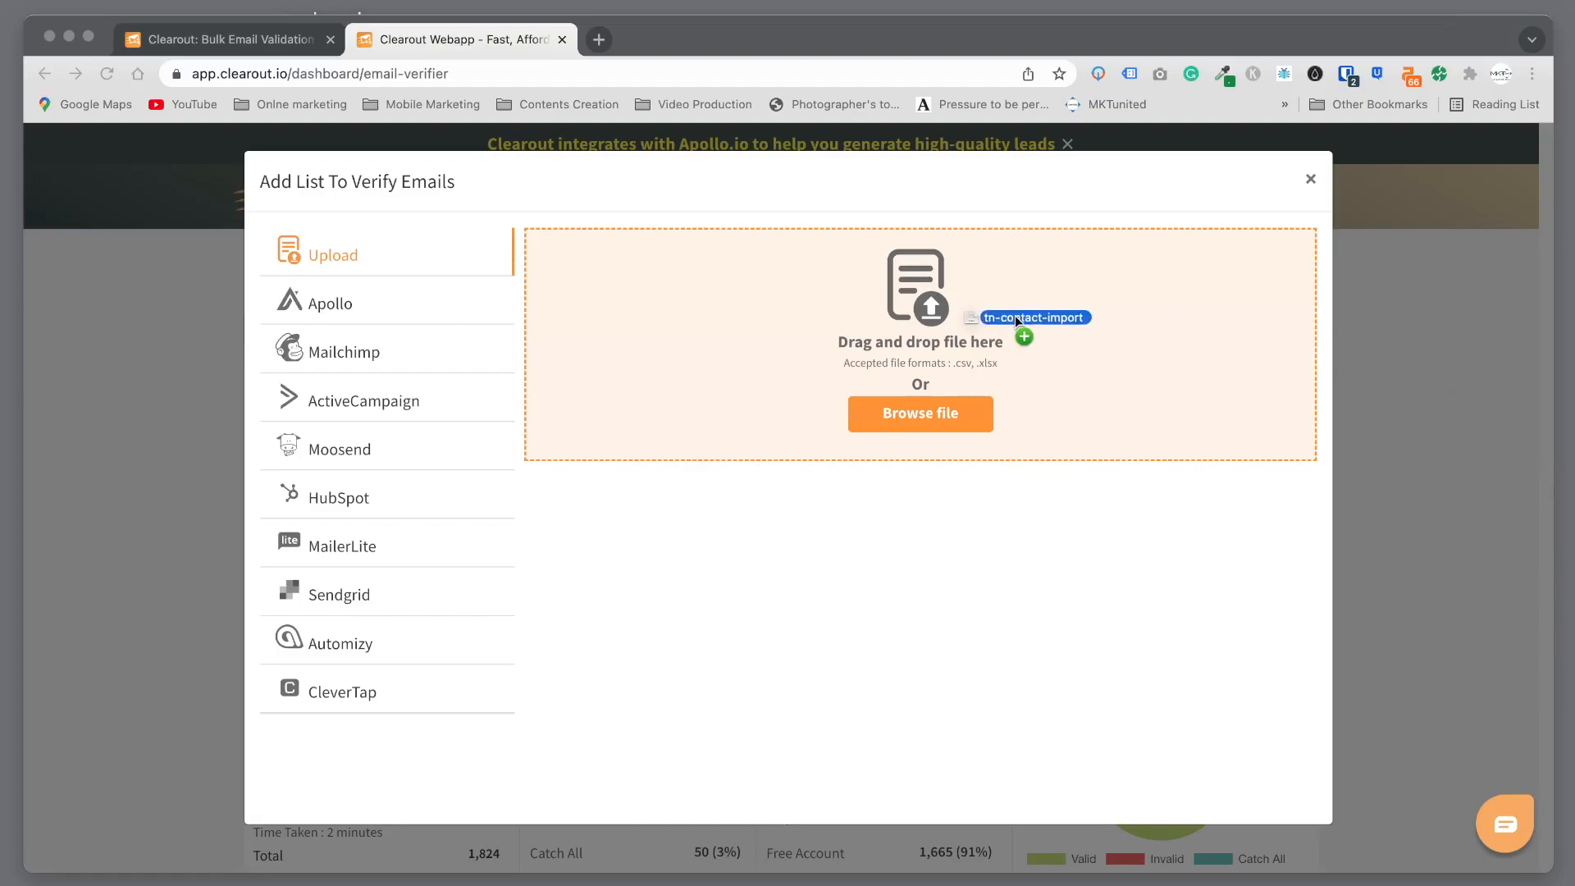
Drop tn-contact-import.csv into the upload area and proceed to the verify lists.
drag(1024, 317, 822, 336)
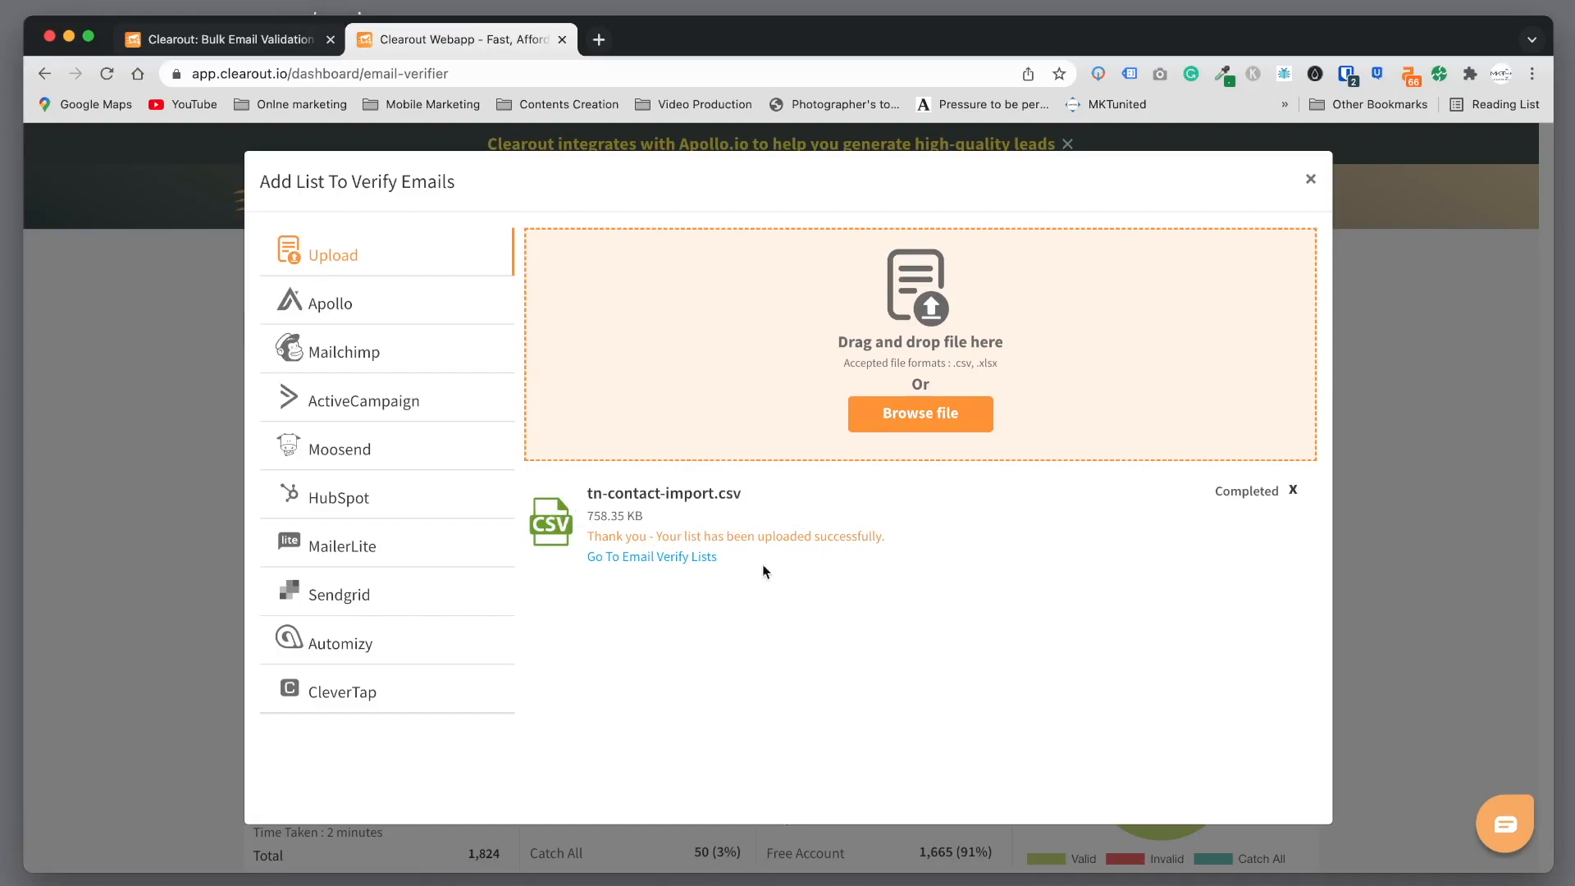
click(652, 556)
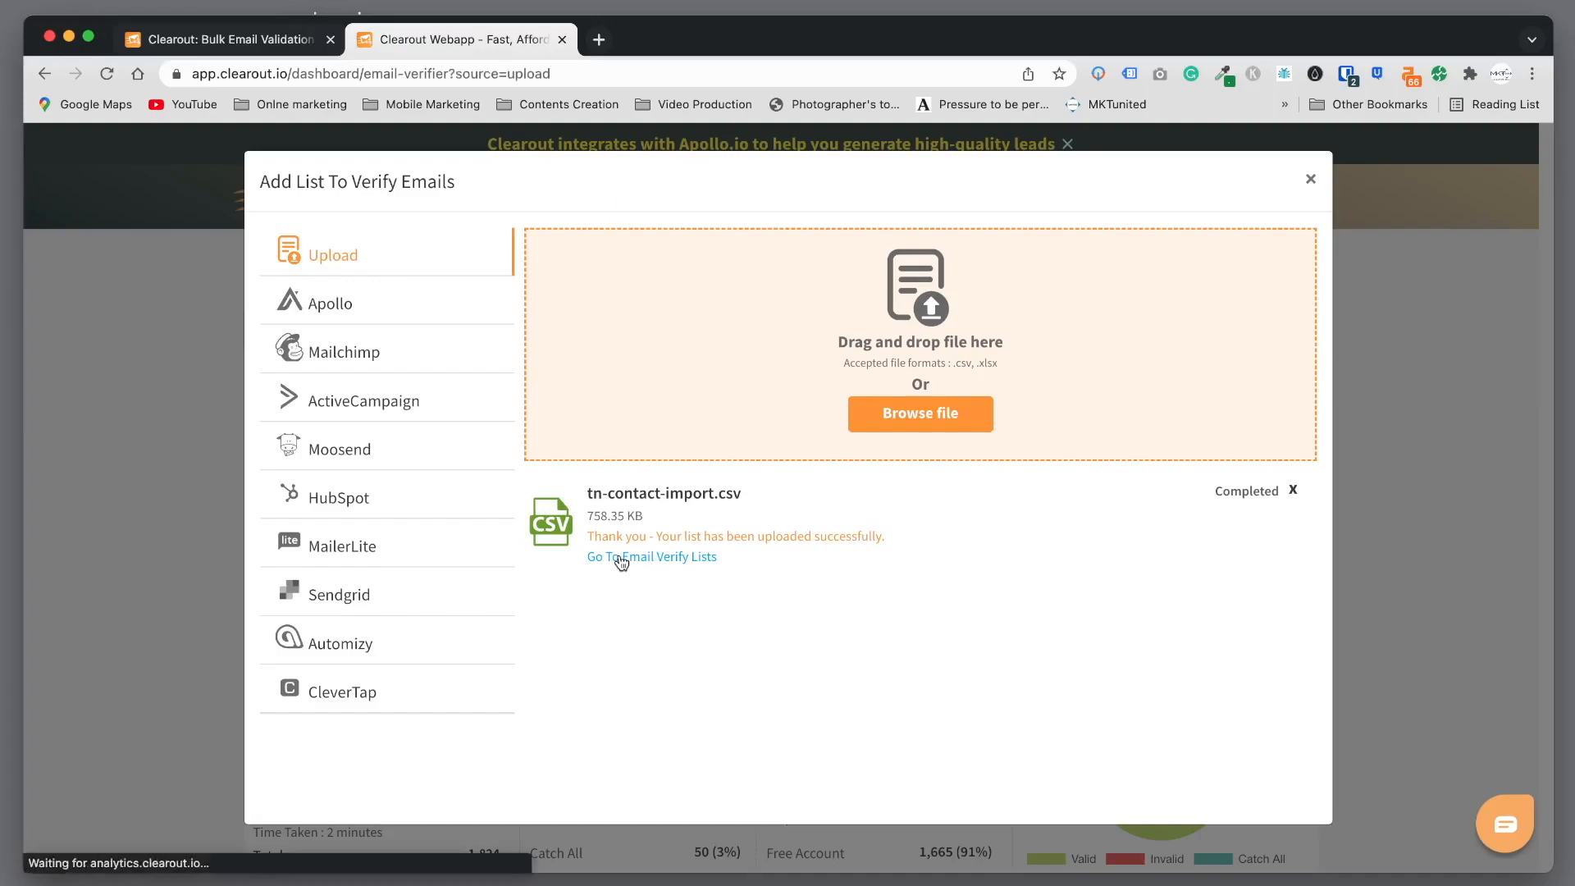
Run verification on the newly uploaded 4,061-email list.
click(651, 556)
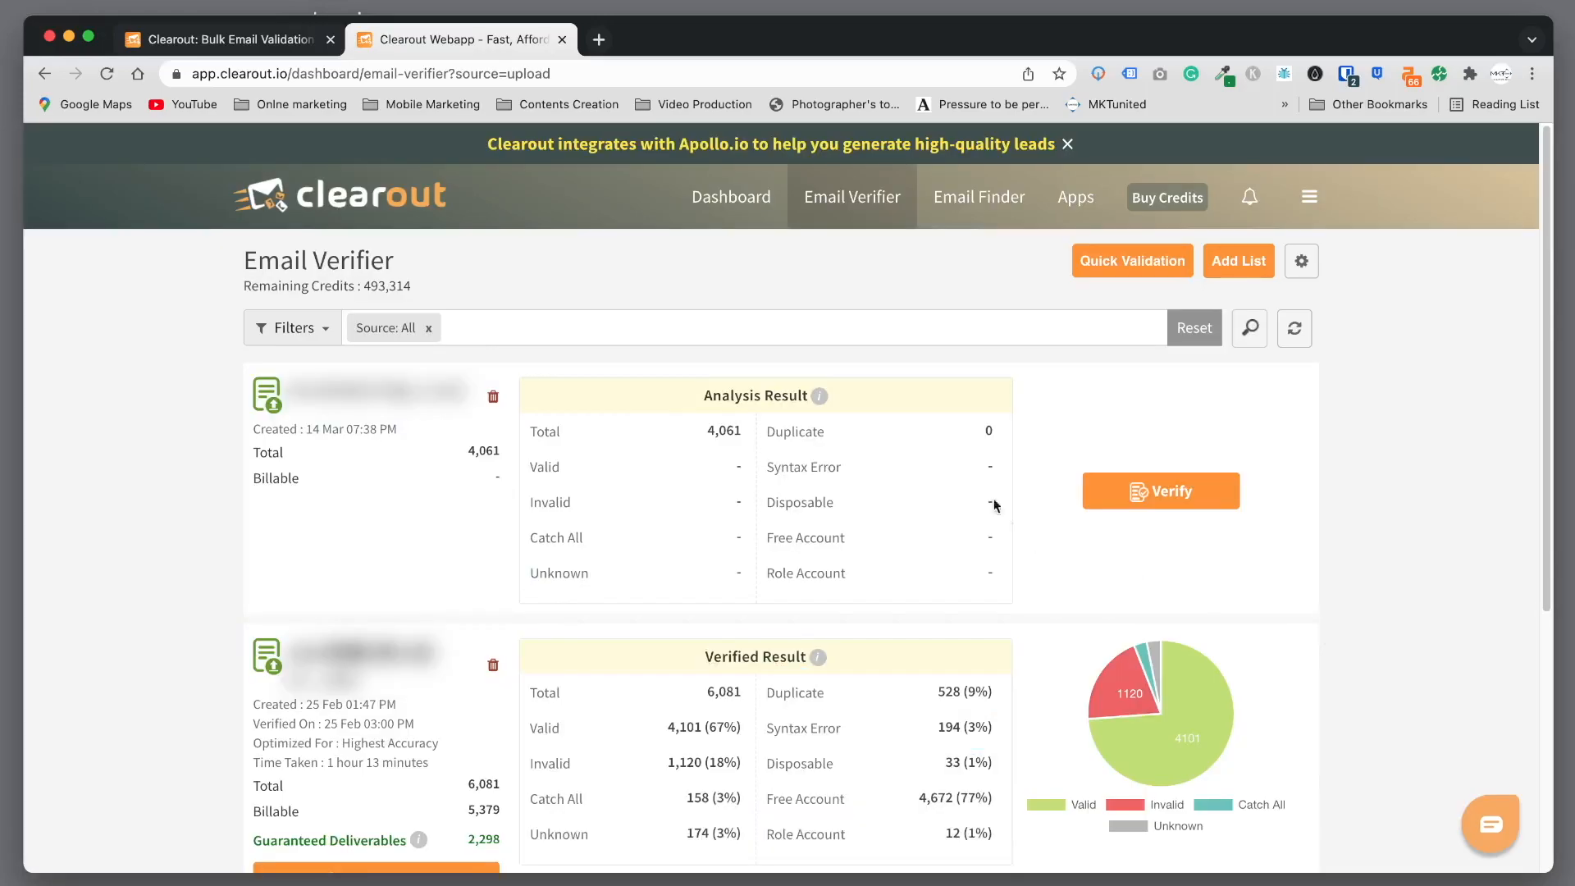
mouse_move(734, 467)
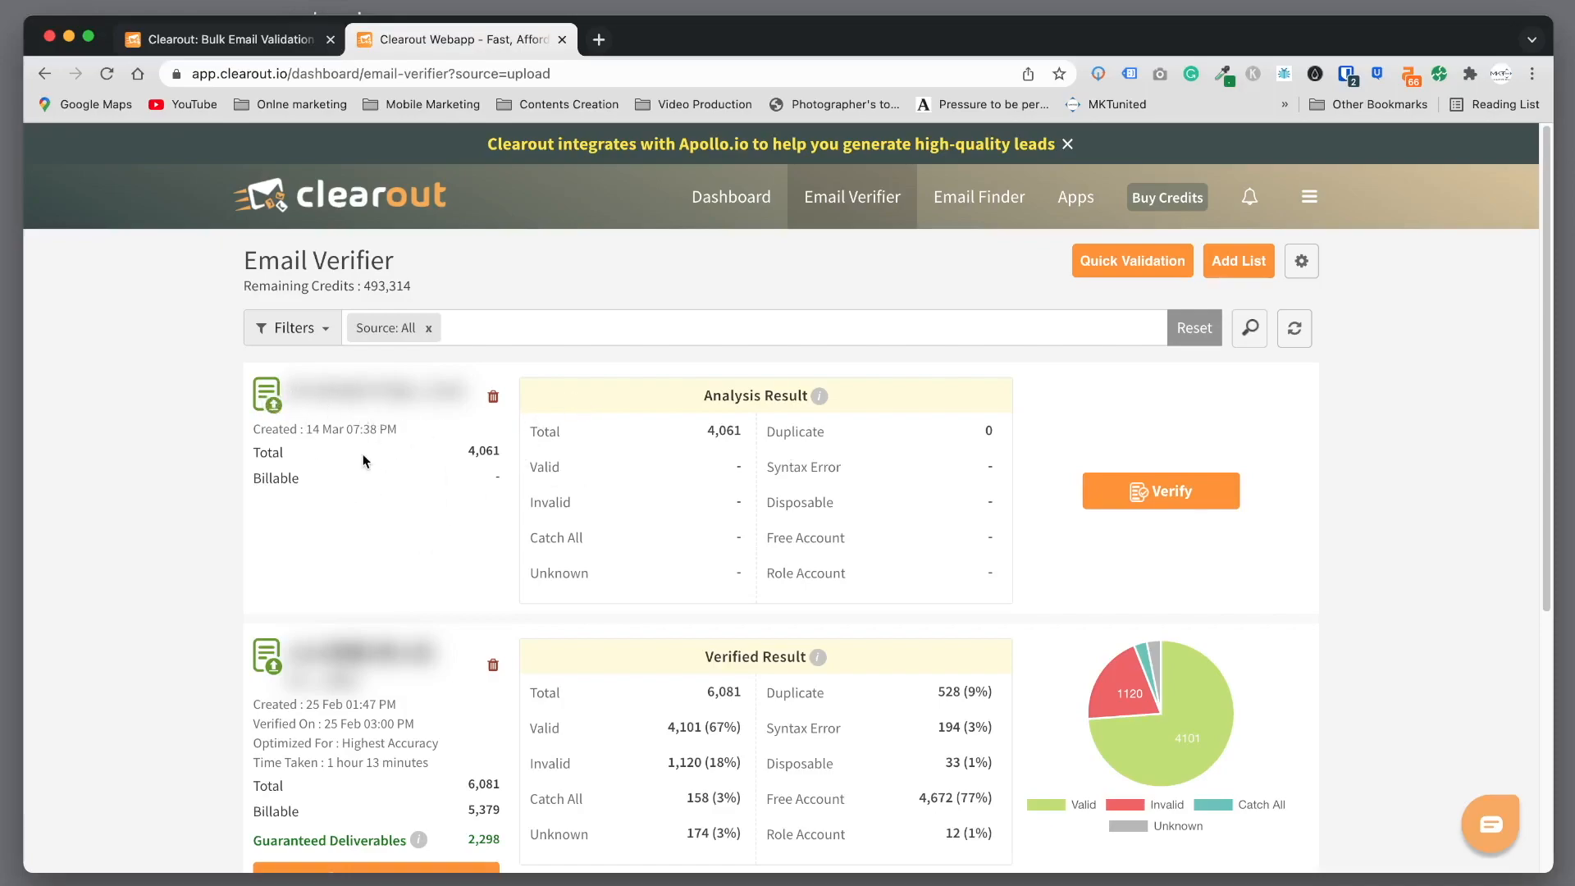
mouse_move(464, 463)
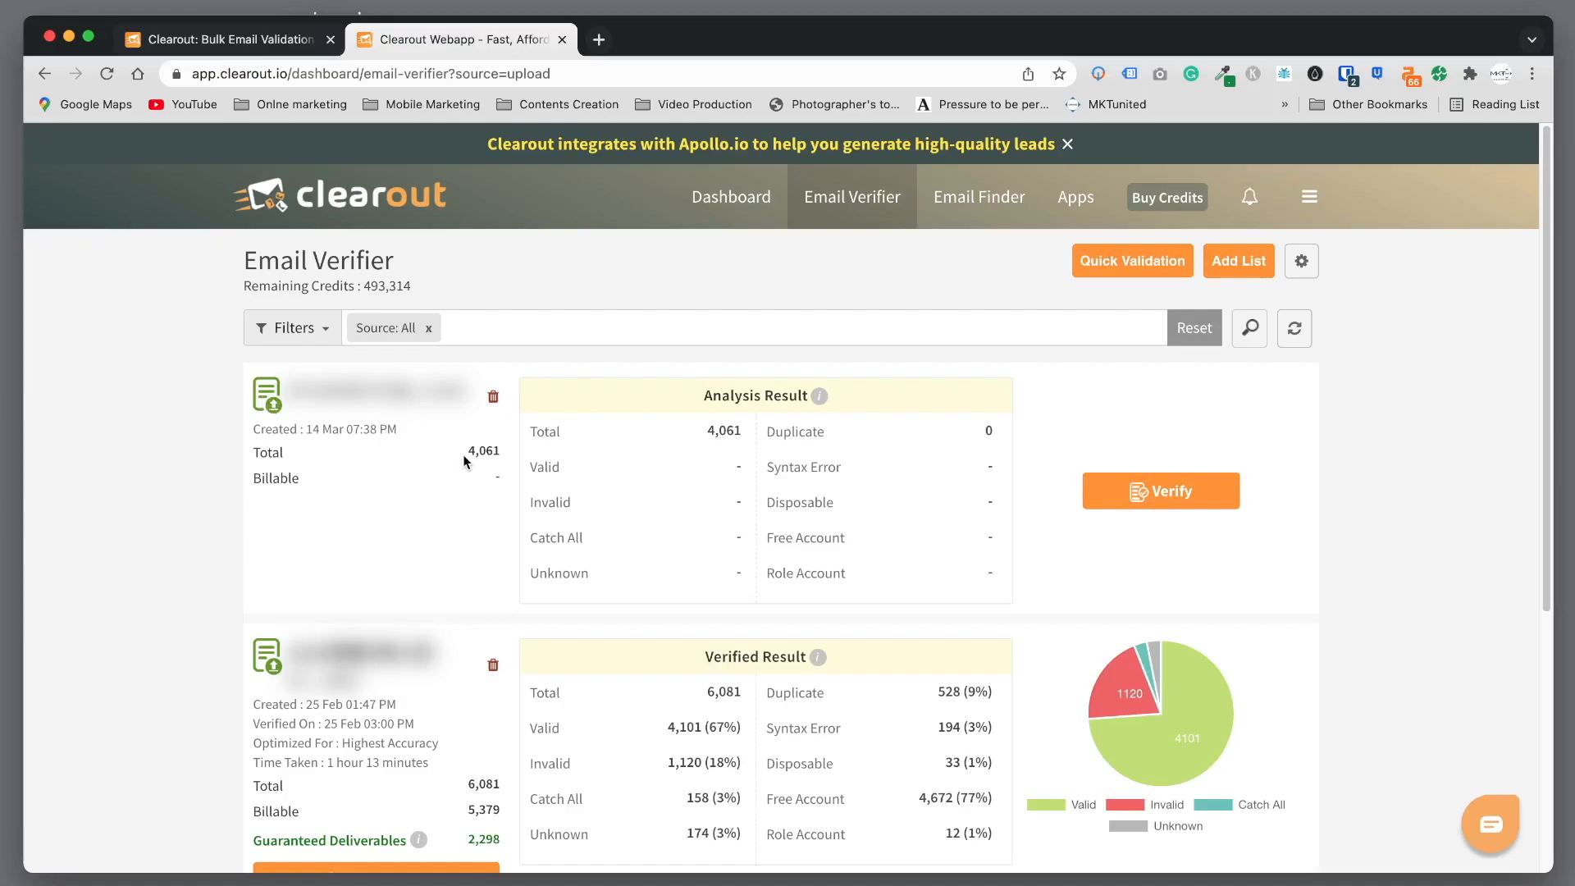
mouse_move(491, 476)
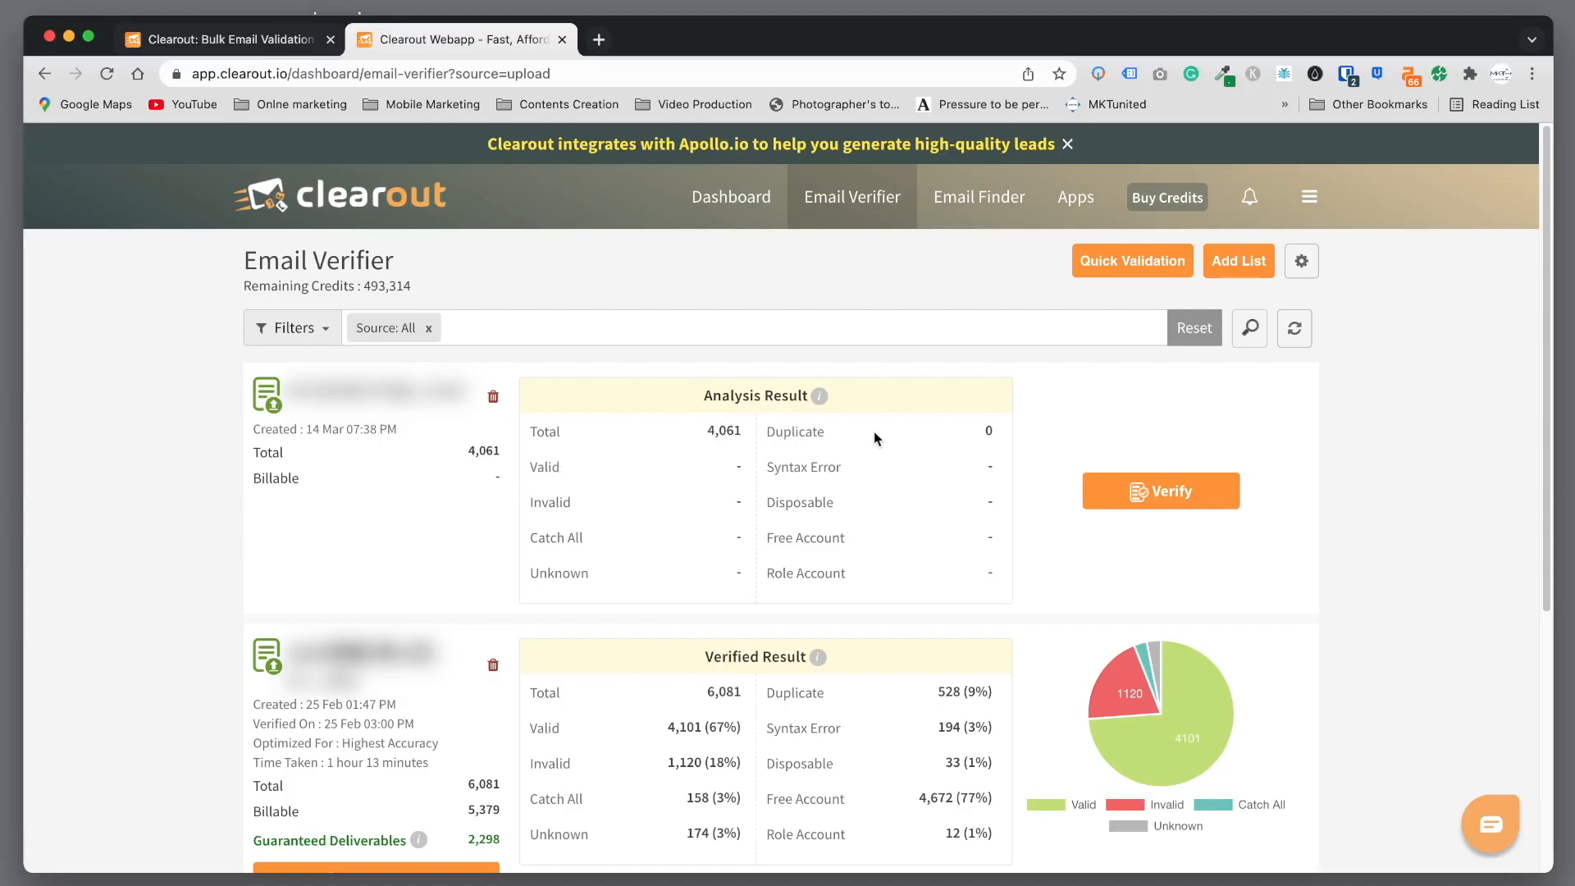
mouse_move(1160, 491)
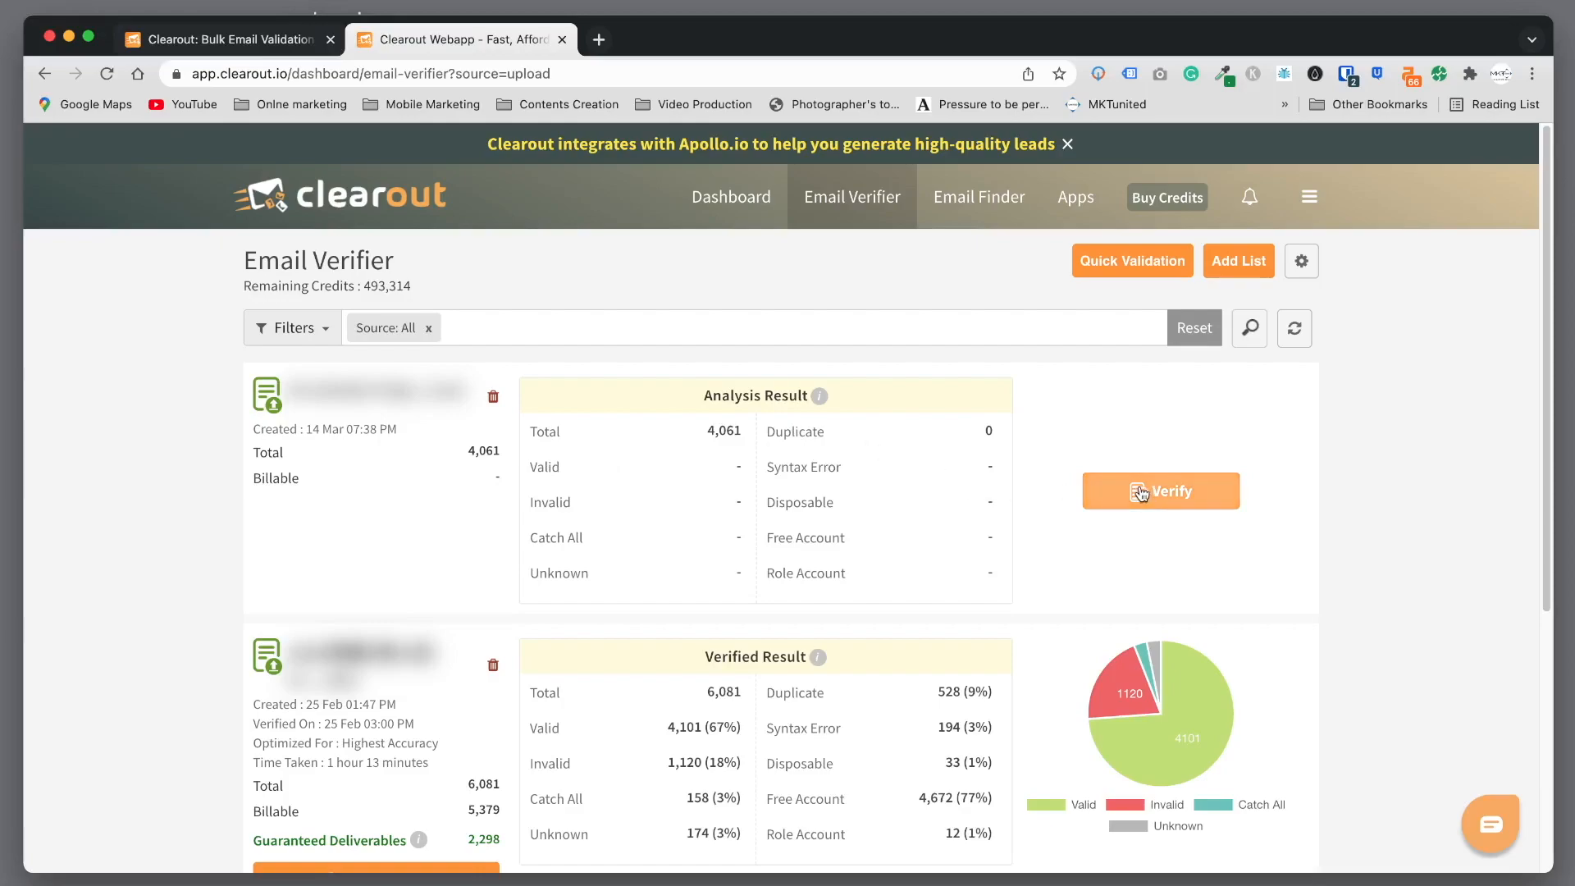
mouse_move(1174, 495)
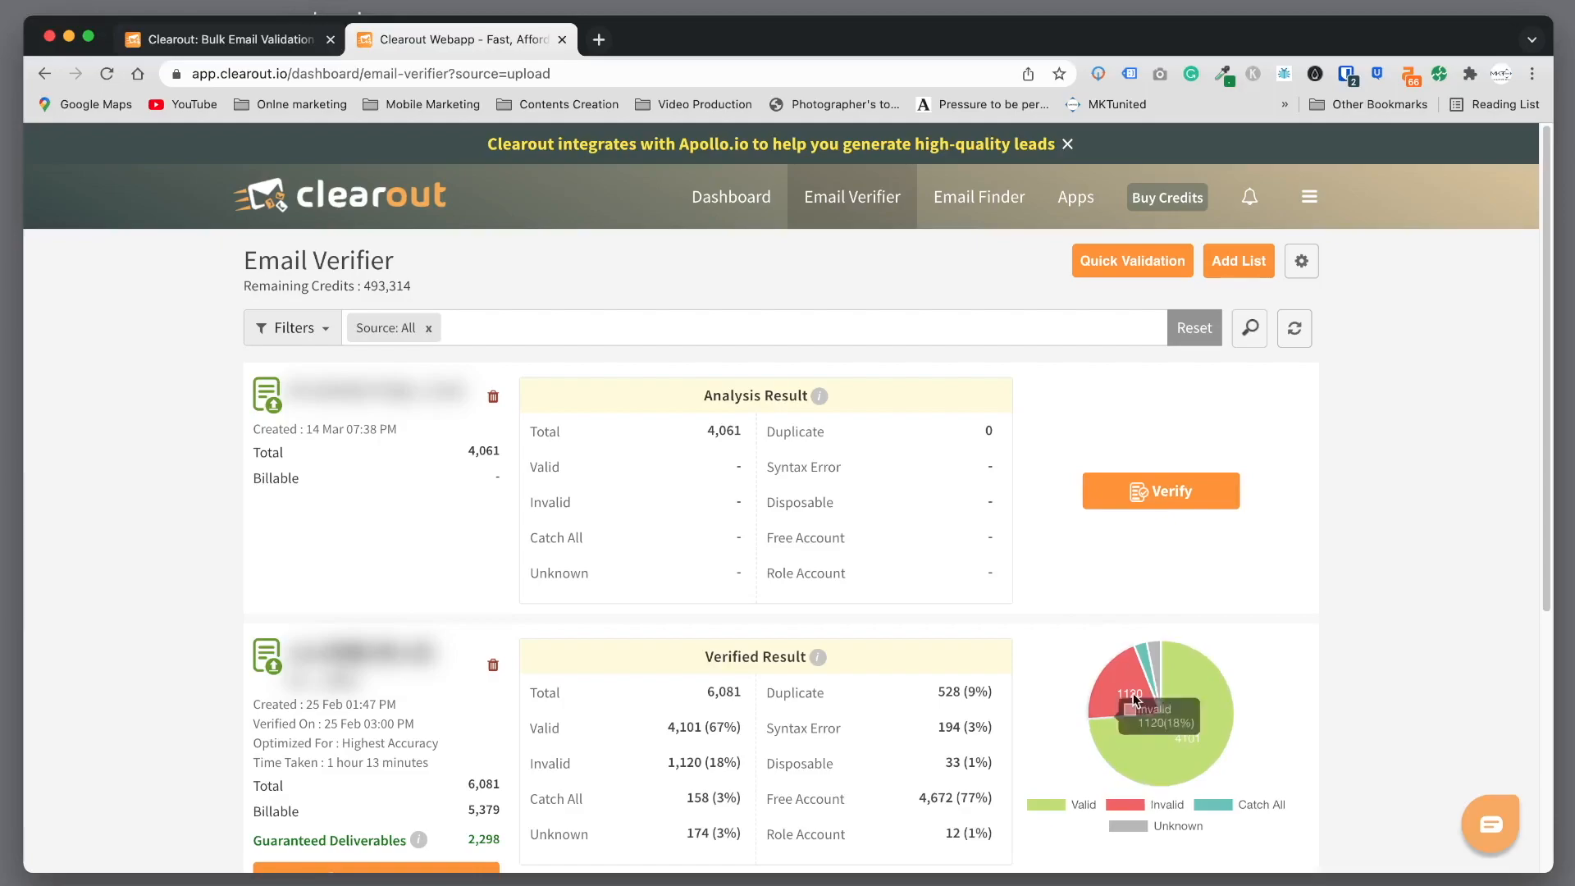
mouse_move(1245, 568)
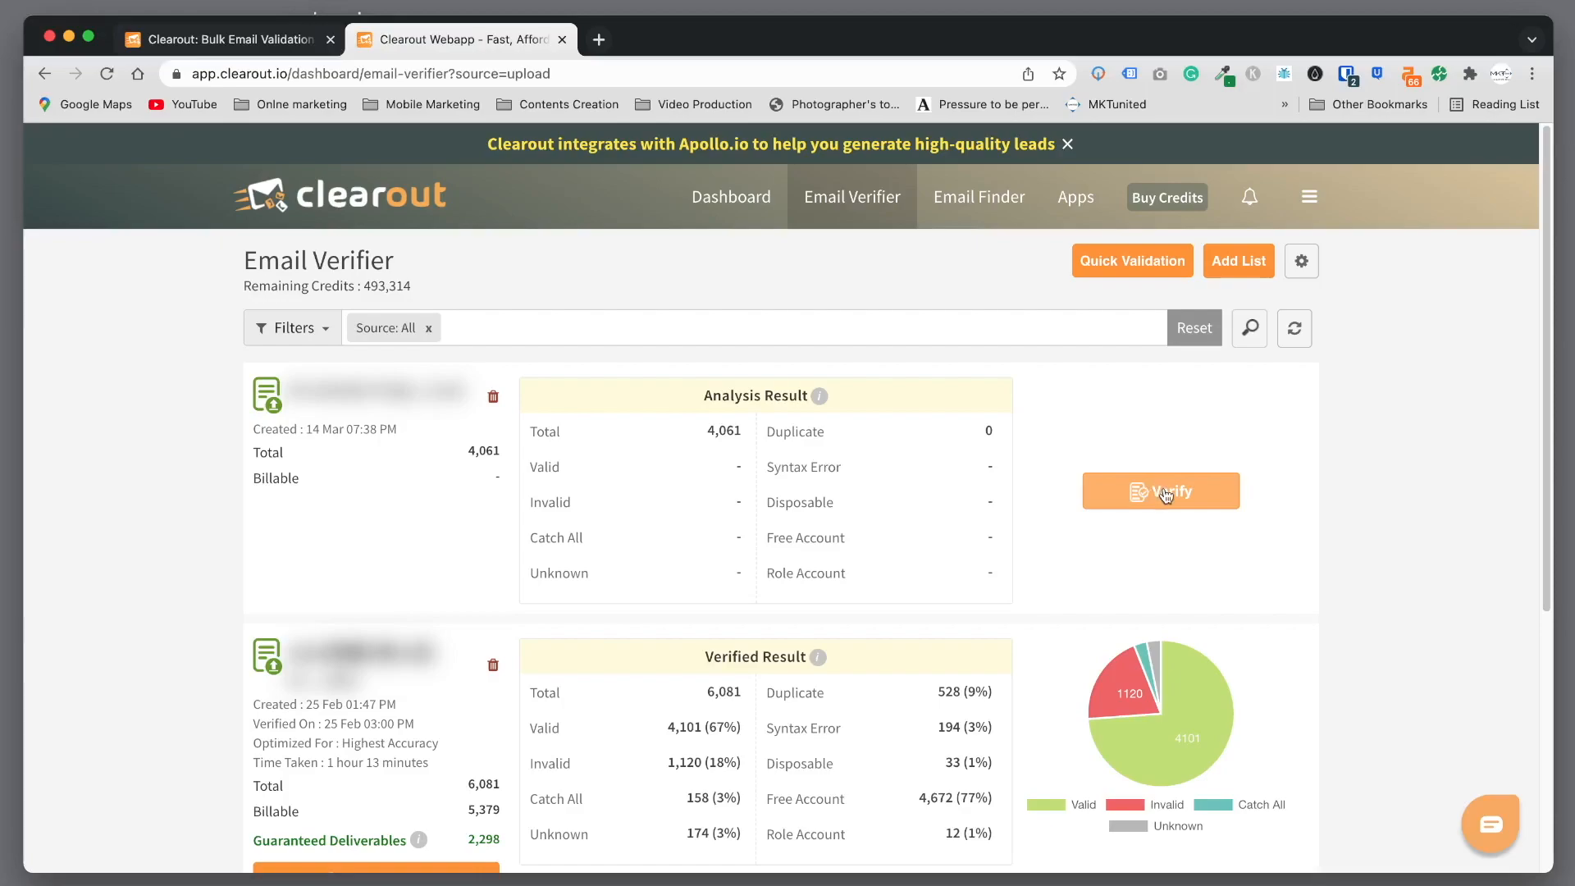
mouse_move(1199, 498)
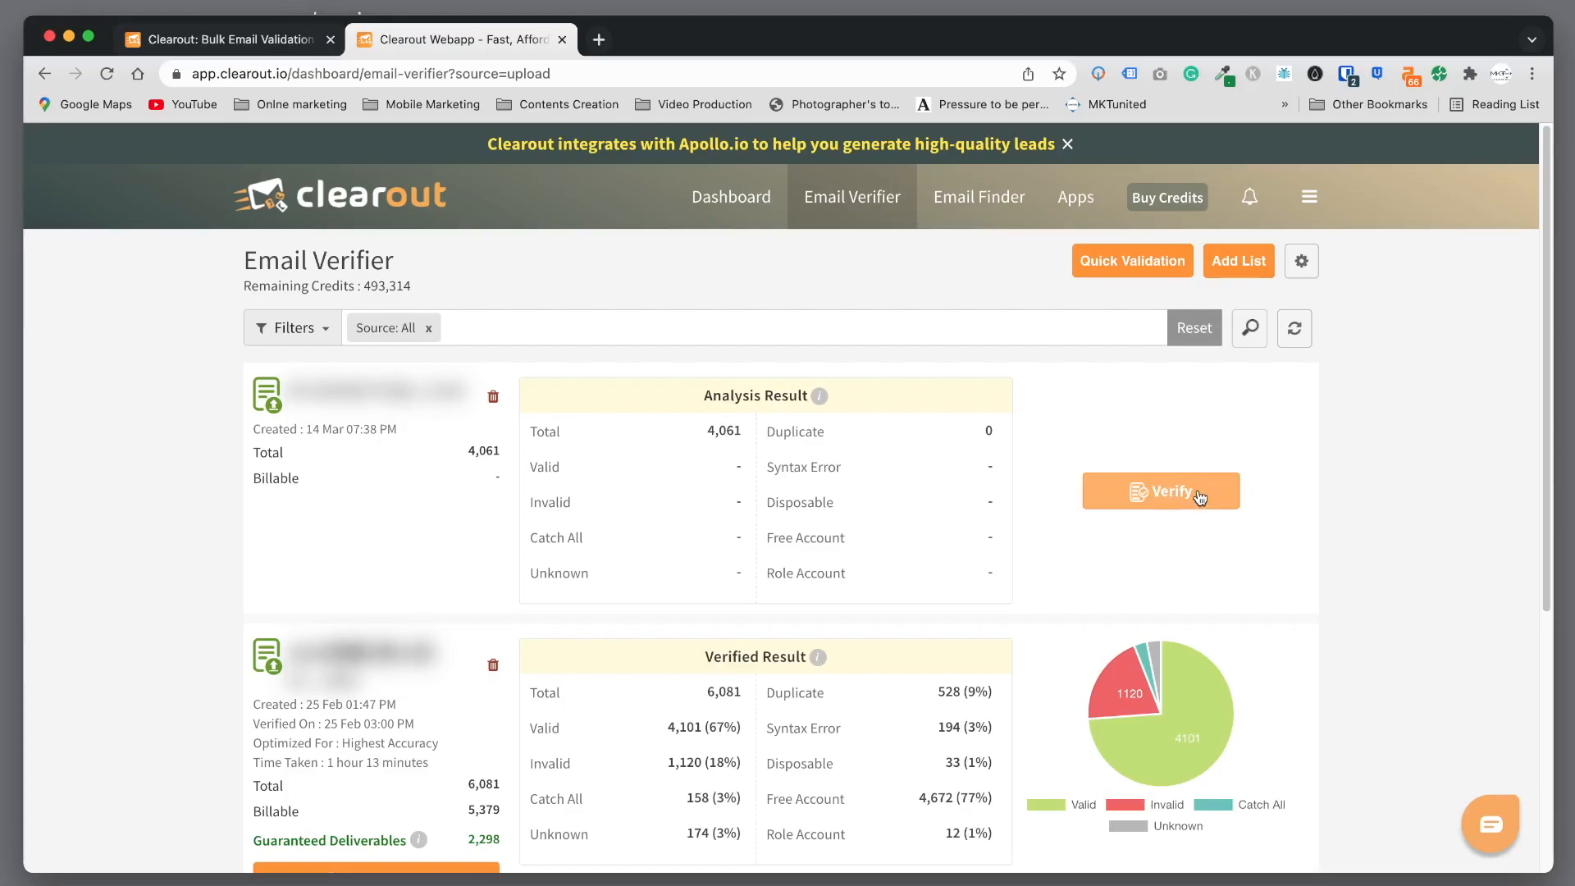
click(1160, 491)
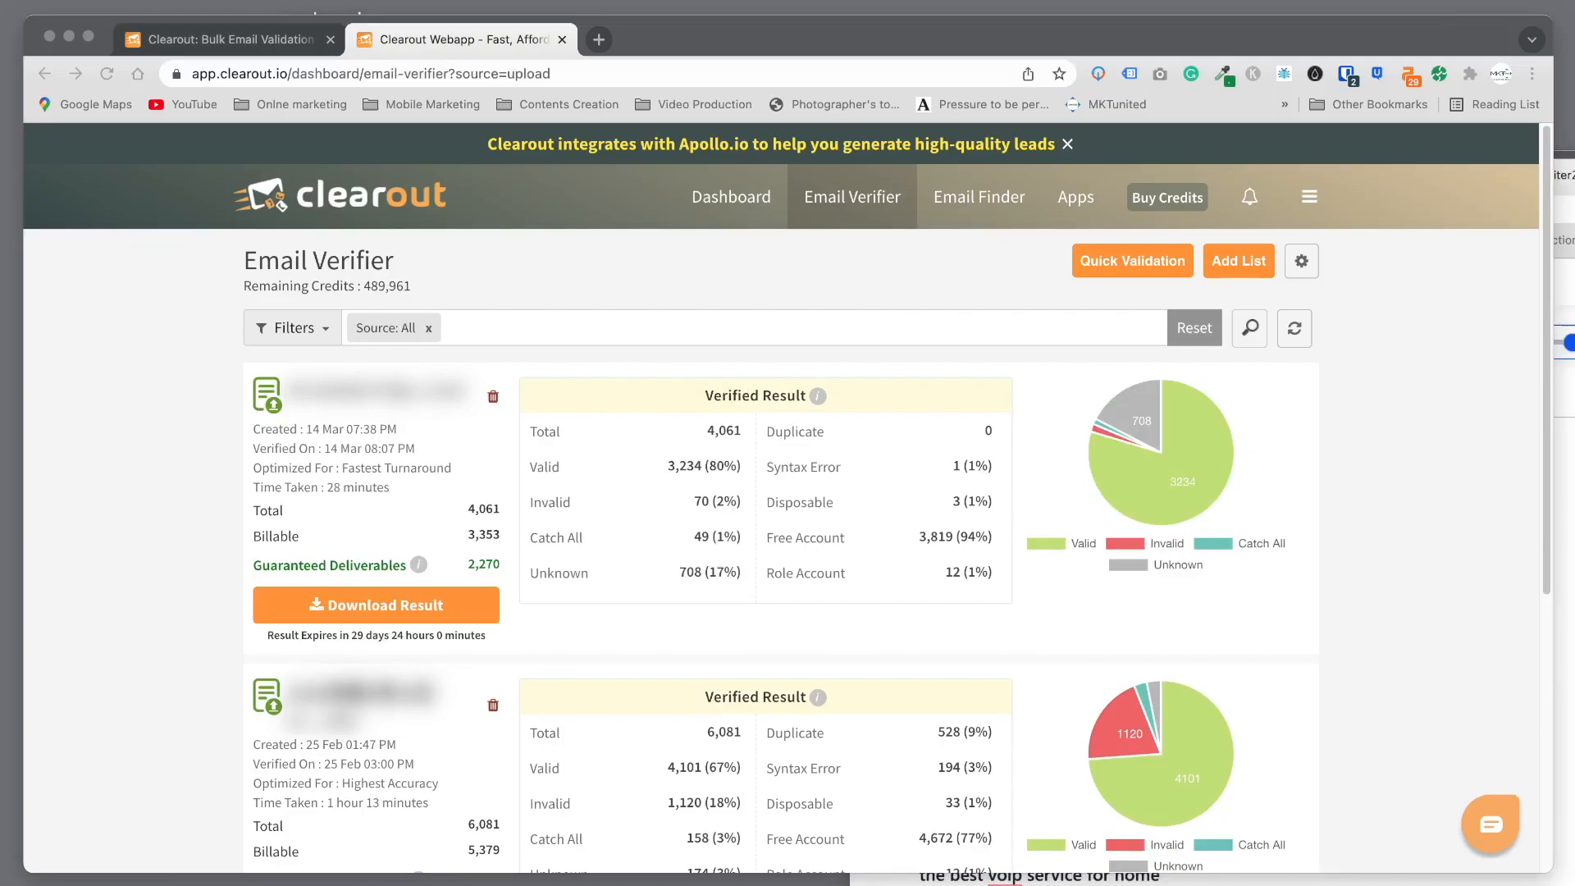
mouse_move(594, 762)
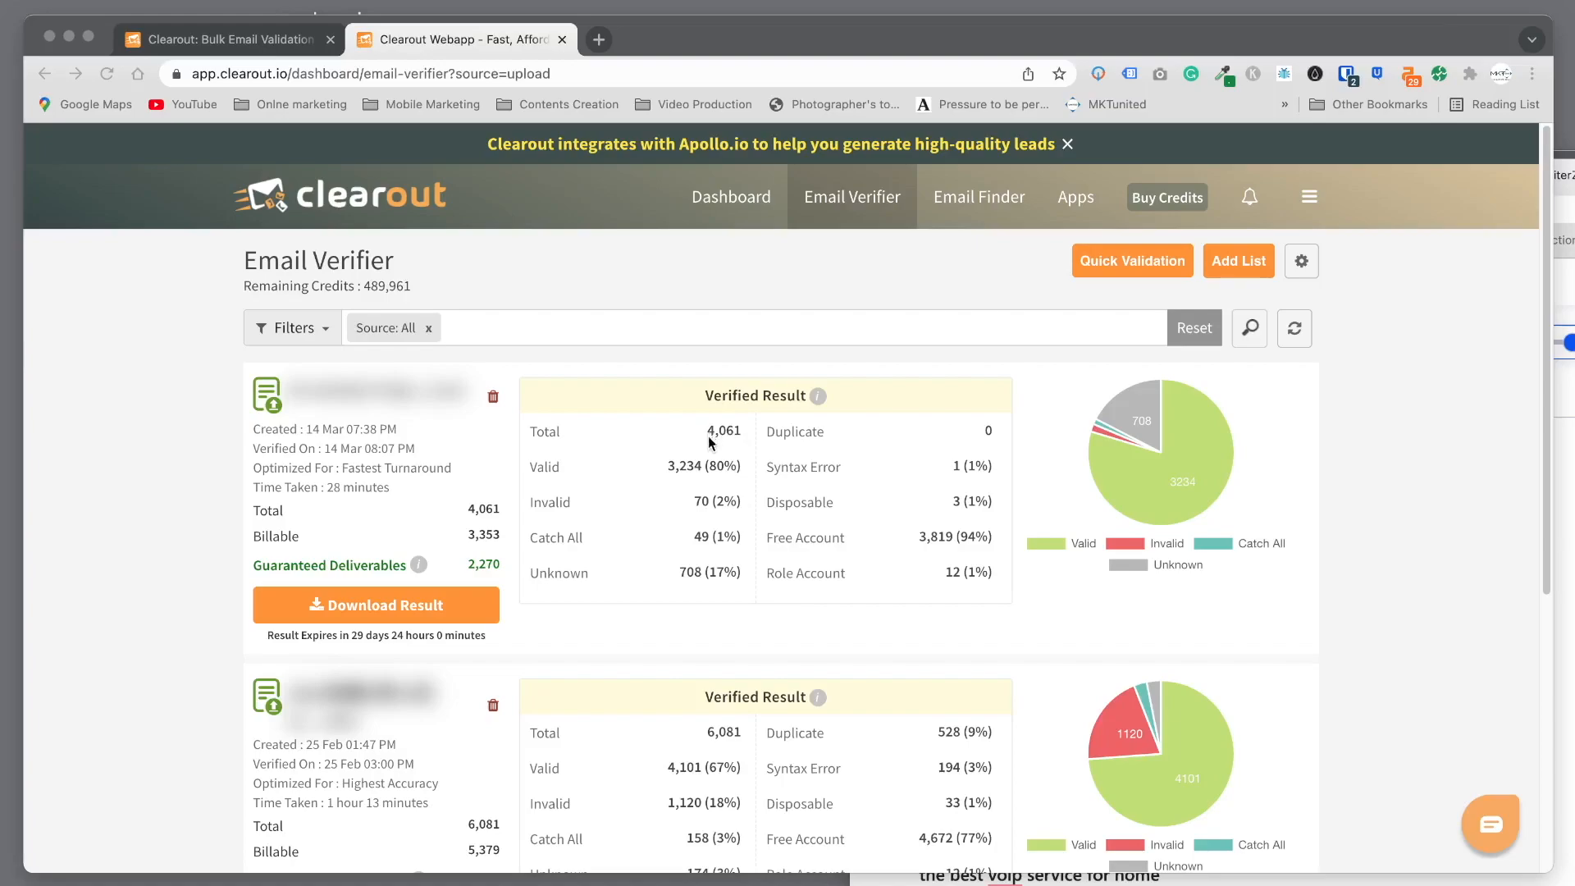
mouse_move(1193, 487)
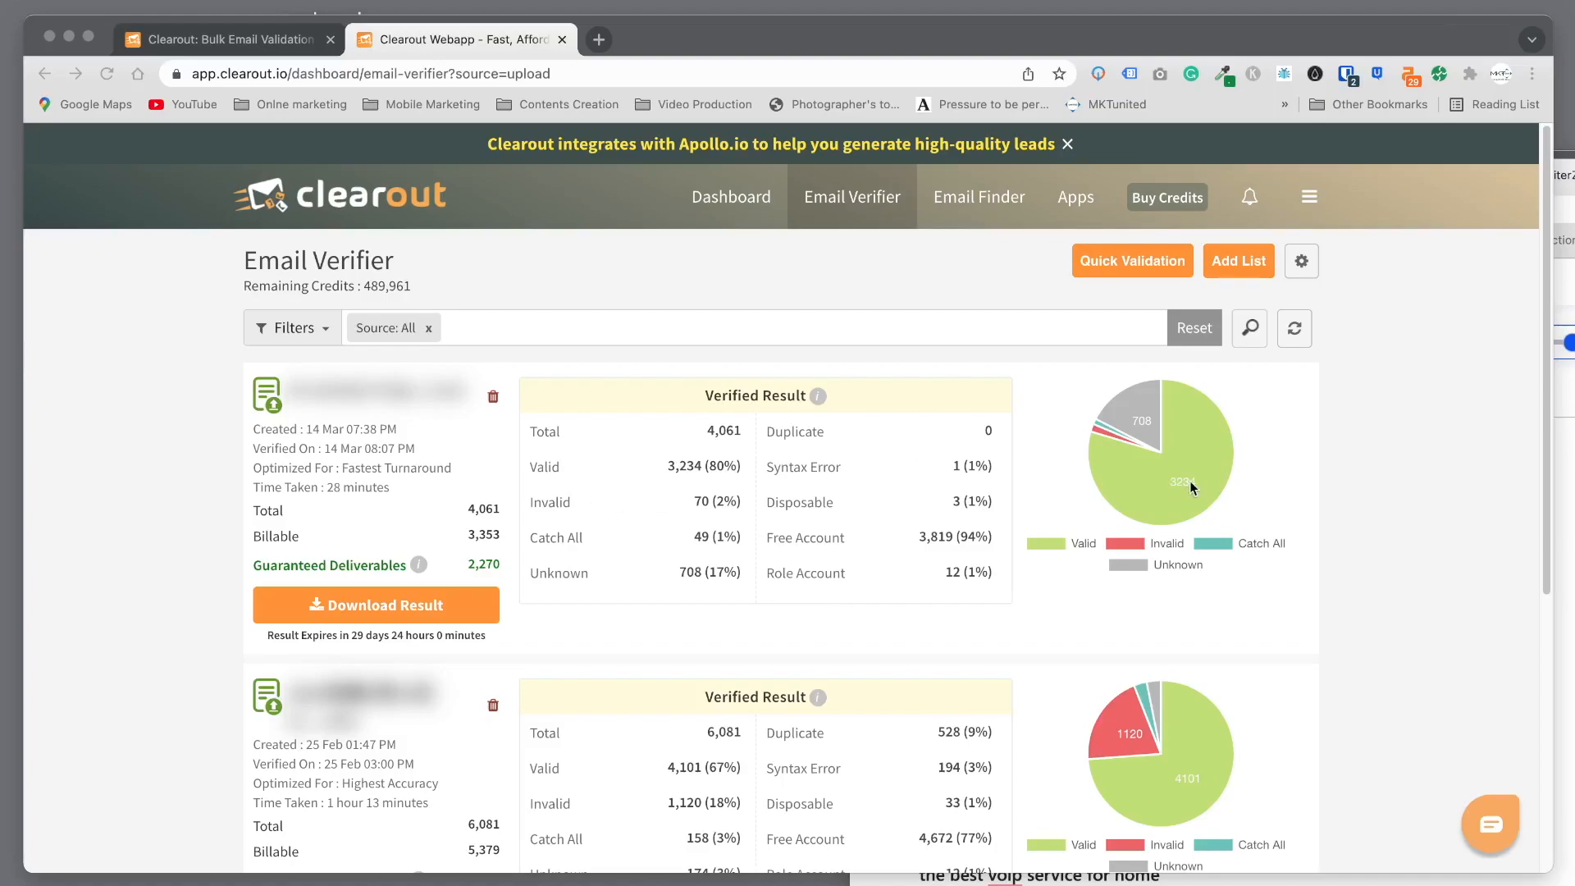
mouse_move(1203, 430)
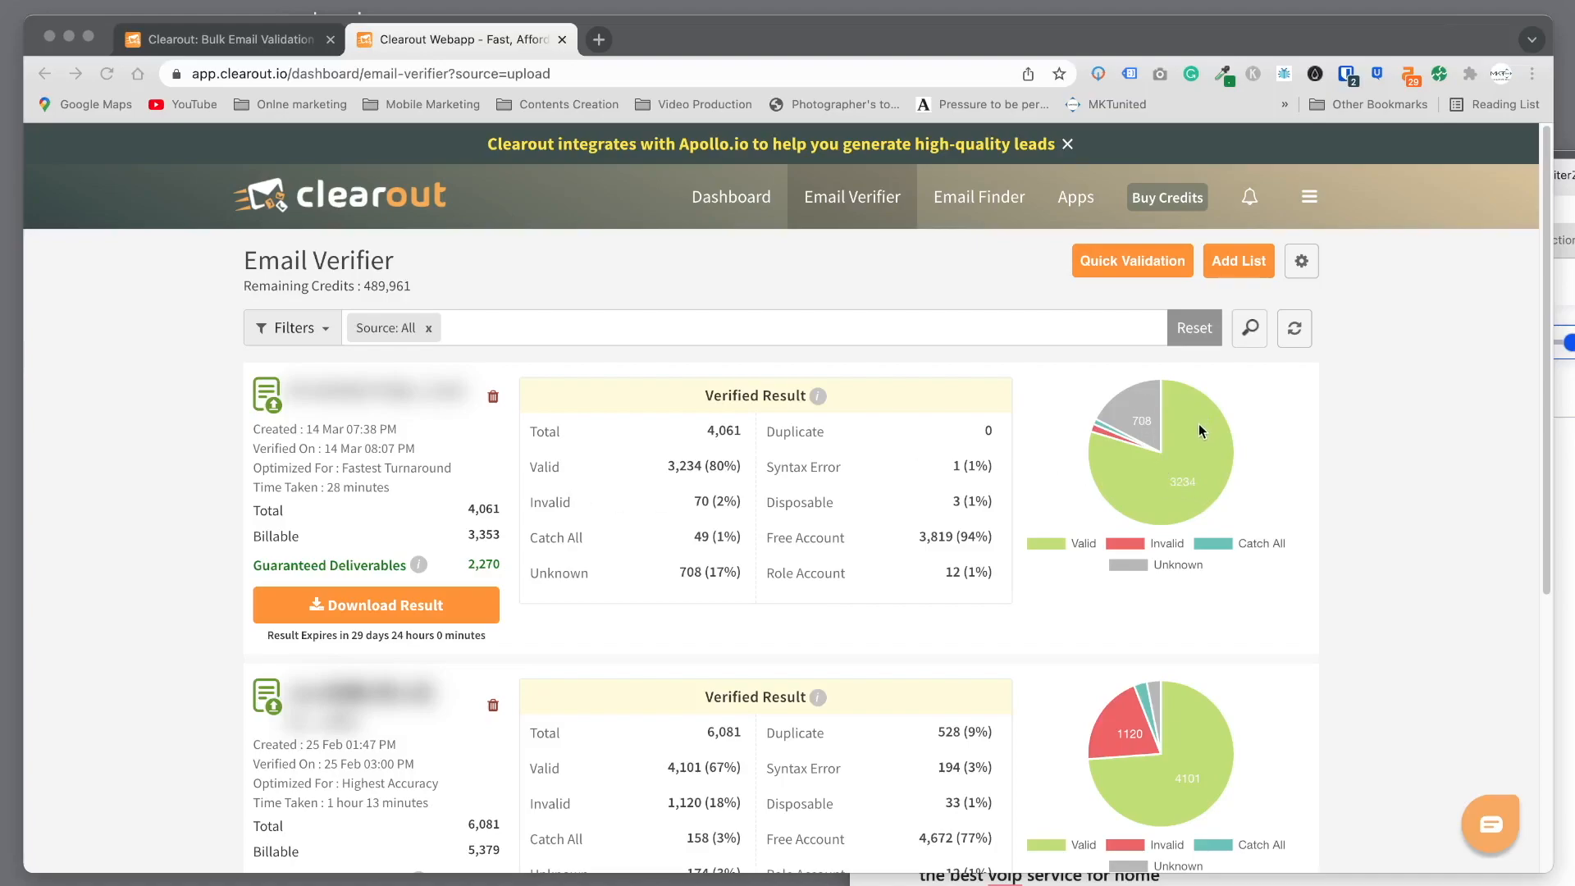
mouse_move(1188, 502)
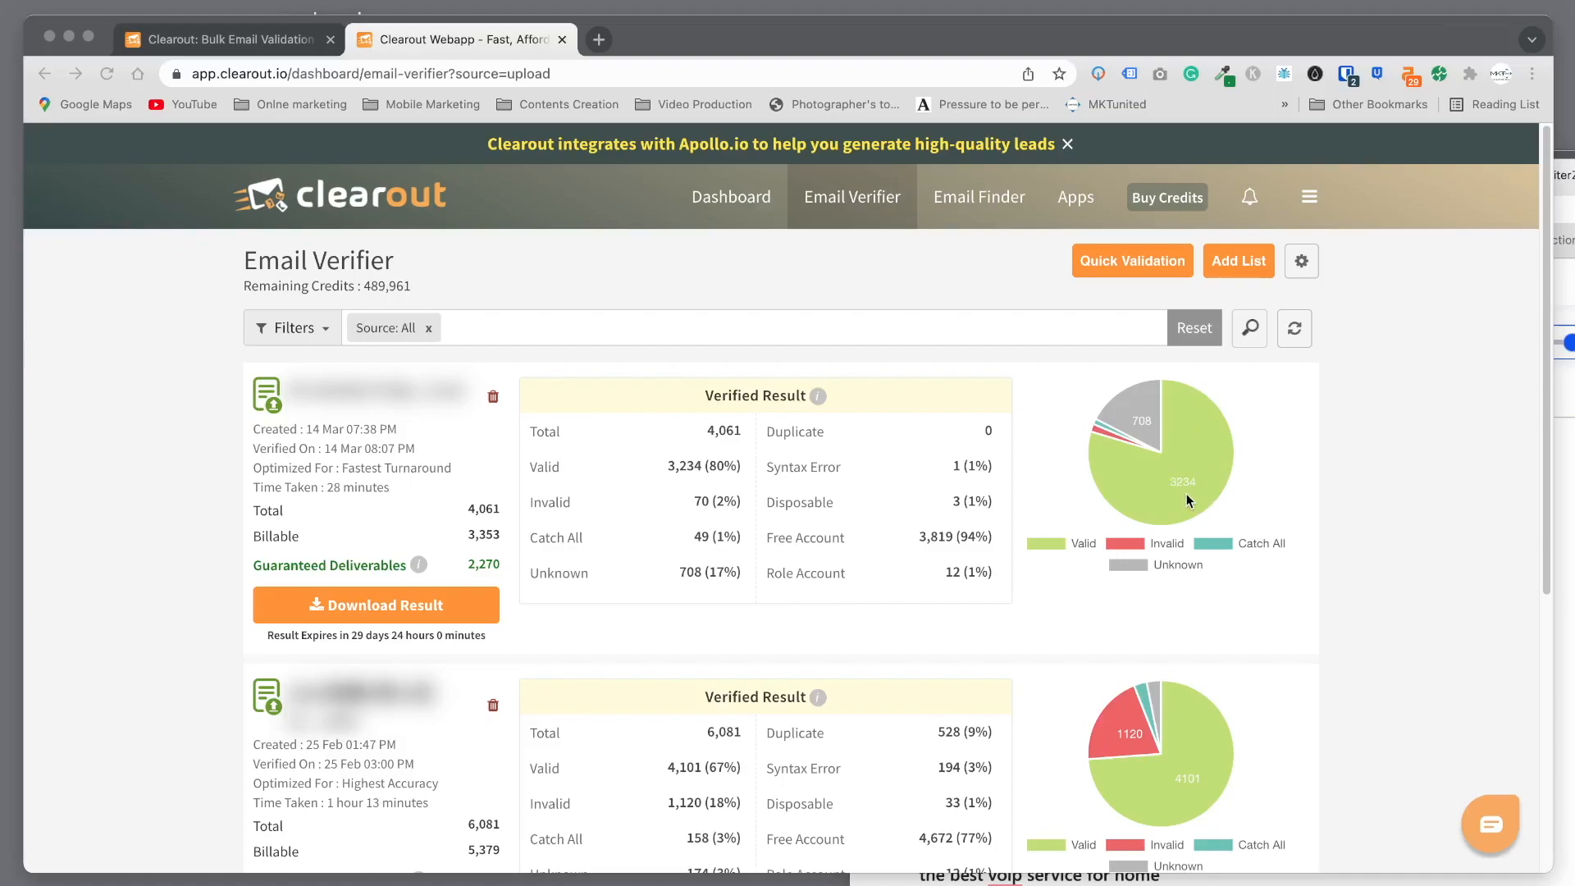
mouse_move(1063, 551)
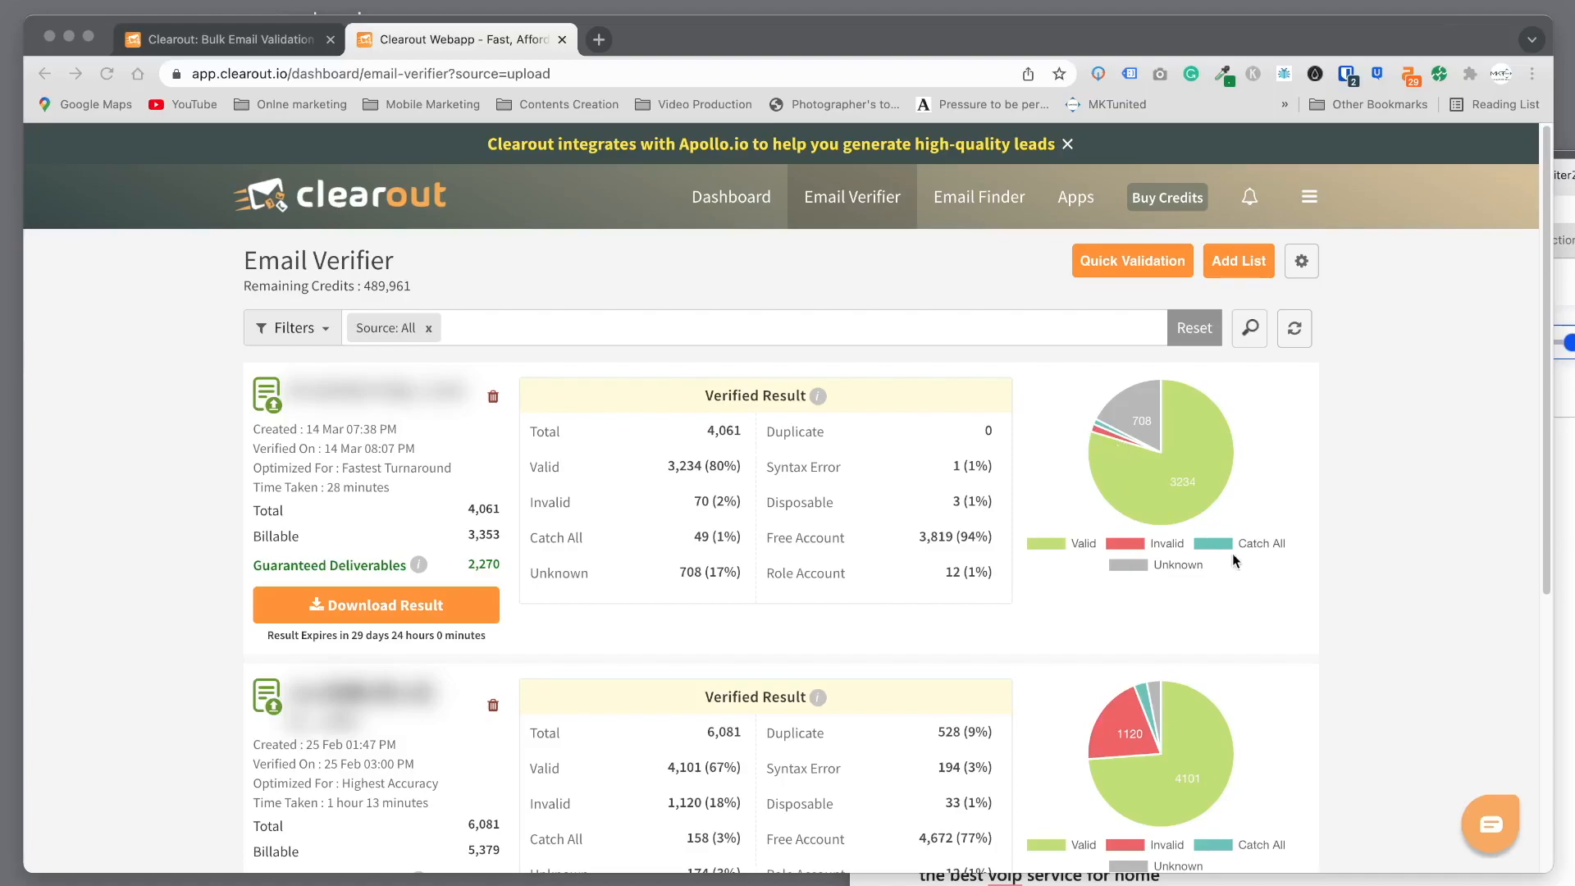
mouse_move(1140, 431)
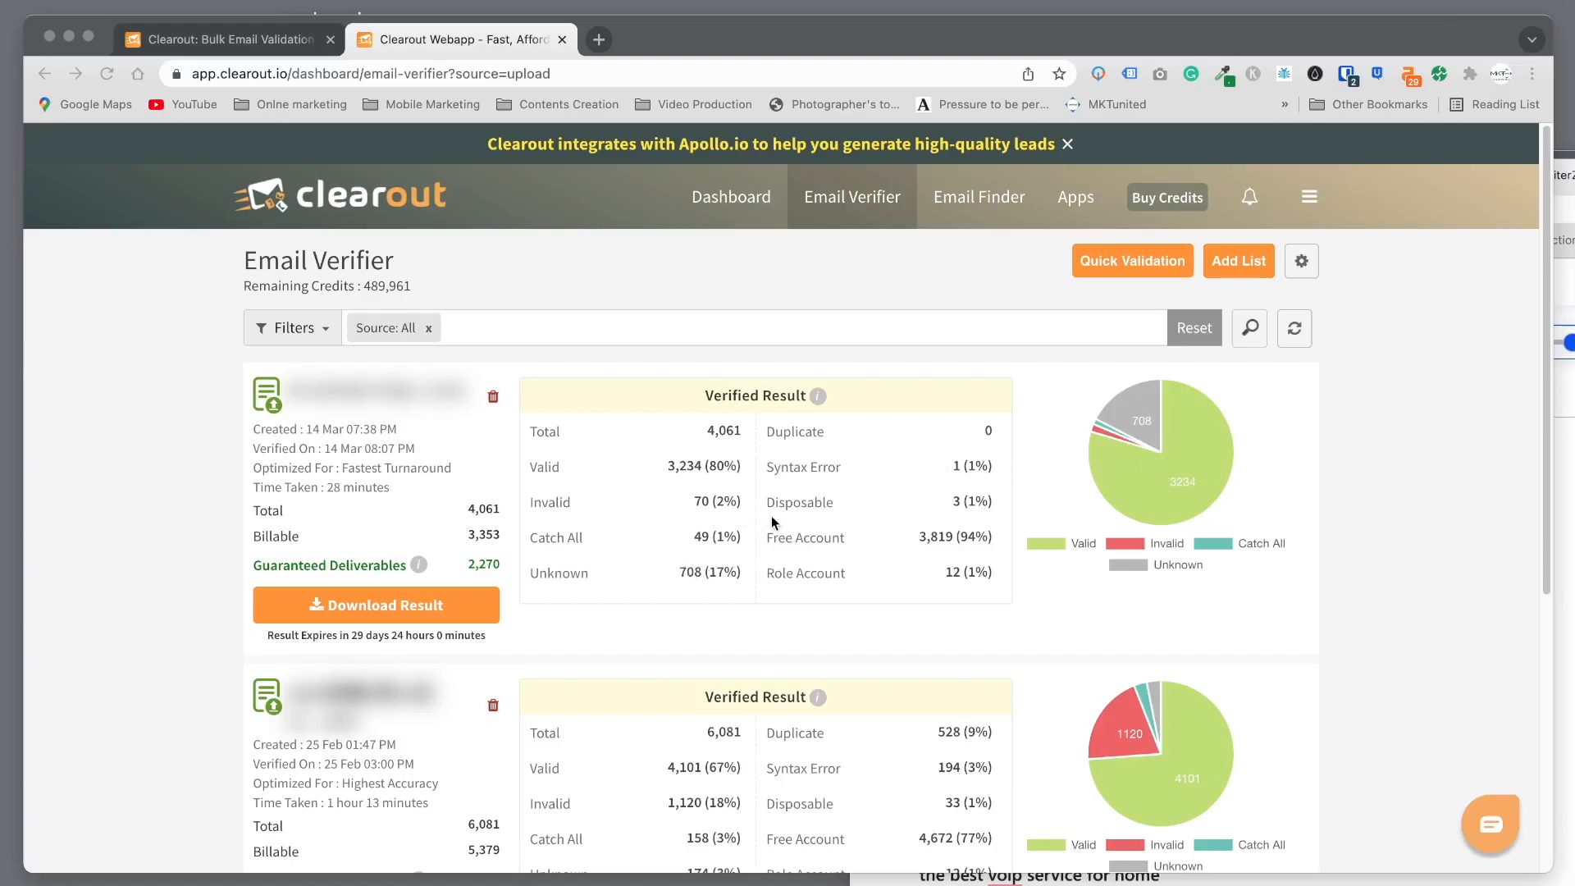
mouse_move(594, 538)
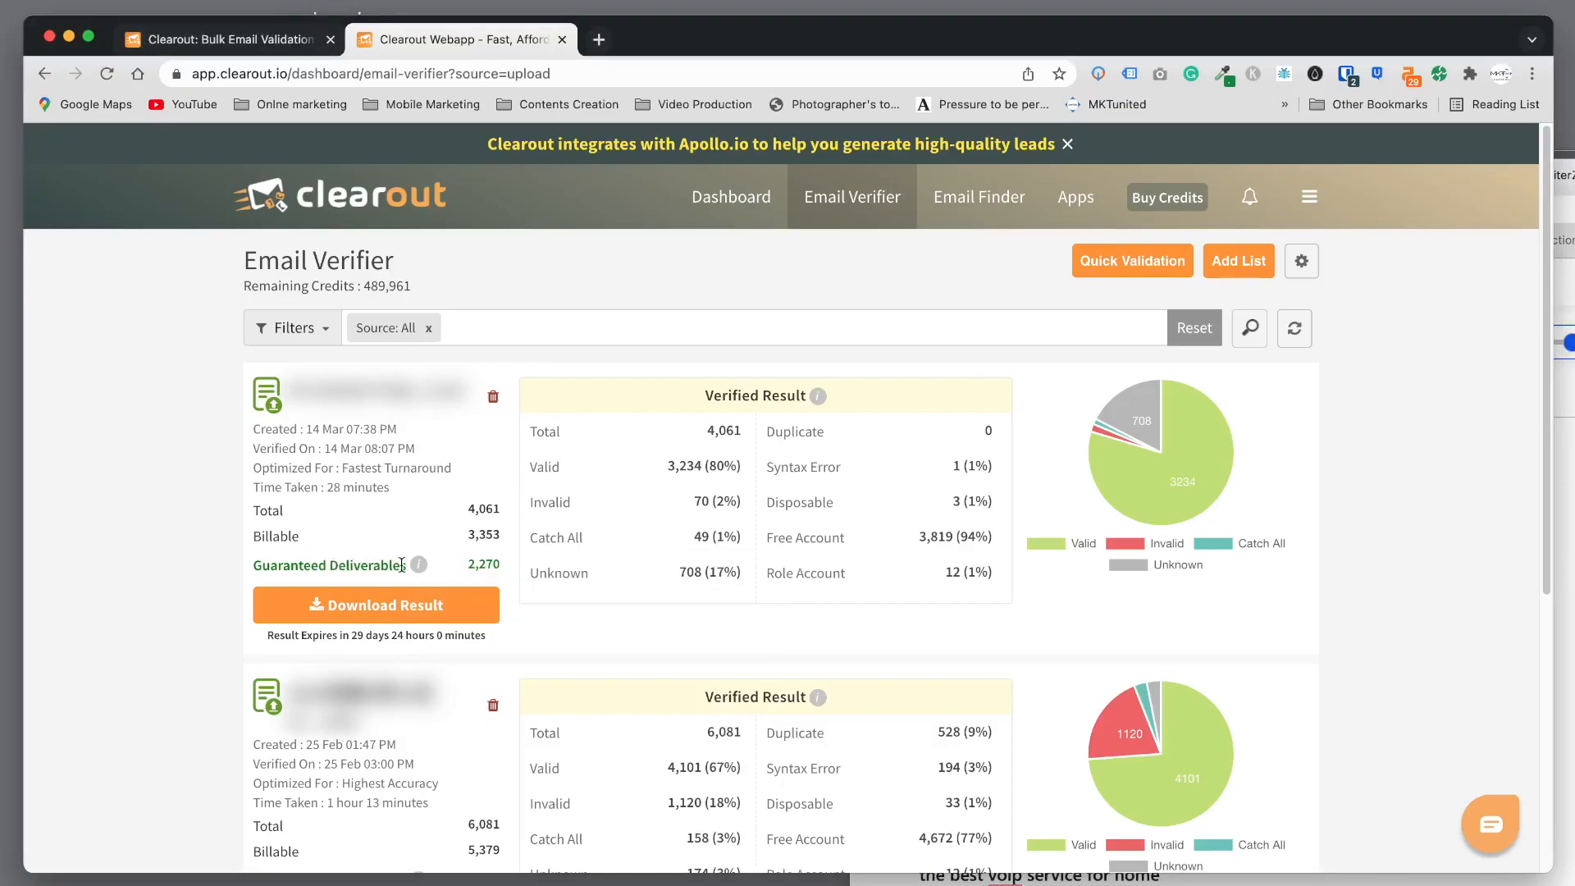
click(418, 564)
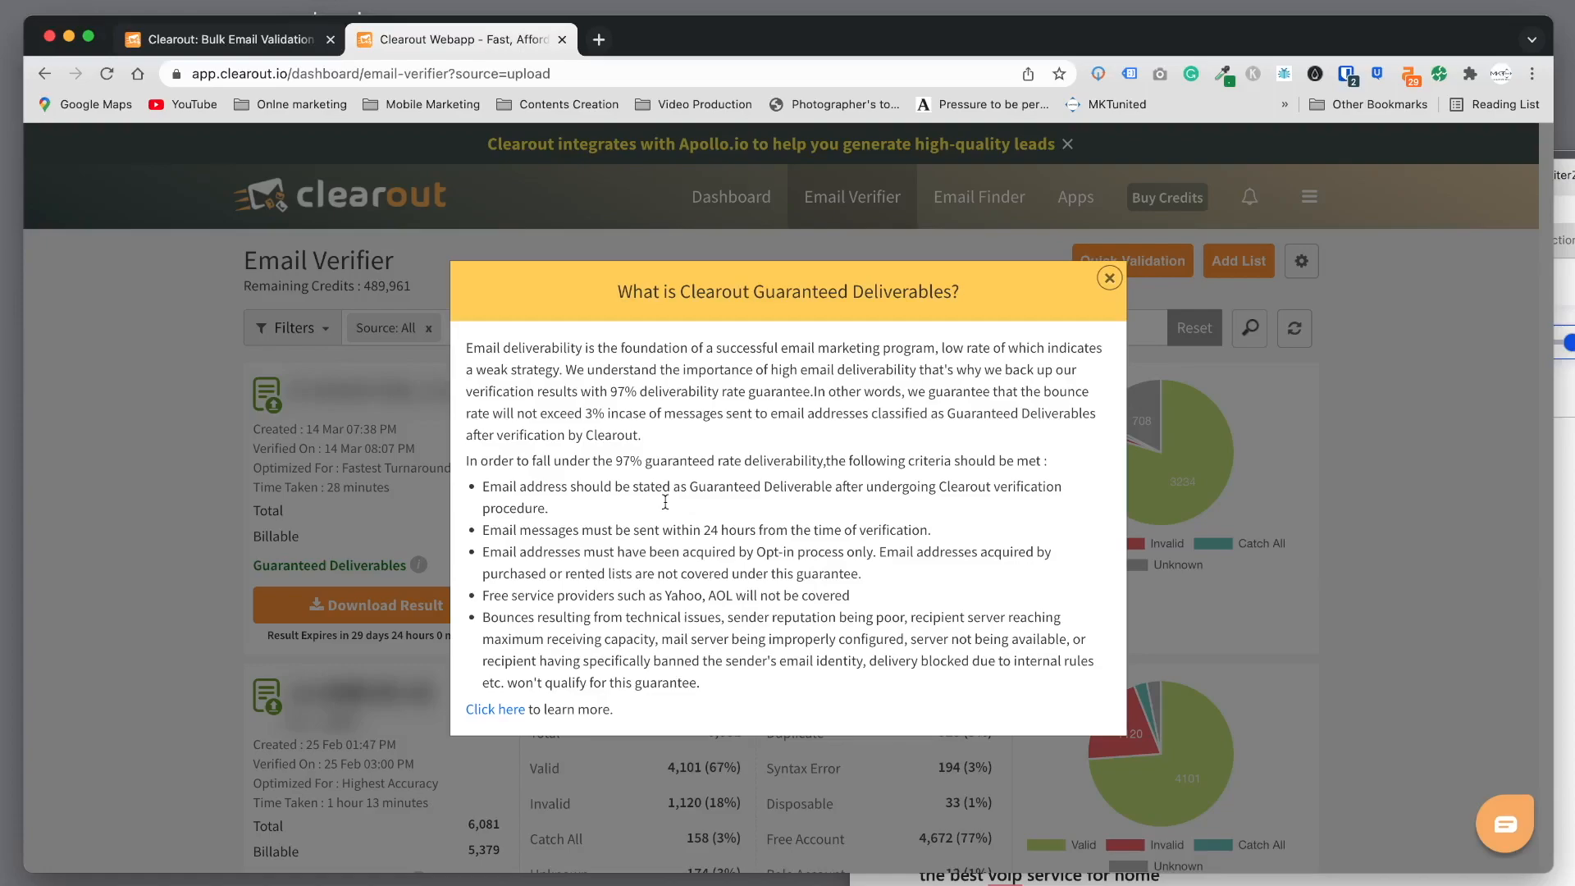
mouse_move(530, 361)
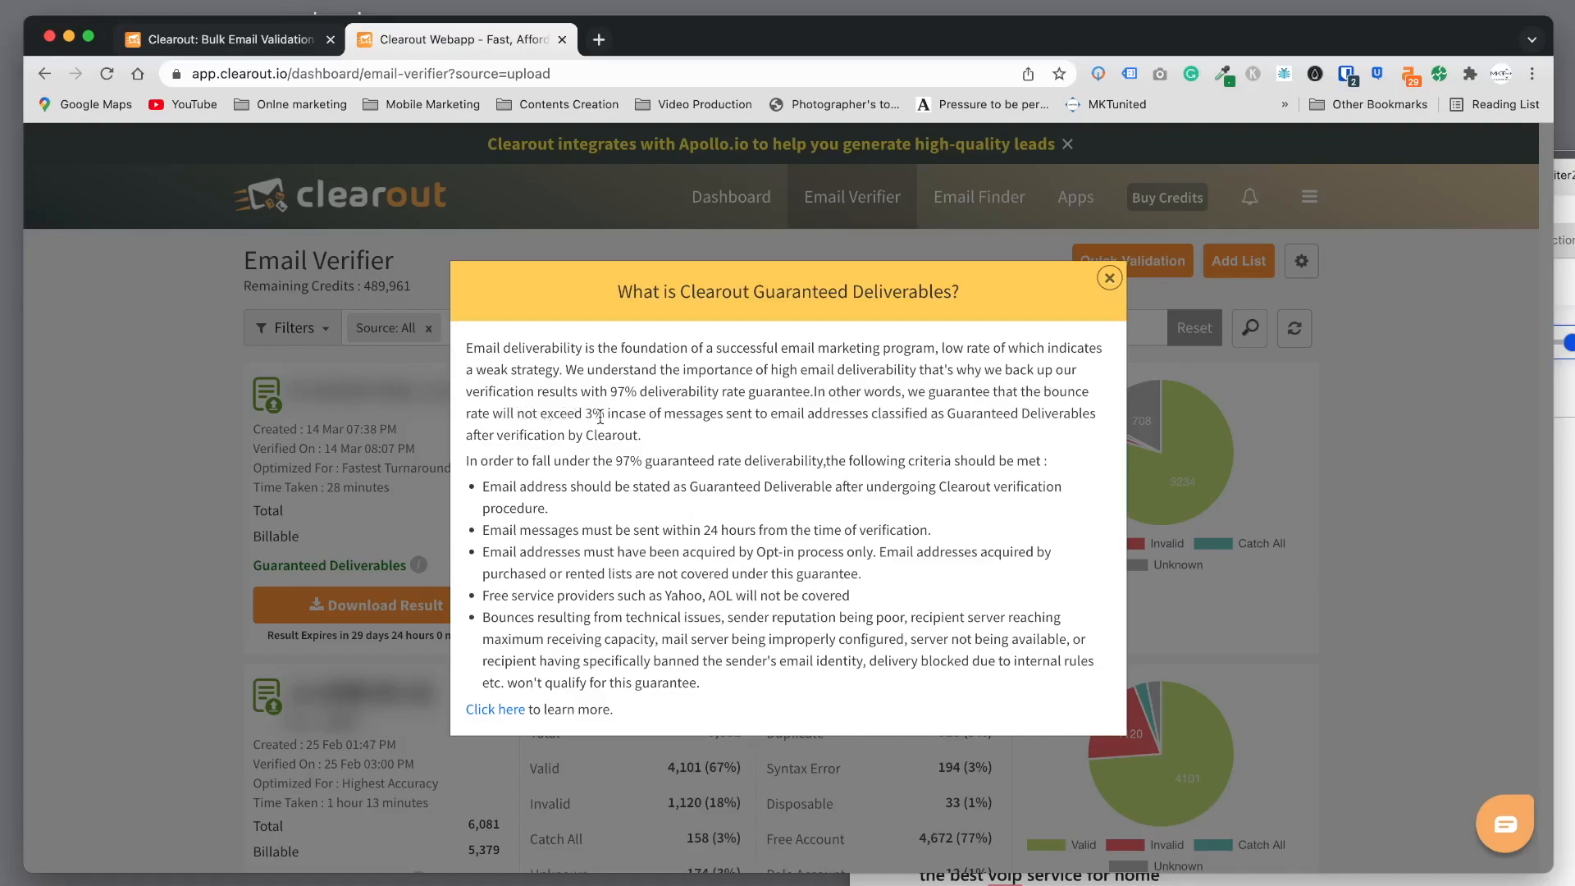
mouse_move(801, 419)
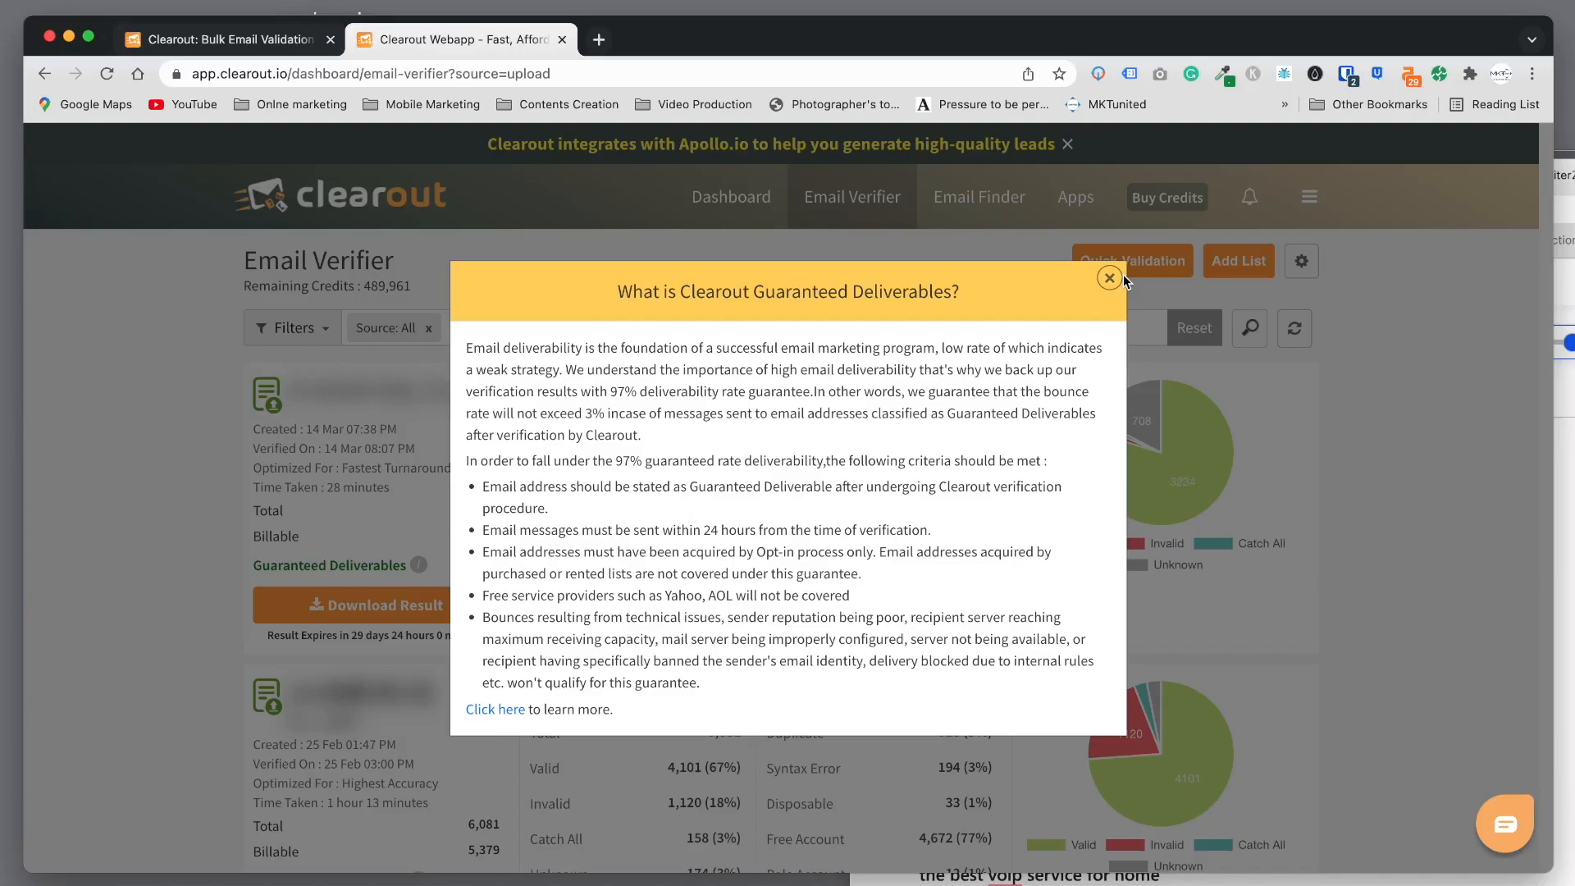
click(1109, 279)
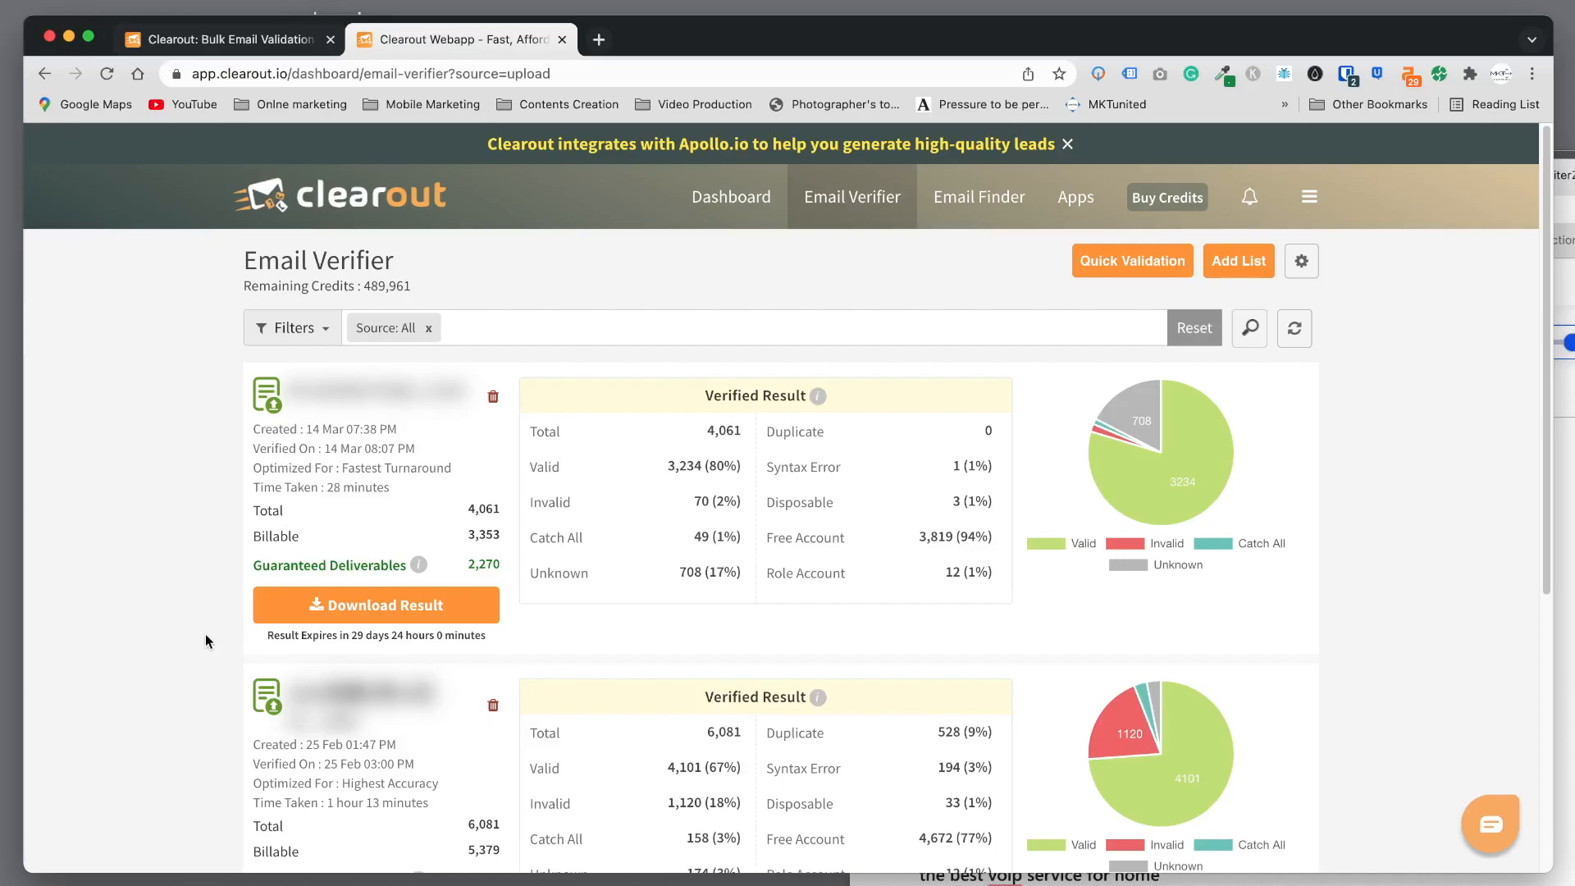
mouse_move(512, 619)
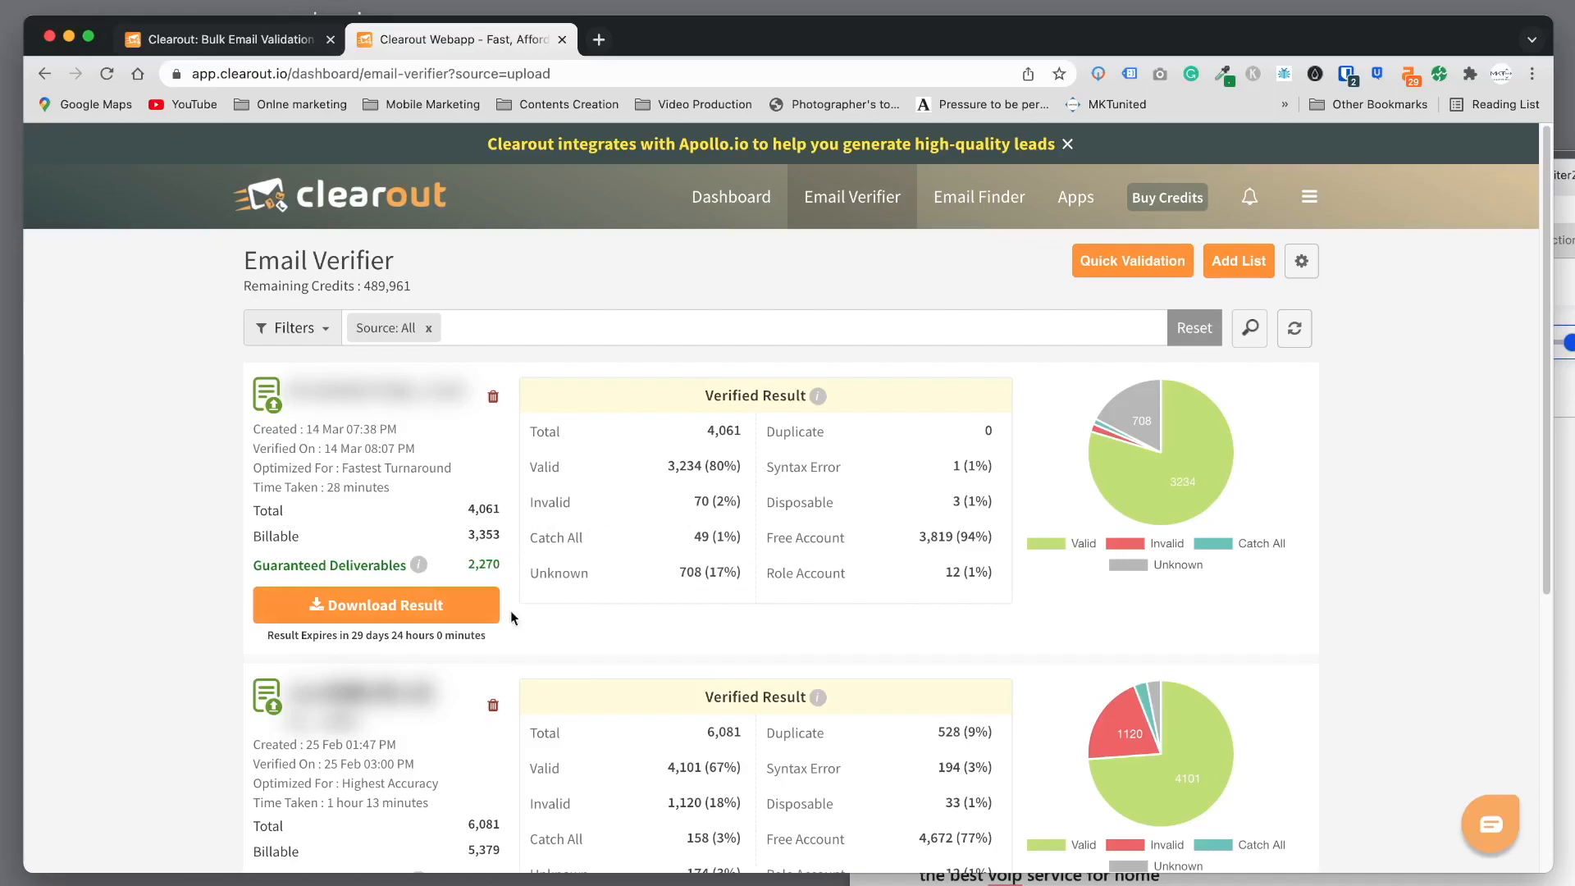
mouse_move(548, 504)
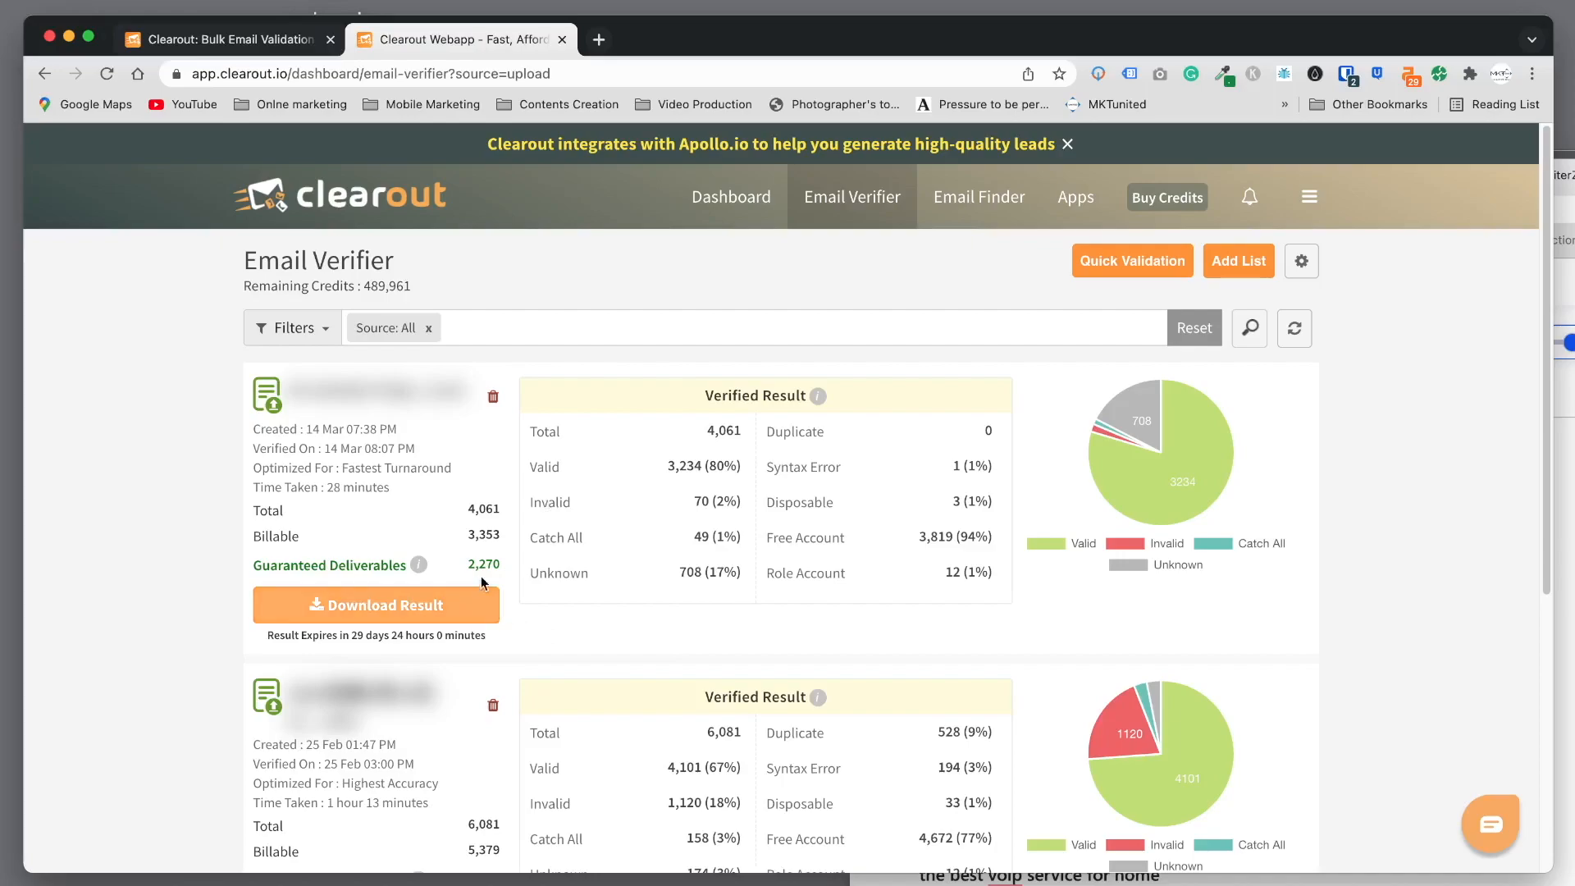
mouse_move(354, 532)
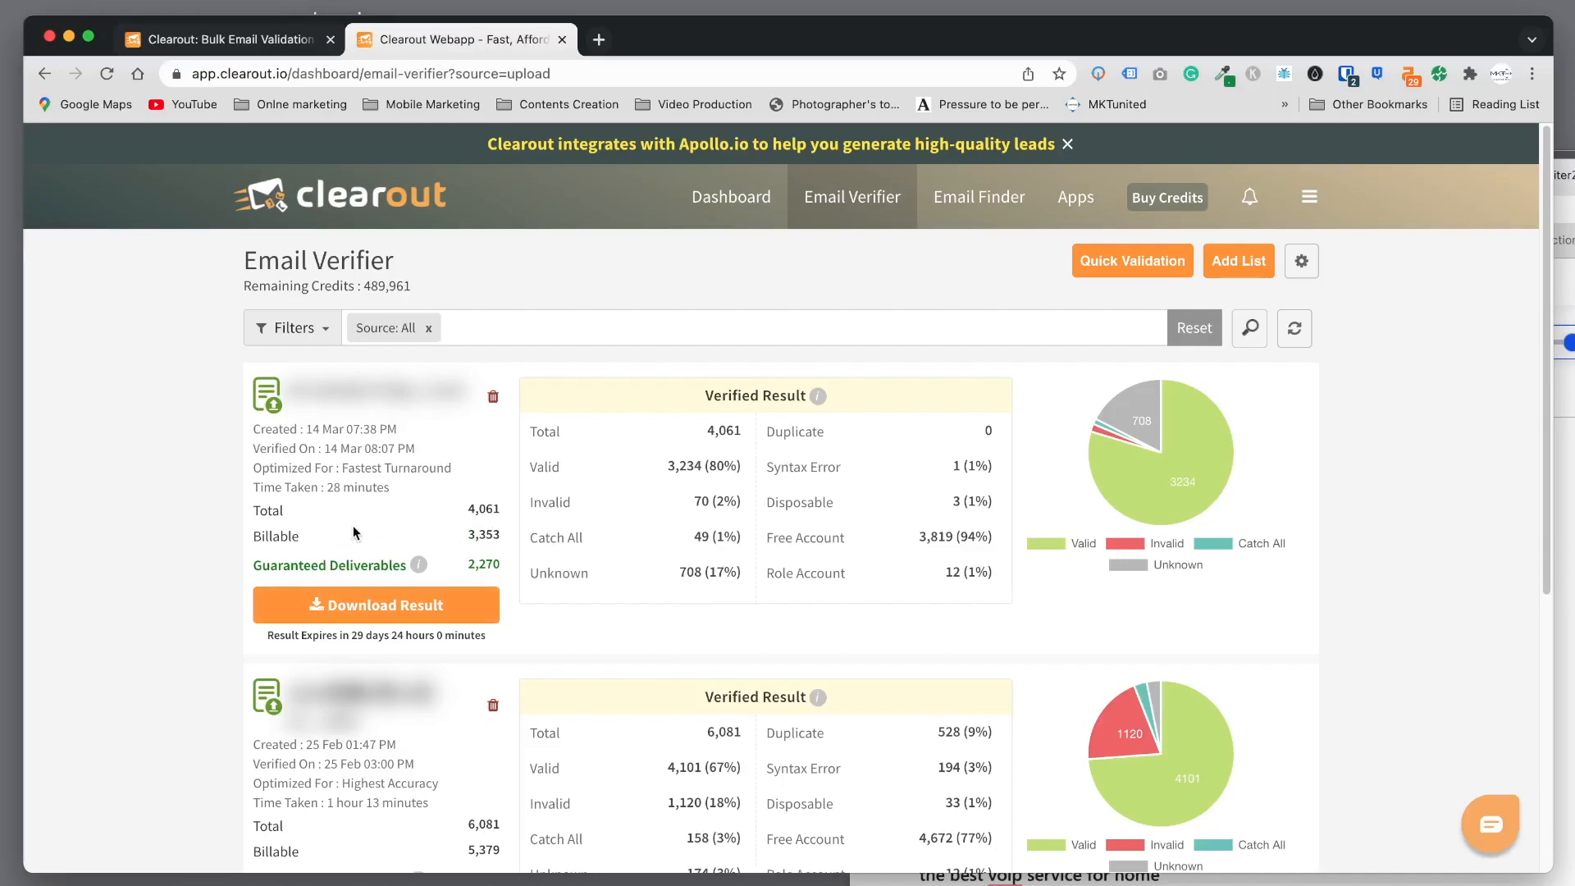
mouse_move(1191, 468)
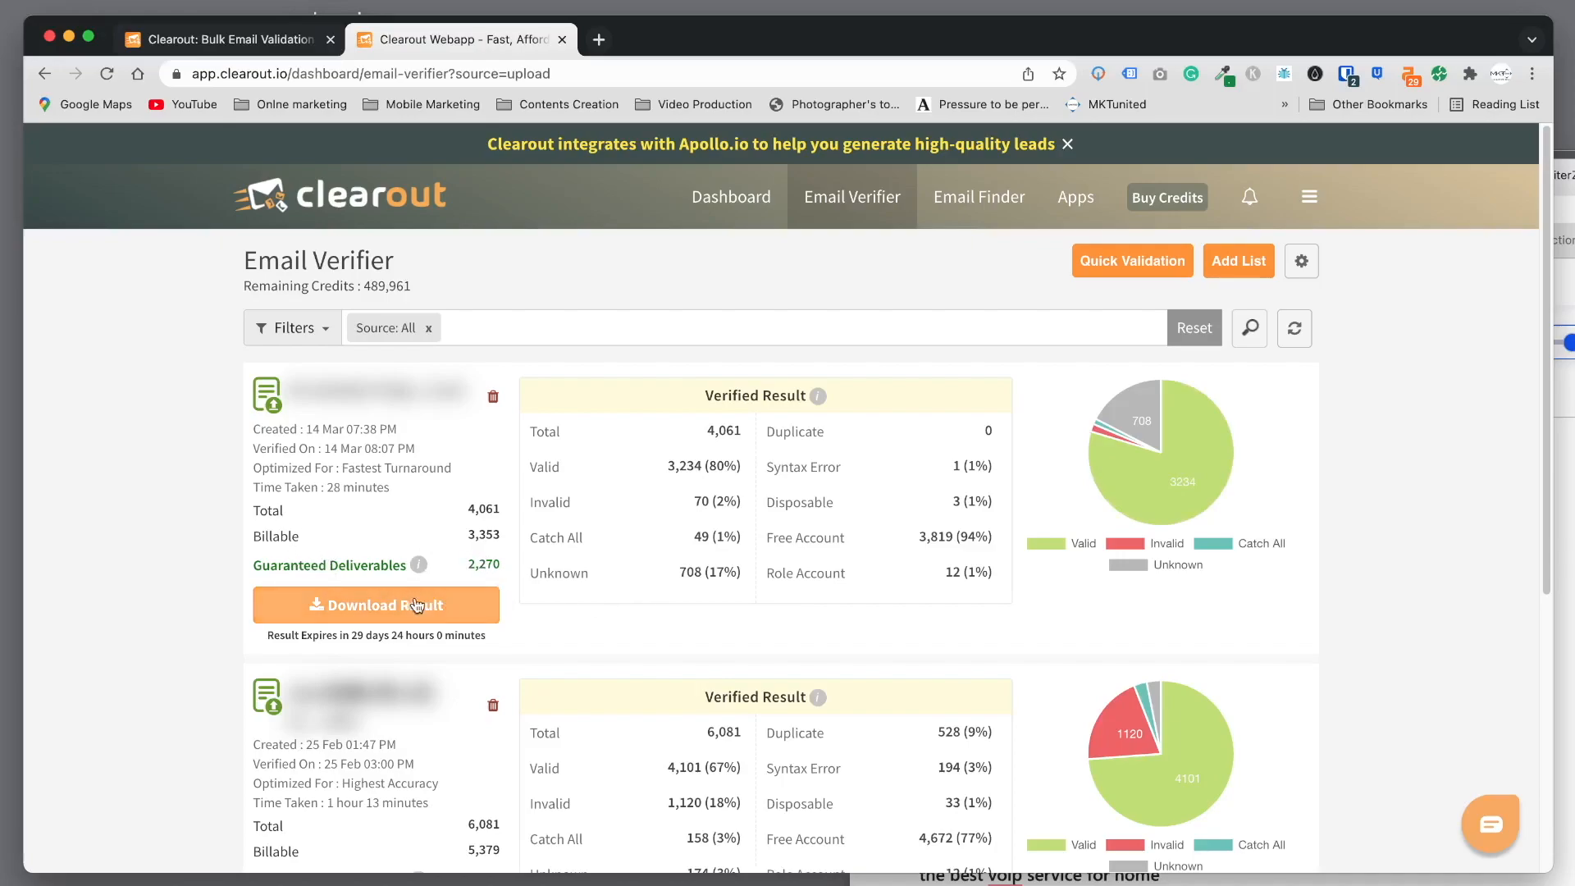
Bring up Download Verified Result and choose the Custom option.
click(376, 605)
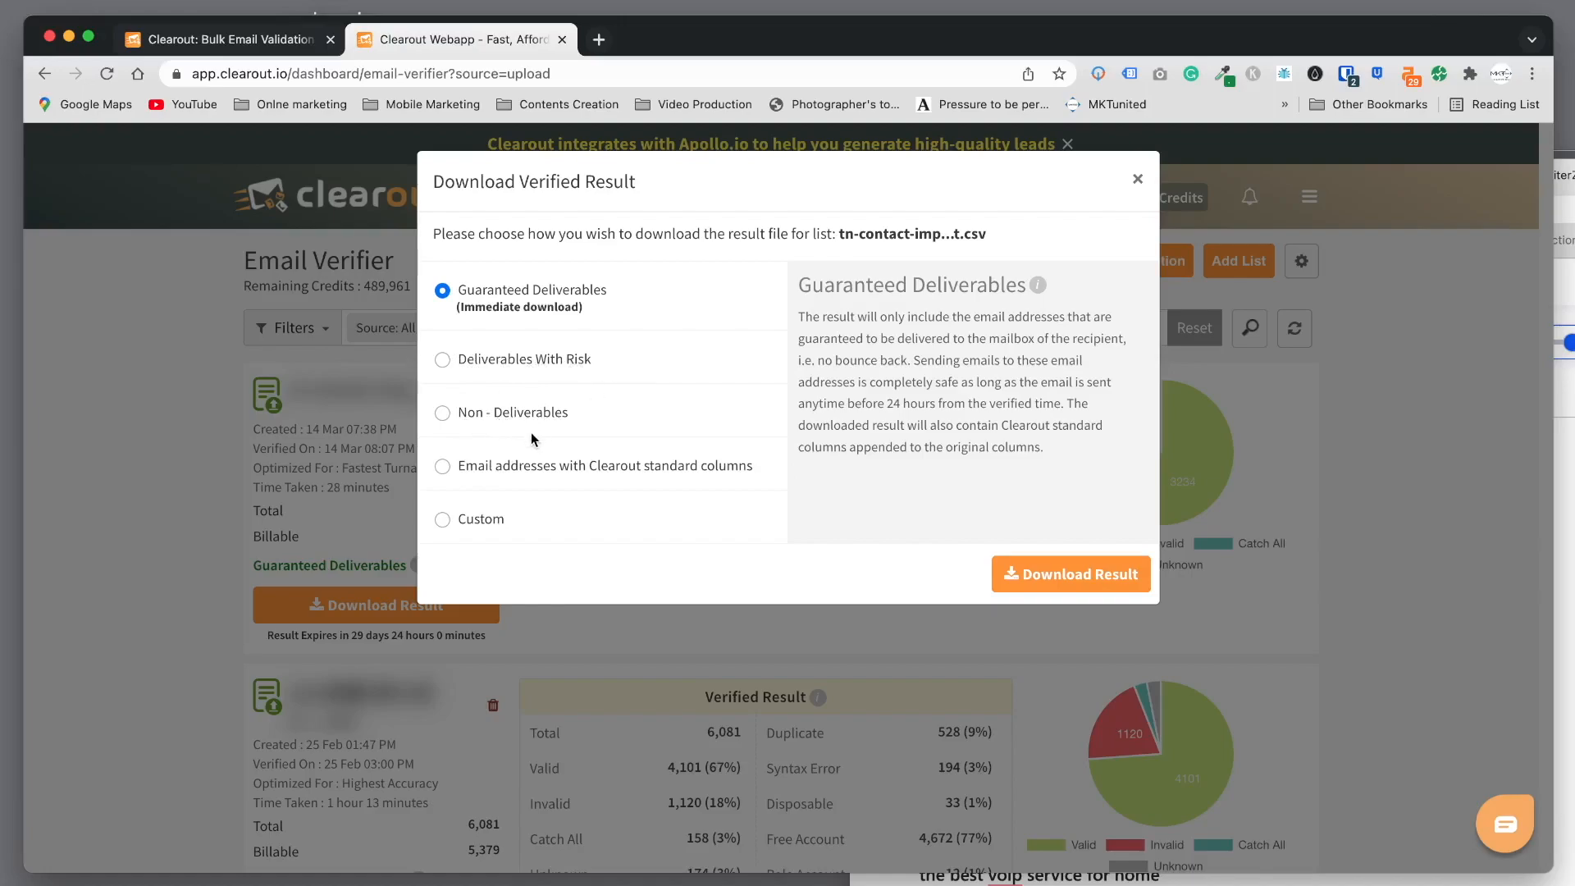
mouse_move(610, 479)
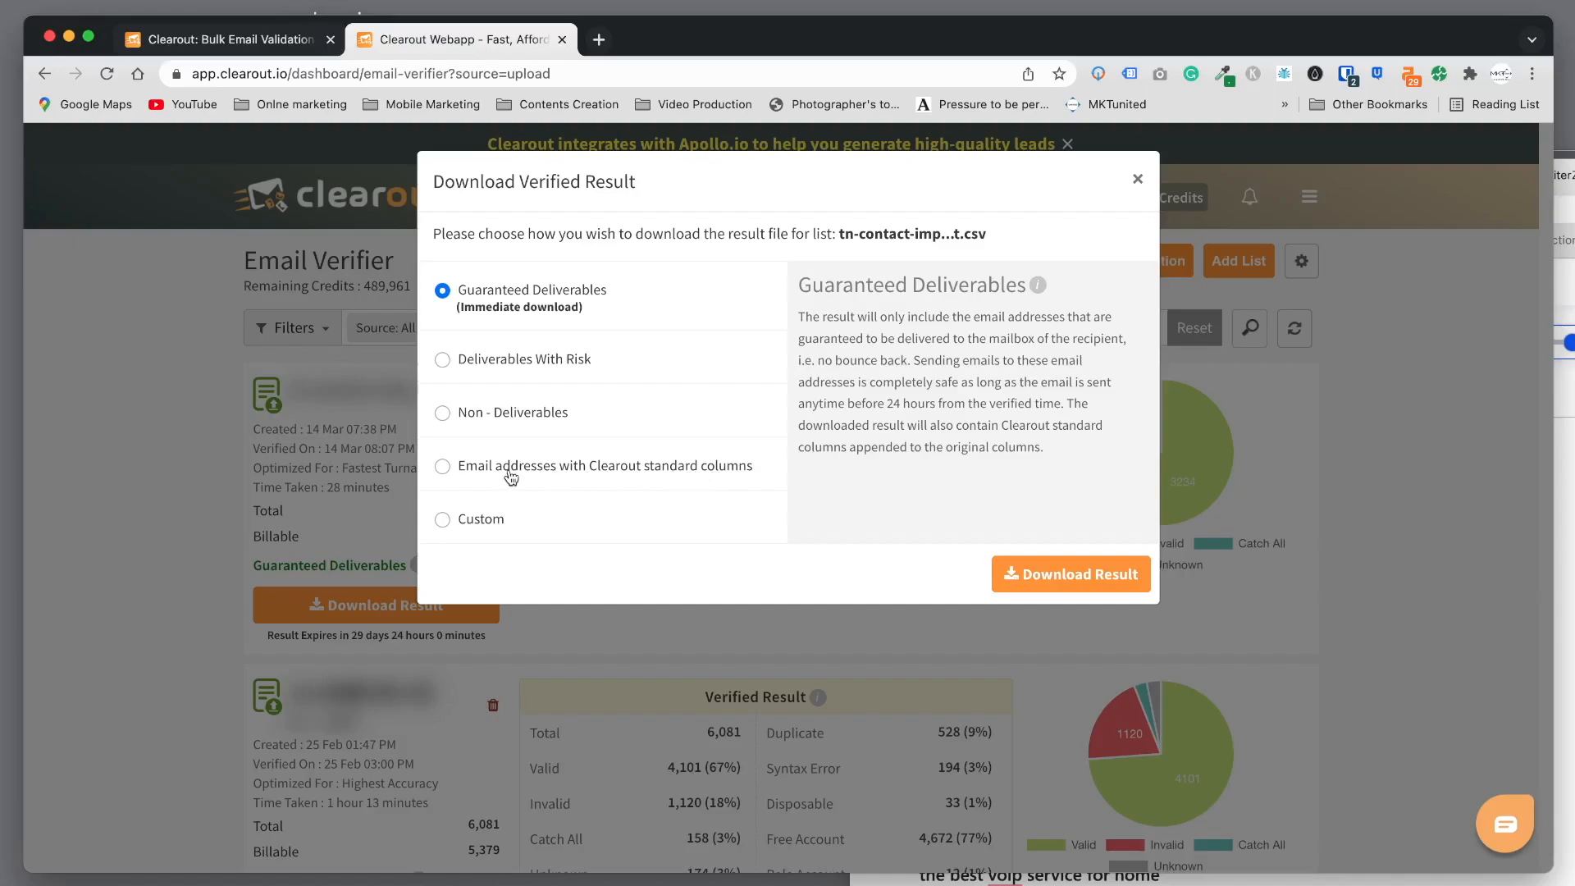
click(441, 548)
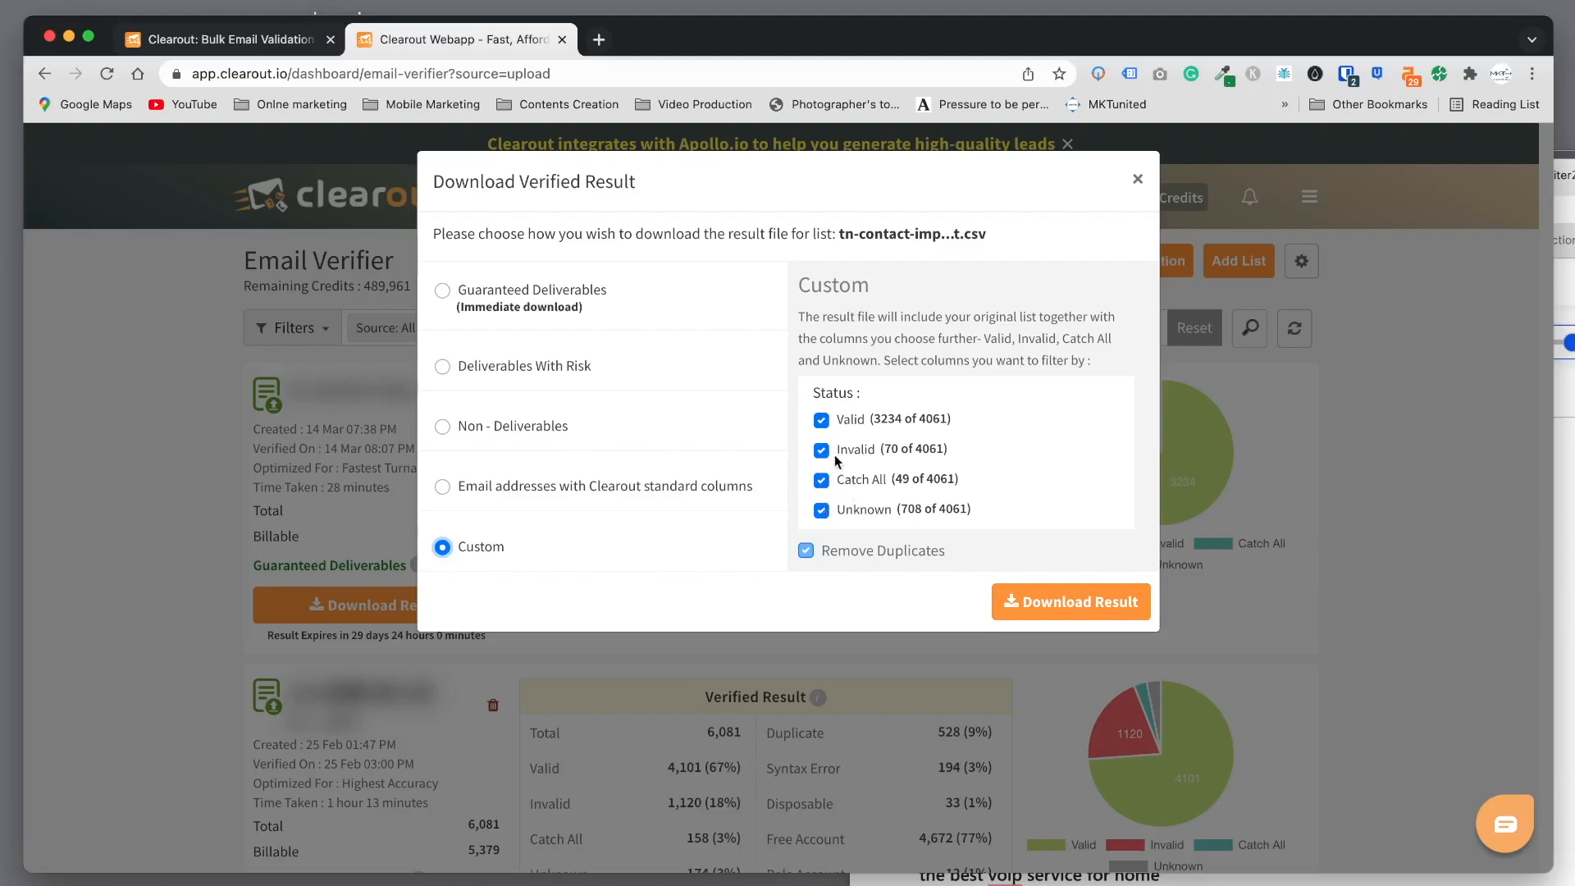
Exclude Invalid addresses from the custom file and download the result CSV.
click(820, 450)
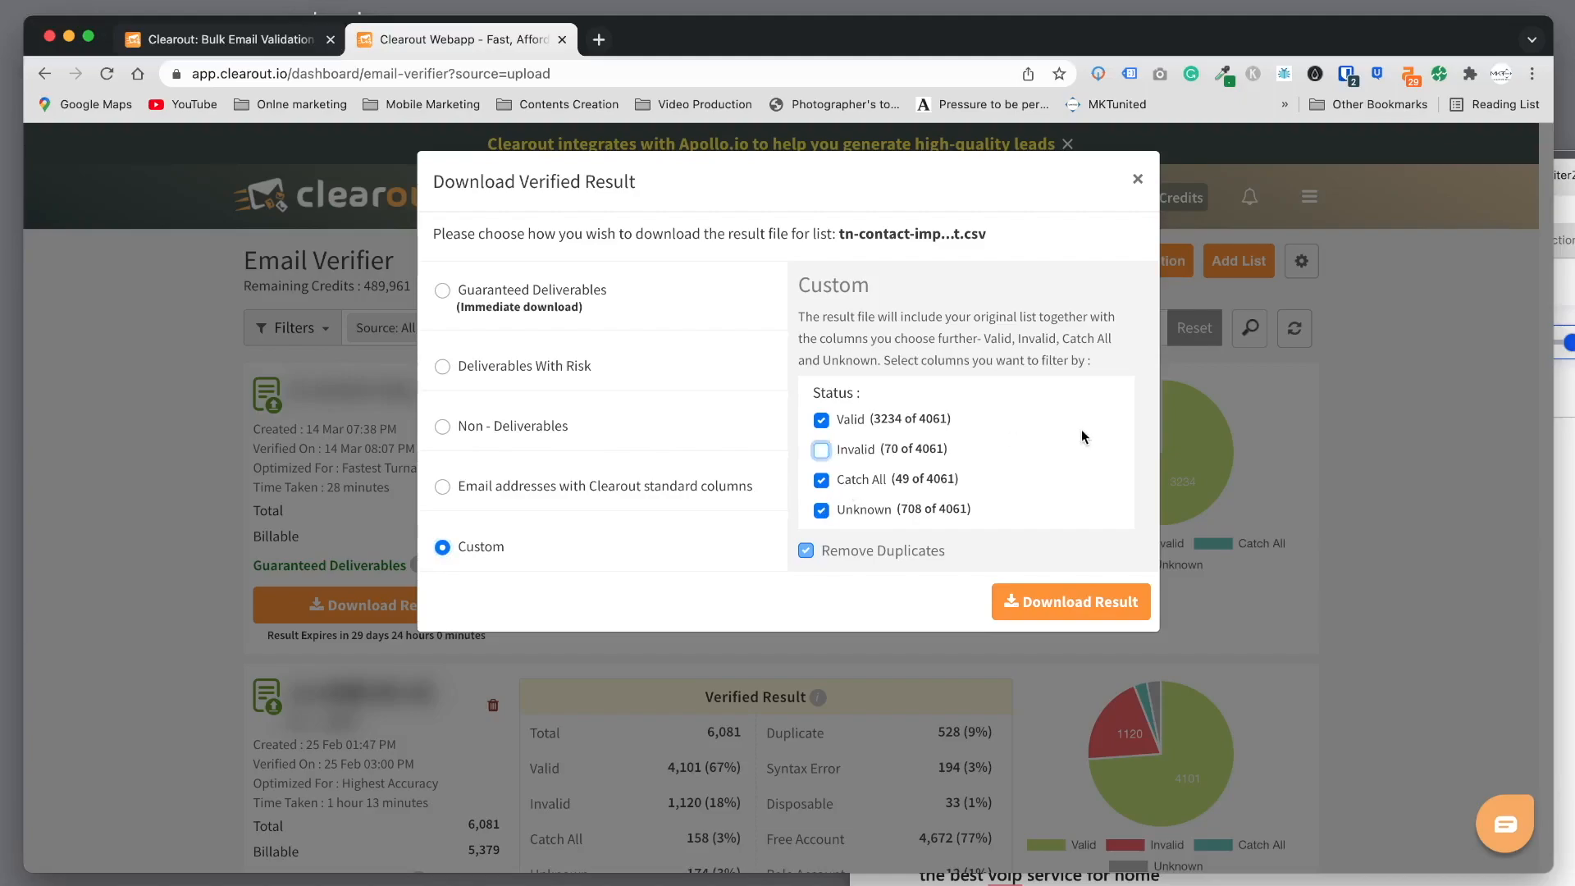
mouse_move(861, 420)
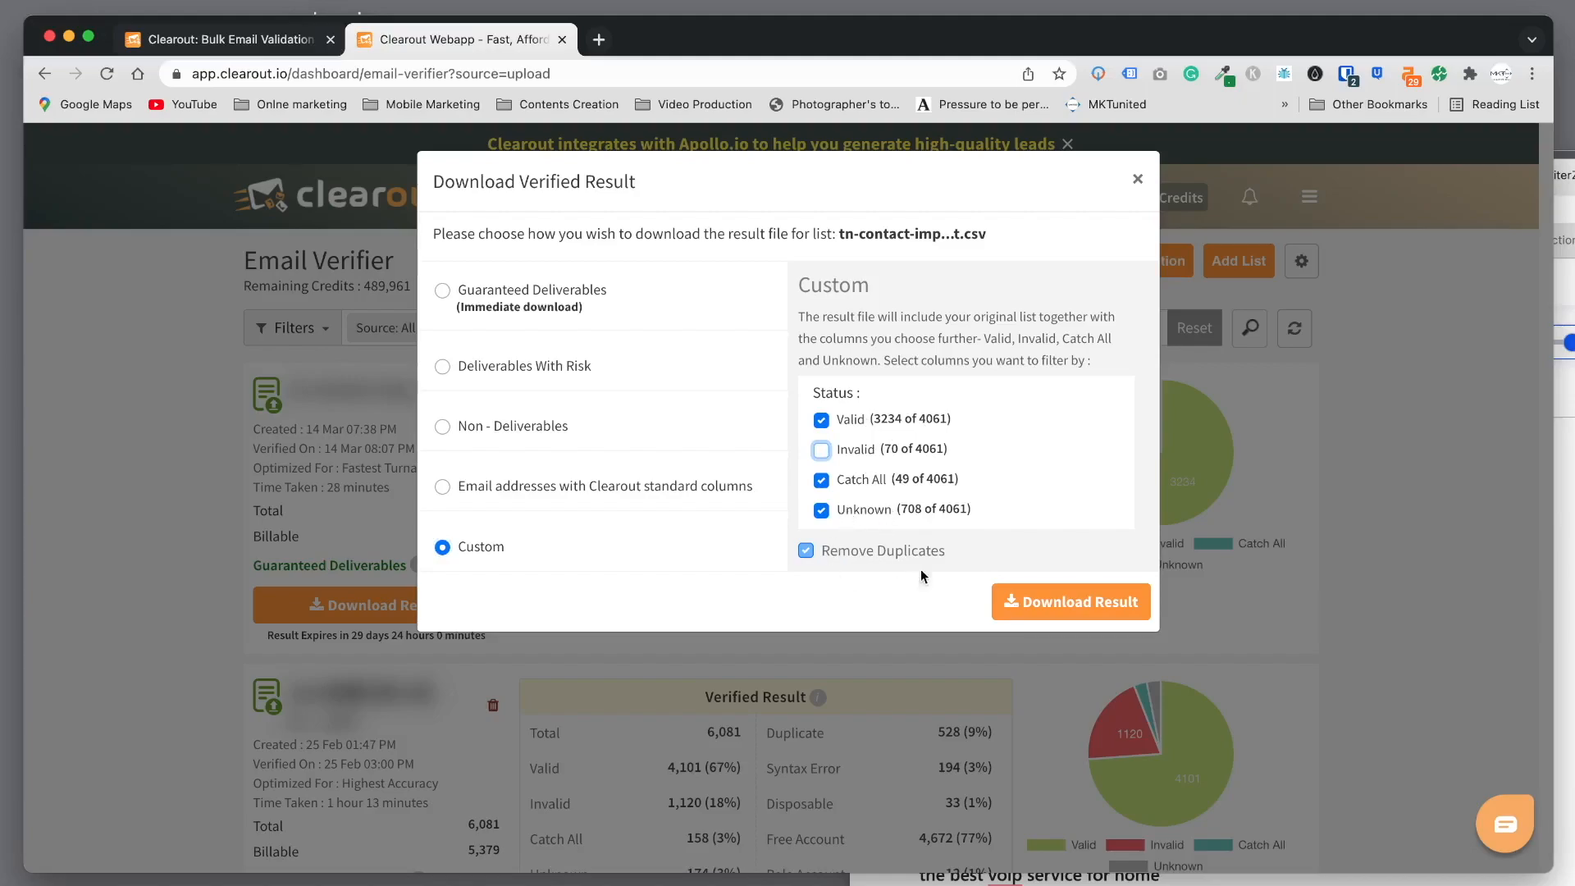
mouse_move(1072, 602)
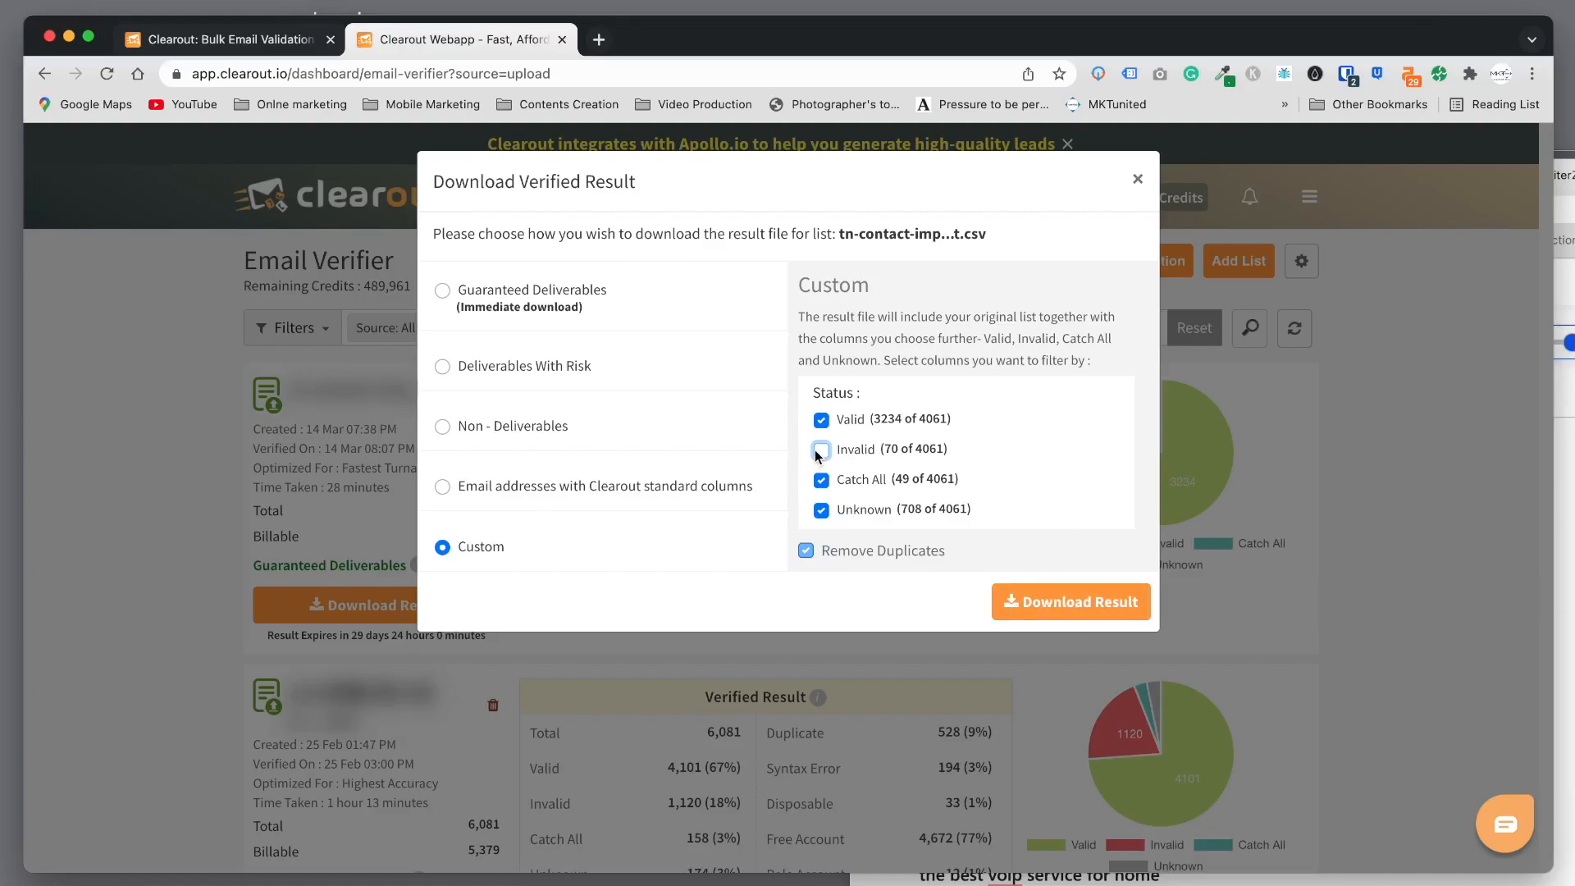
click(820, 449)
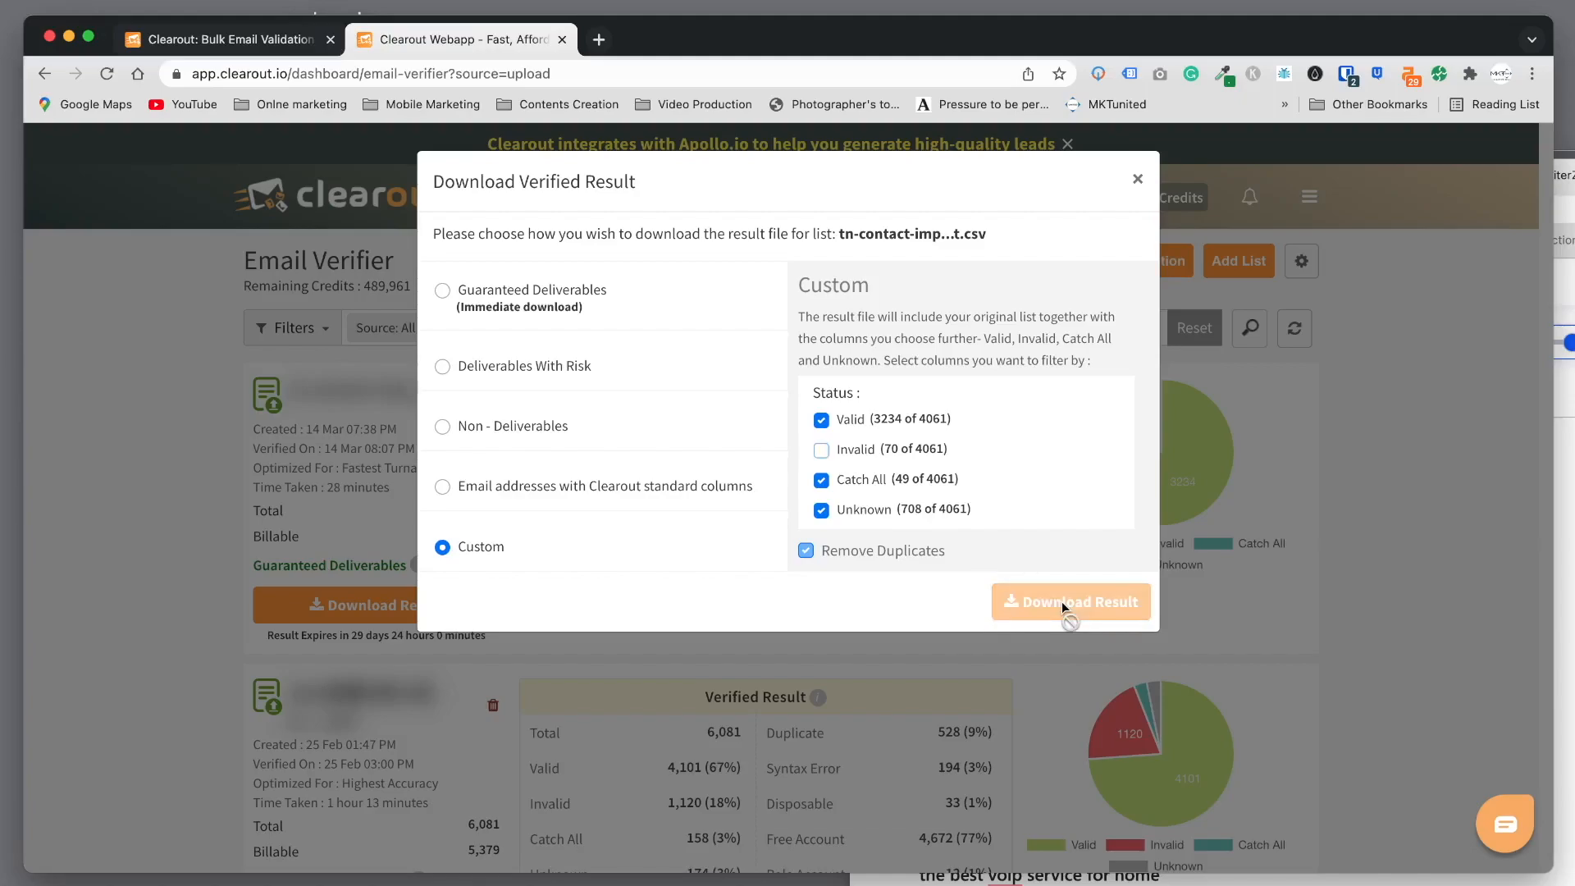
click(1070, 601)
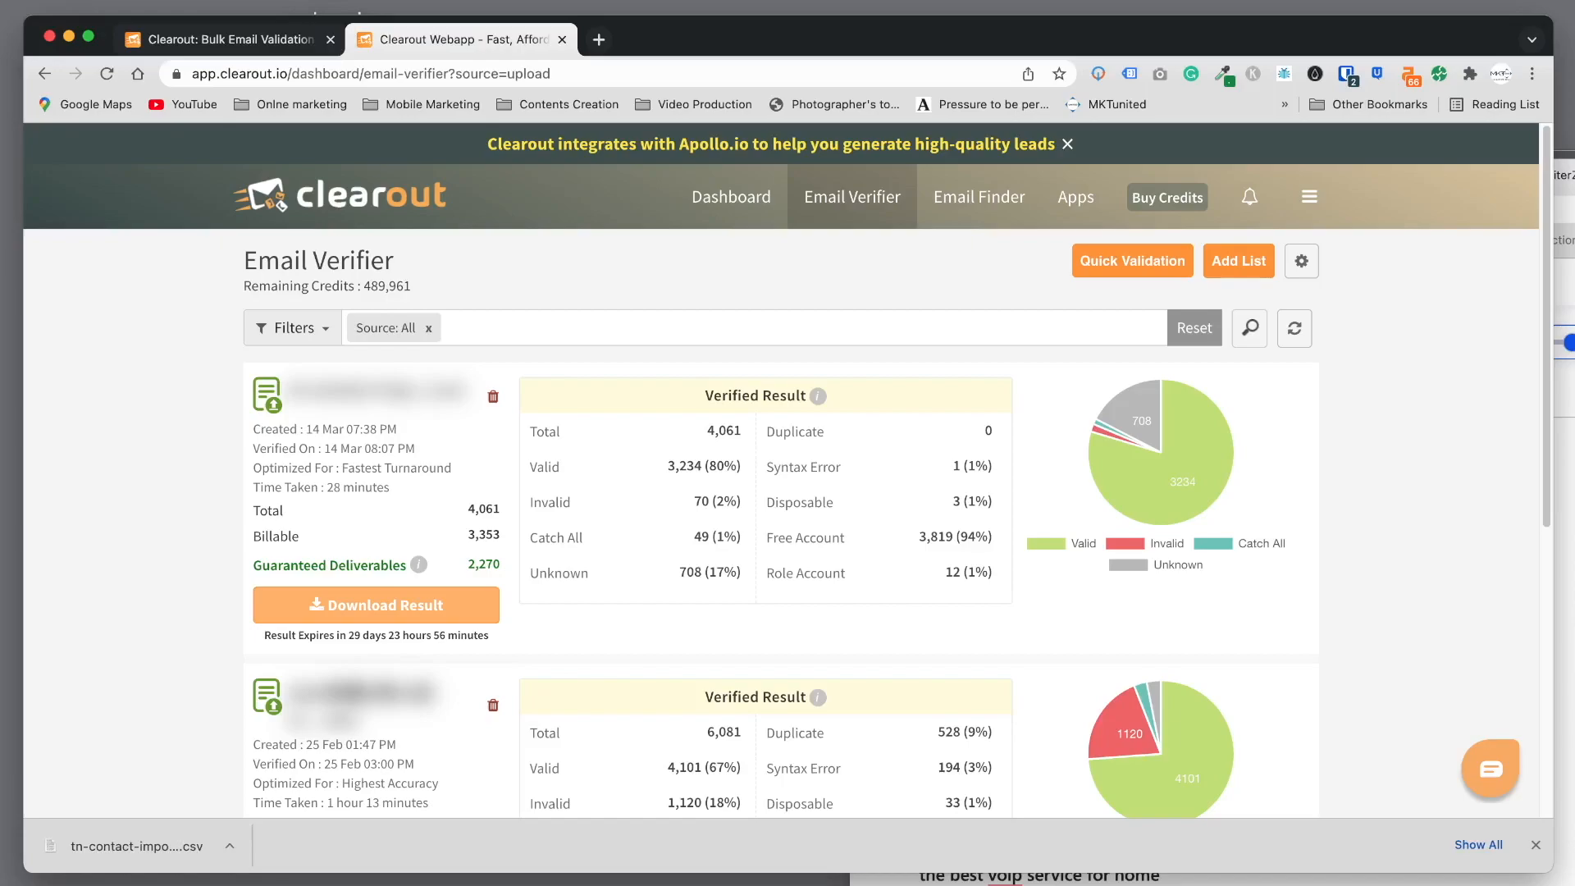
mouse_move(1093, 548)
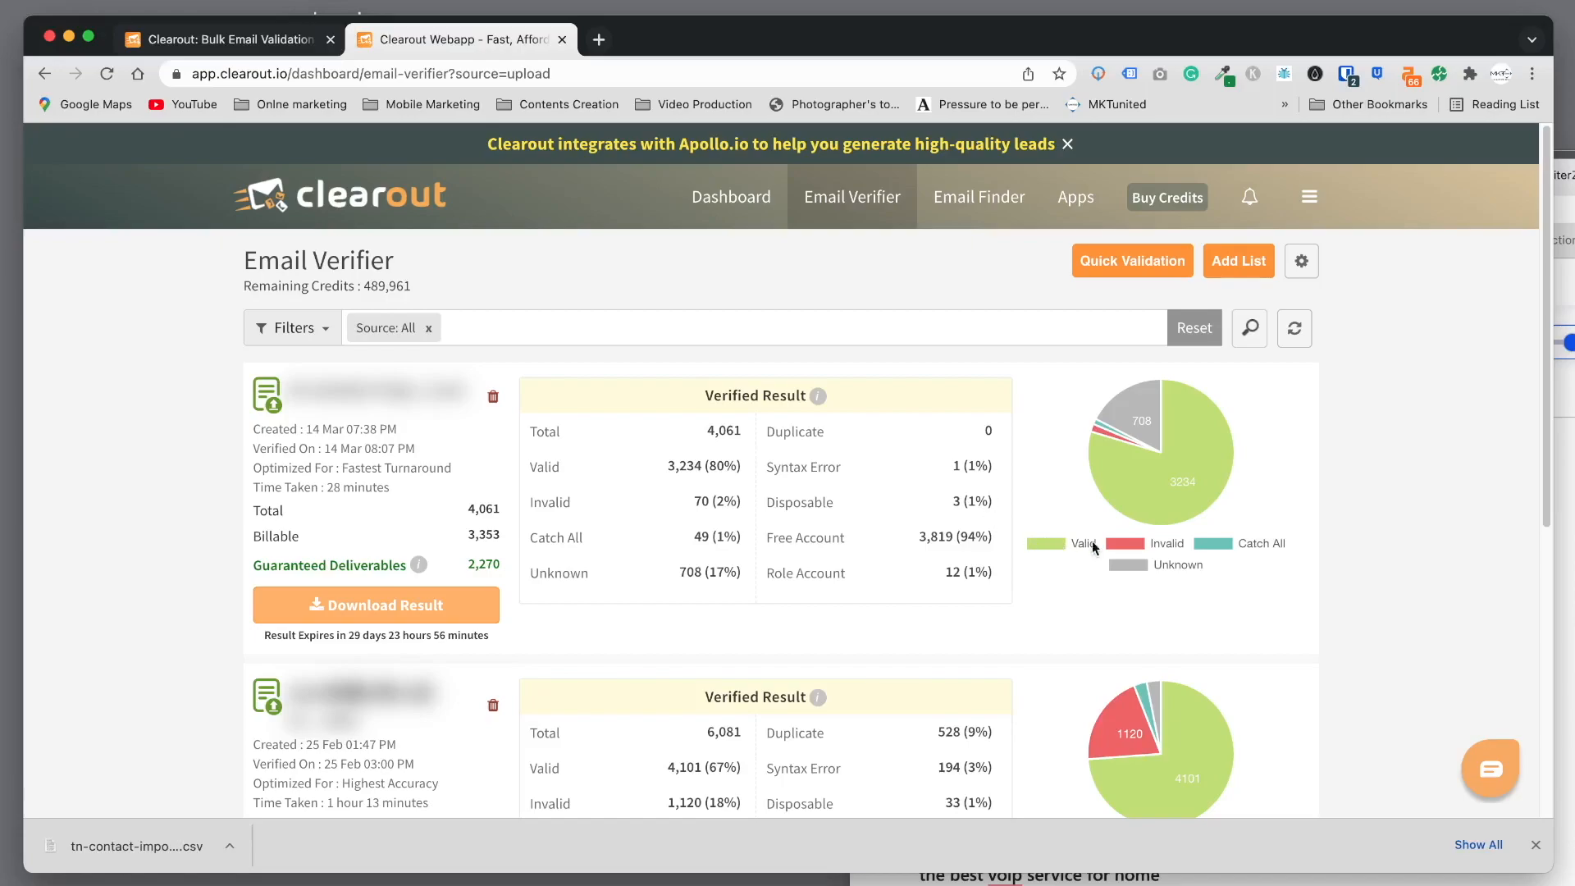
mouse_move(1512, 564)
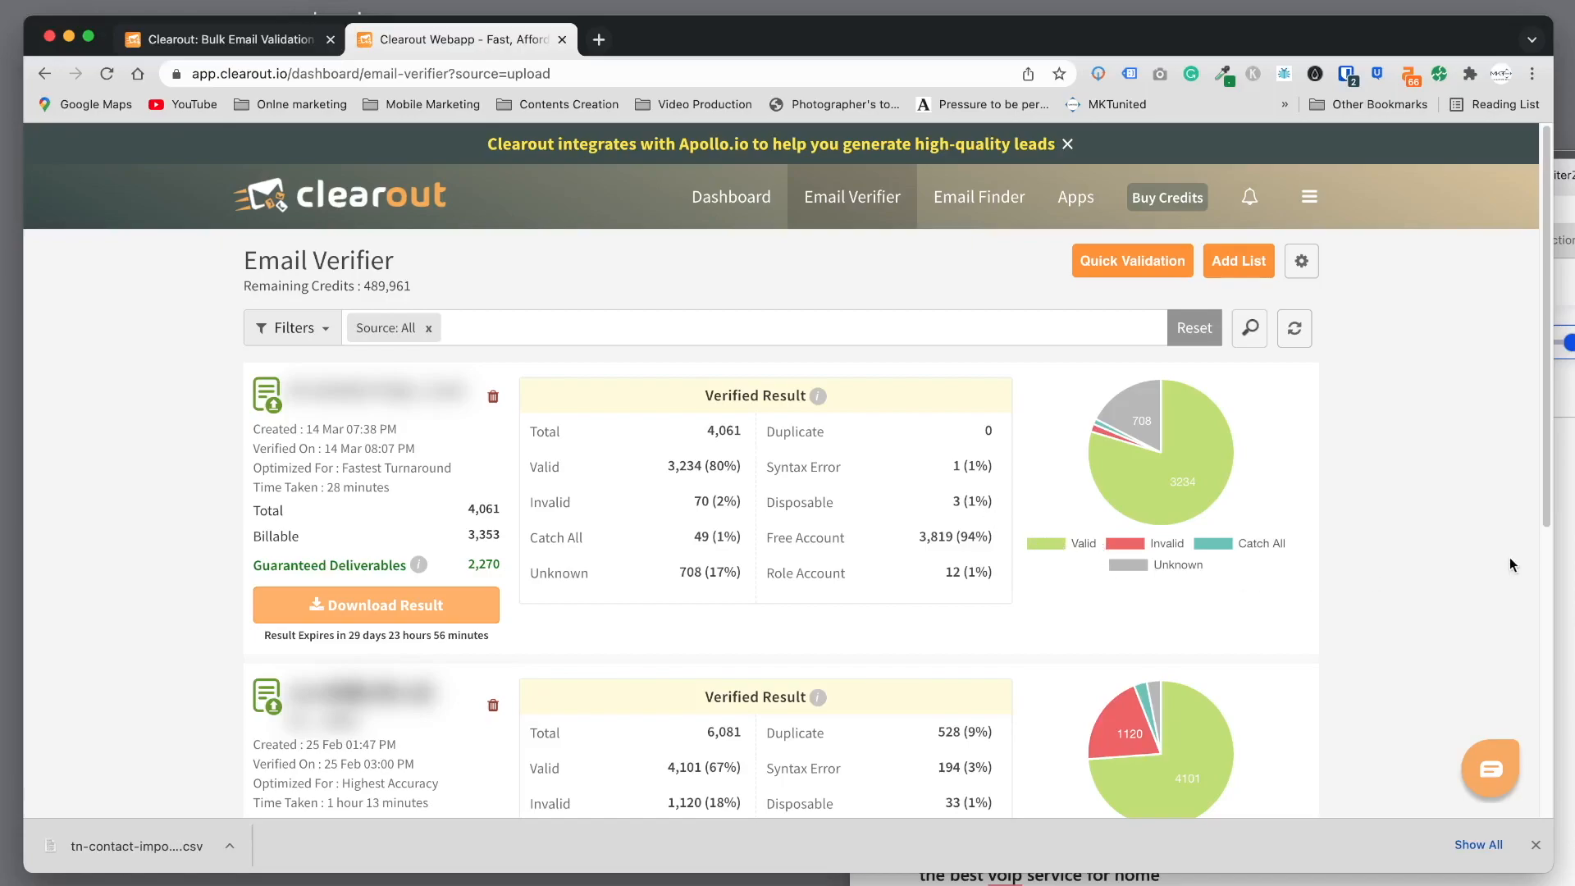